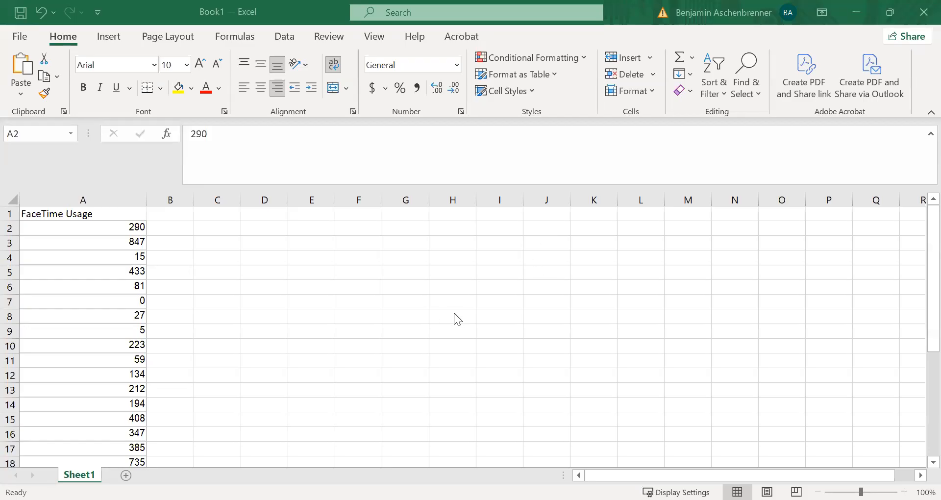
{"action": "mouse_move", "coordinate": [441, 127]}
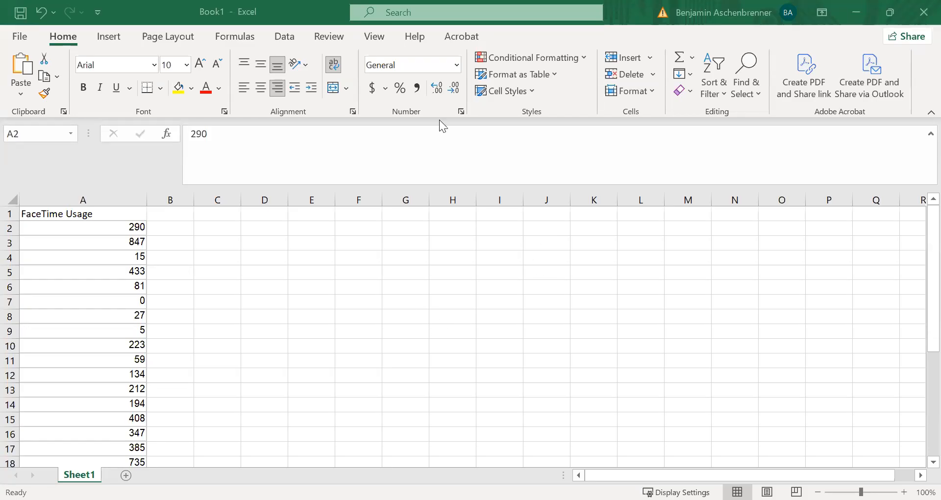
Enter the heading 'Interpretations!' in cell D1 beside the FaceTime usage data
{"action": "left_click", "coordinate": [264, 213]}
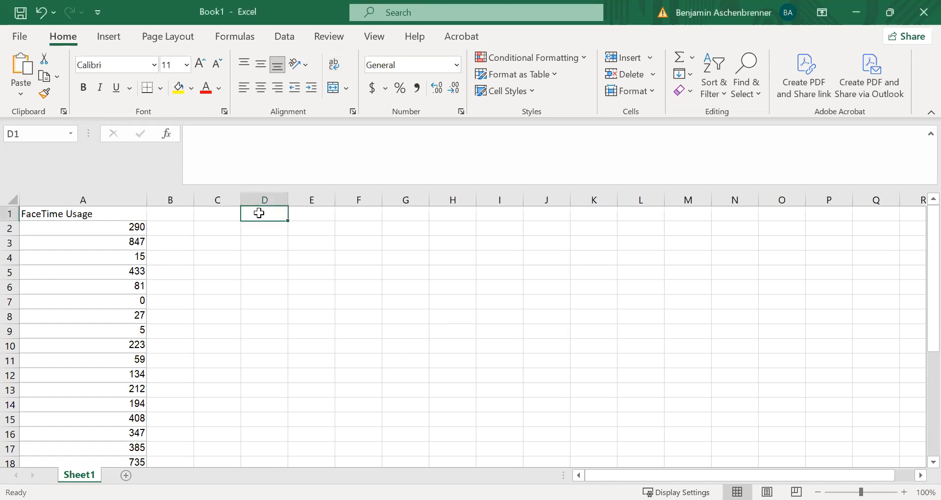
{"action": "type", "text": "Interp"}
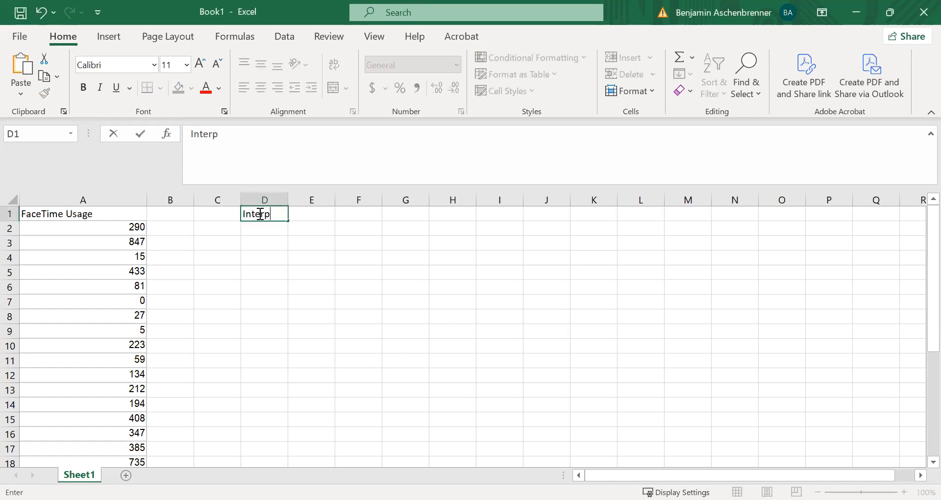
{"action": "type", "text": "retations!"}
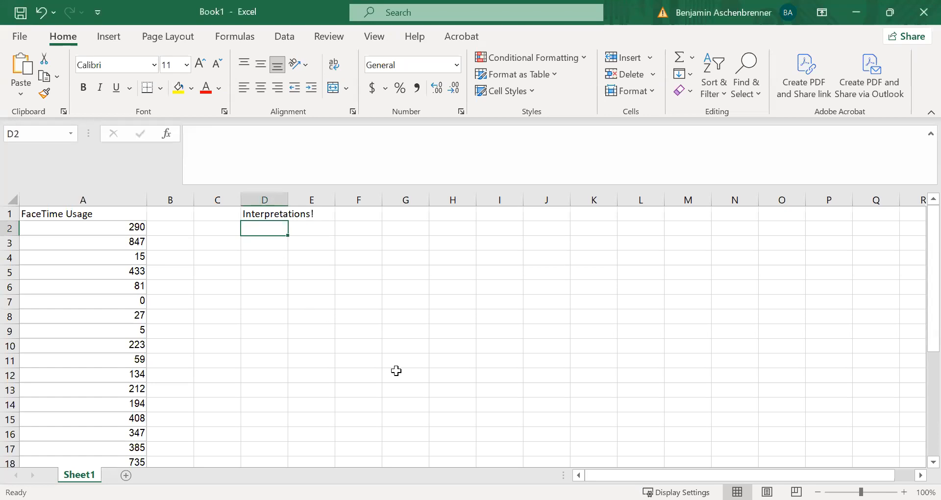
{"action": "mouse_move", "coordinate": [237, 317]}
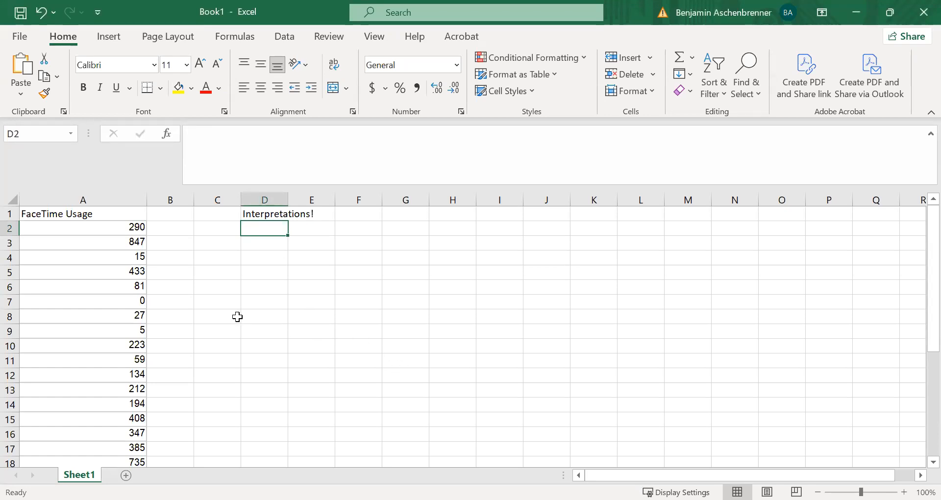
{"action": "mouse_move", "coordinate": [132, 218]}
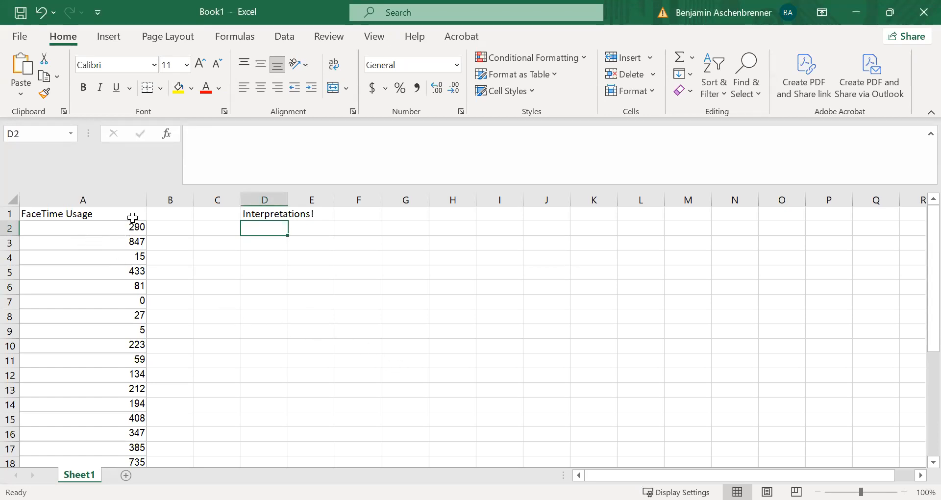
Relabel the A1 header to 'FaceTime Usage (min)' and widen column A to fit
{"action": "left_click", "coordinate": [82, 214]}
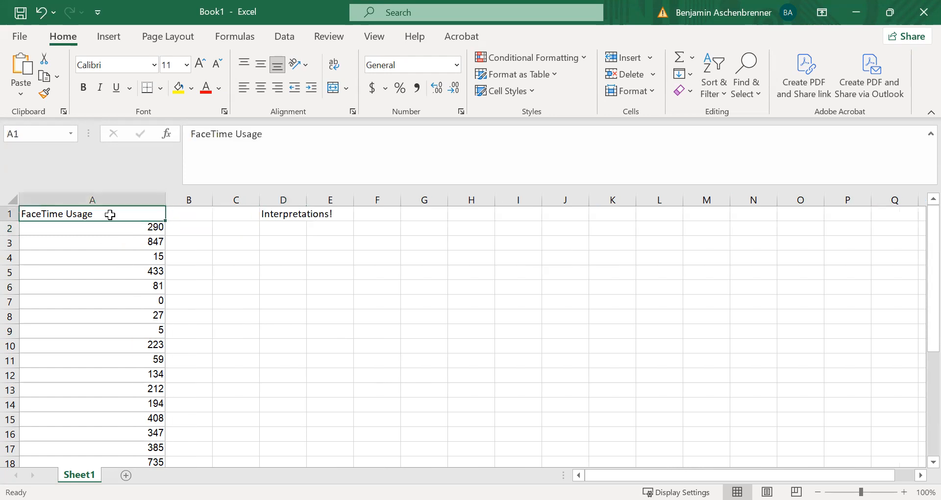
{"action": "type", "text": "(min"}
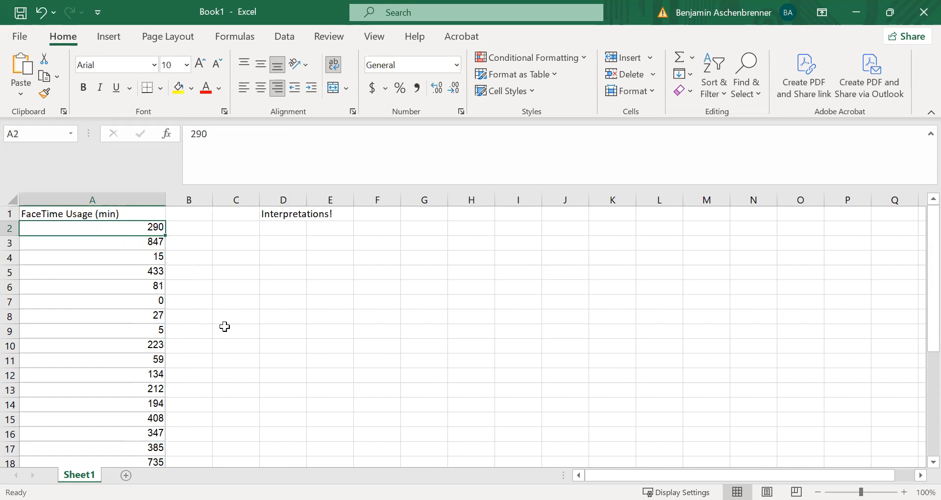
{"action": "mouse_move", "coordinate": [323, 280]}
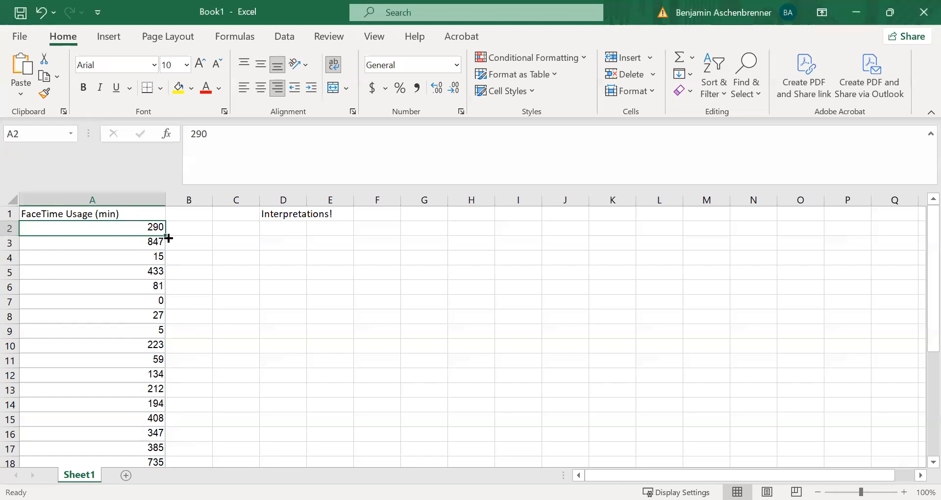
{"action": "scroll", "scroll_direction": "down", "scroll_amount": 3}
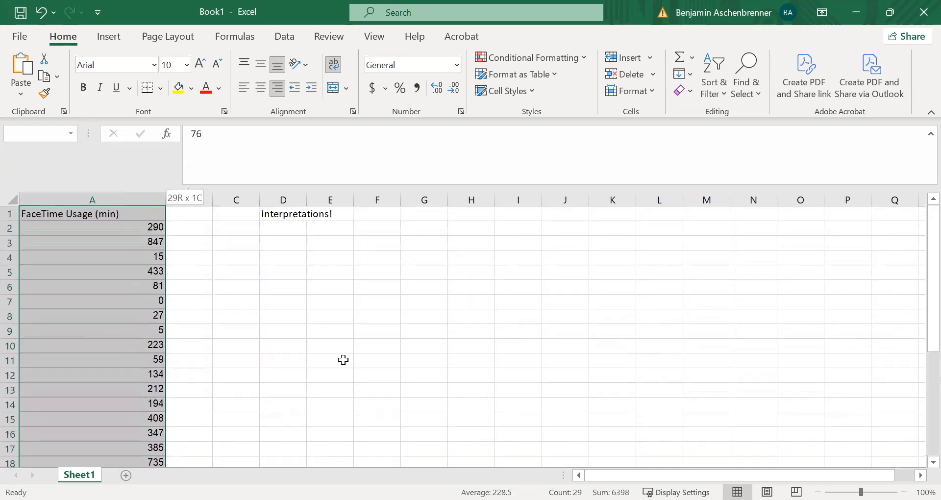
{"action": "left_click", "coordinate": [329, 361]}
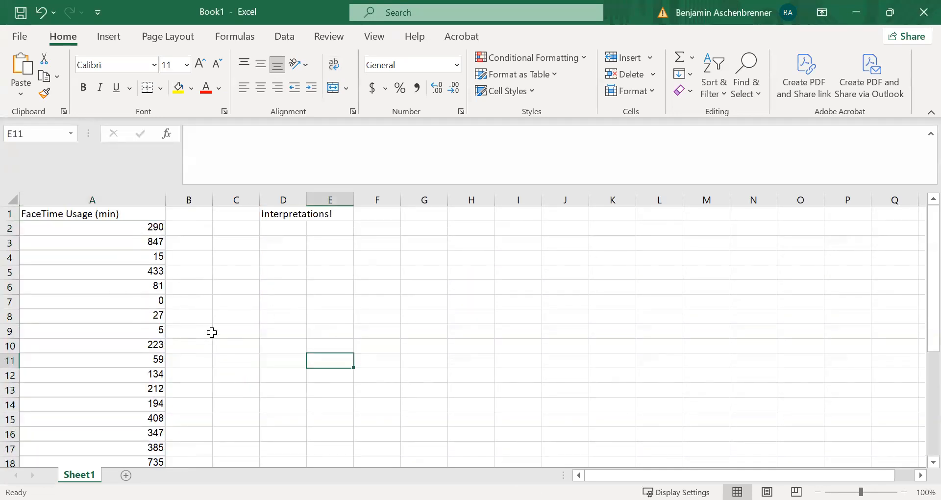
{"action": "mouse_move", "coordinate": [237, 314]}
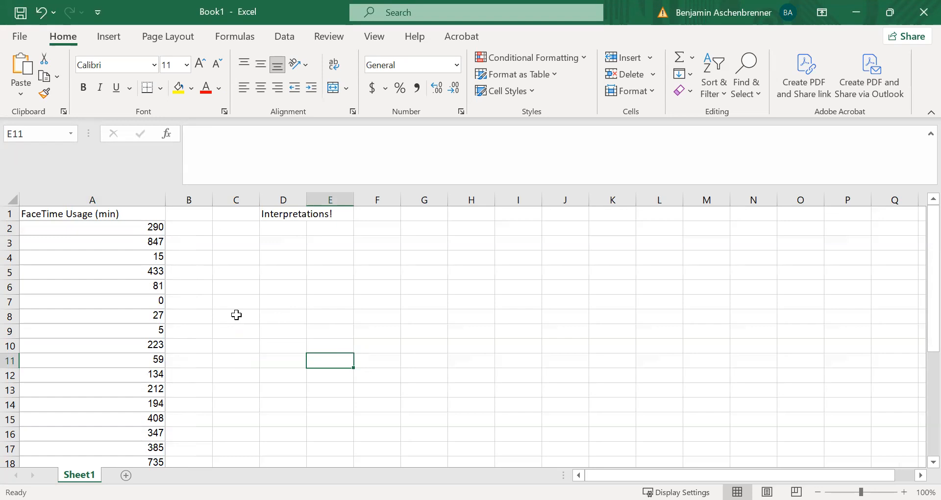
{"action": "mouse_move", "coordinate": [354, 295]}
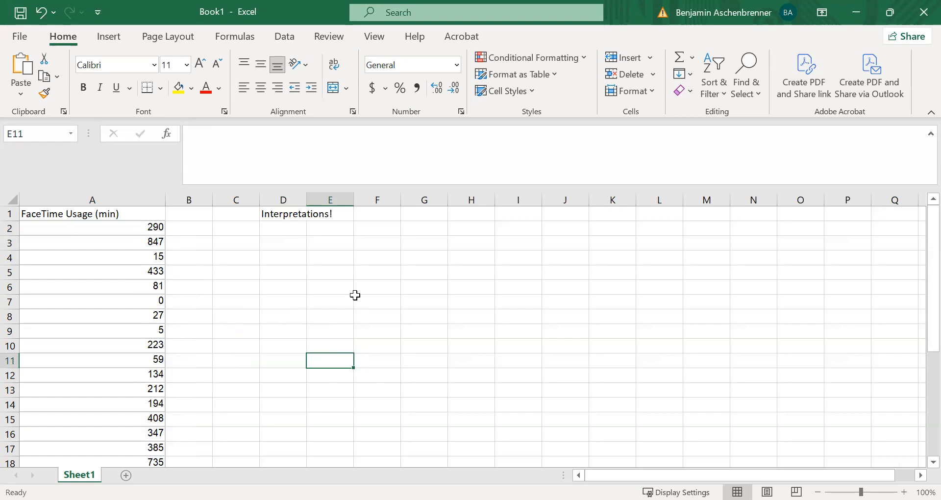
Label Measures of Center (Mean, Median, Mode) in F2:F5 and Measures of Spread (Range, IQR, SD) in J2:J5
{"action": "left_click", "coordinate": [376, 226]}
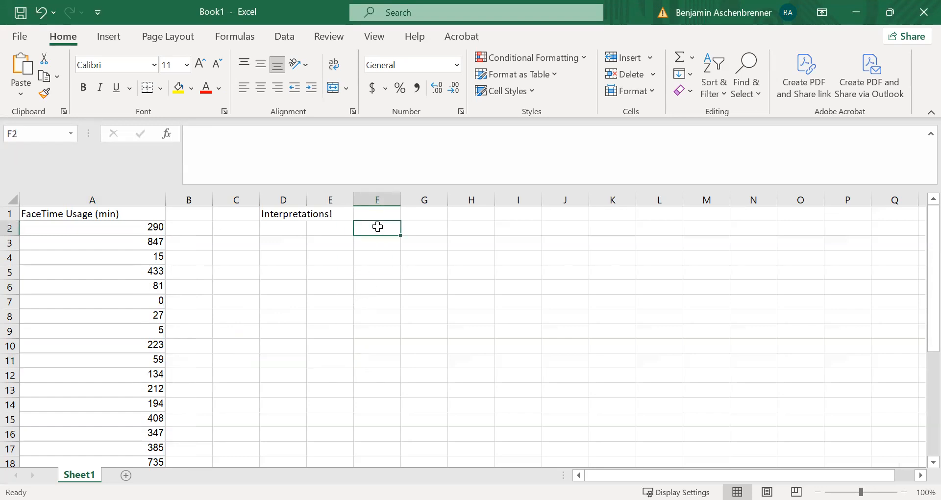
{"action": "type", "text": "Measures of Center"}
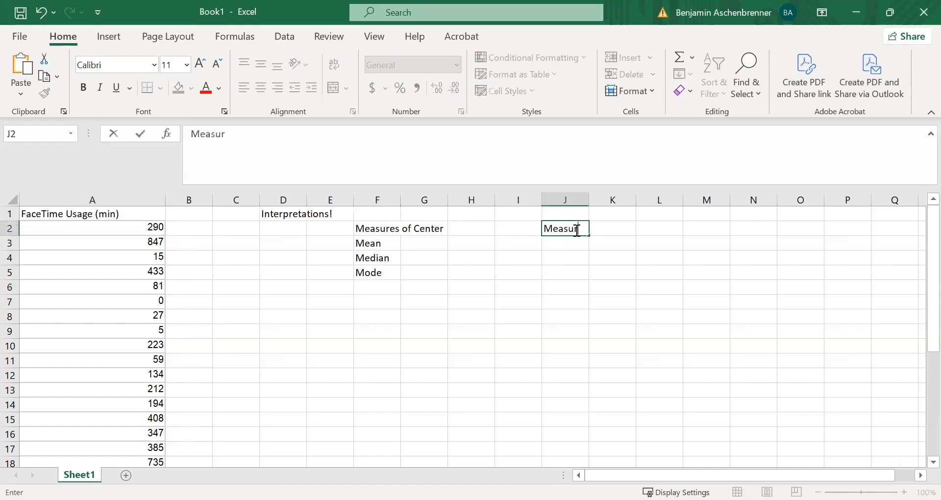
{"action": "type", "text": "es of Spread"}
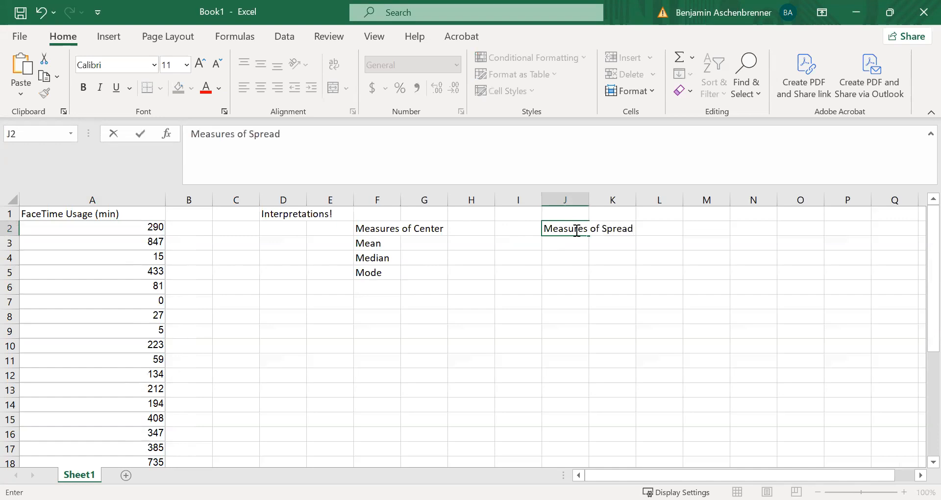
{"action": "key", "text": "enter"}
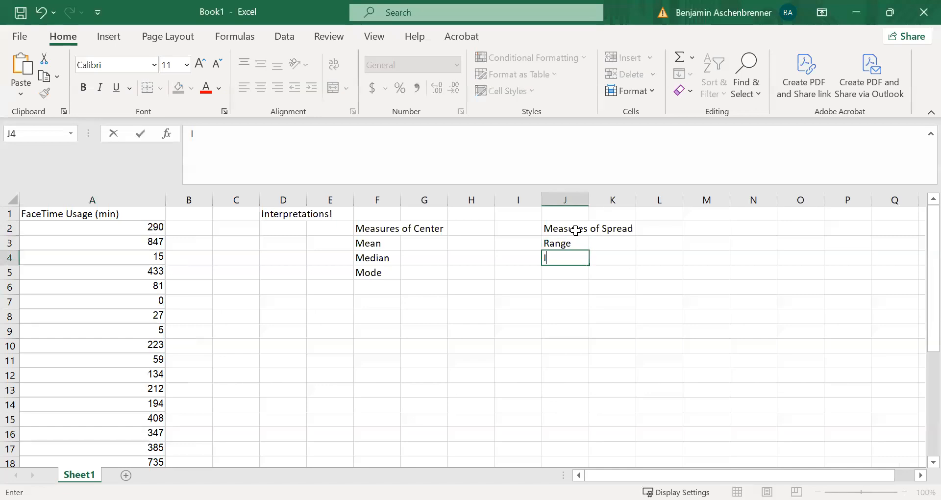
{"action": "type", "text": "IQR"}
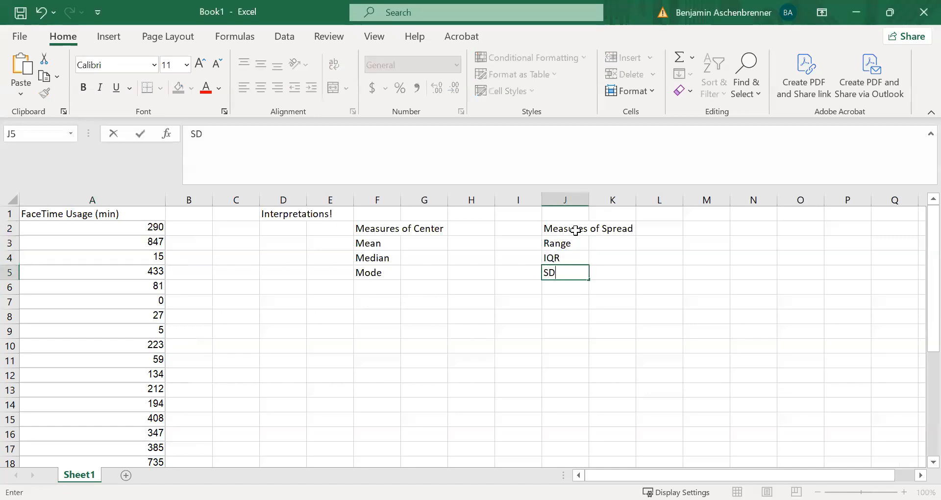
{"action": "key", "text": "Return"}
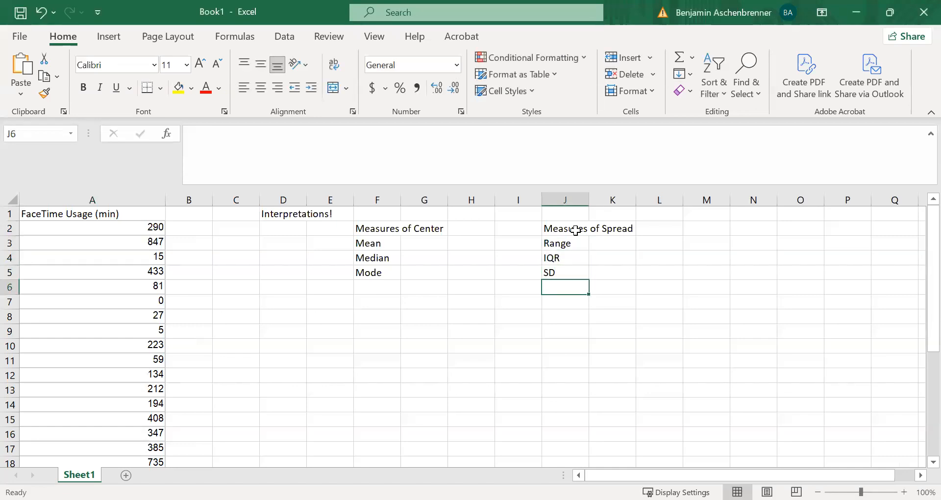
{"action": "mouse_move", "coordinate": [439, 273]}
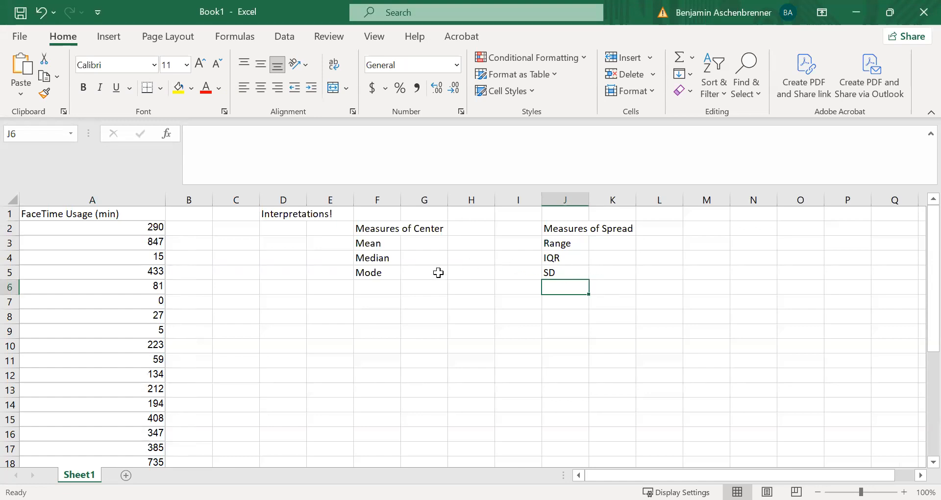
{"action": "mouse_move", "coordinate": [126, 475]}
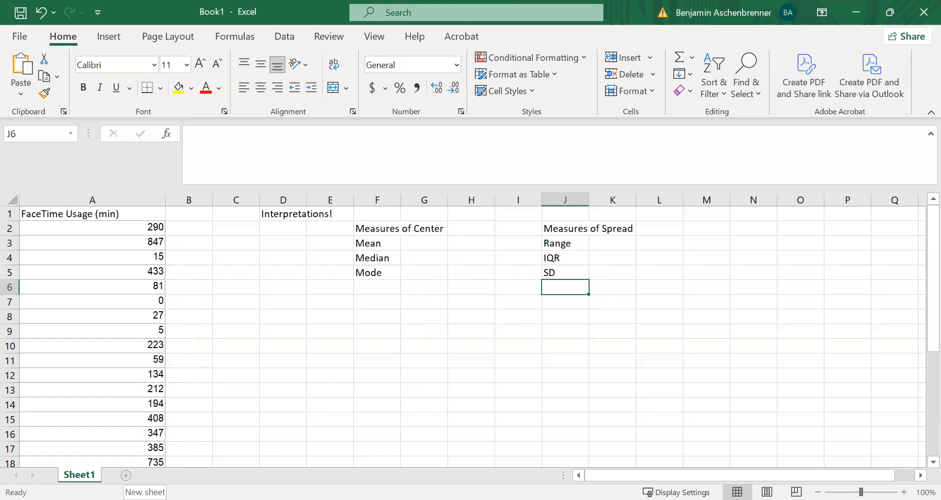
Create Sheet2 with a copy of the usage column sorted smallest to largest
{"action": "left_click", "coordinate": [127, 474]}
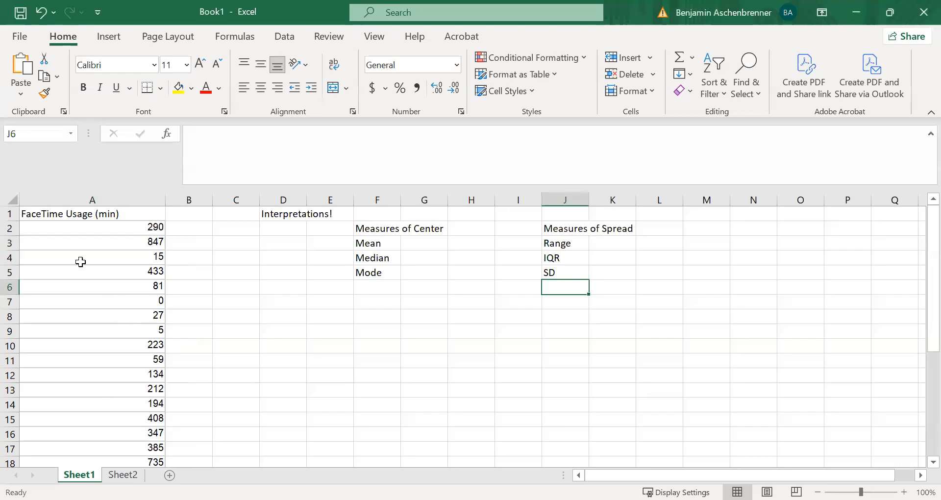
{"action": "left_click", "coordinate": [92, 200]}
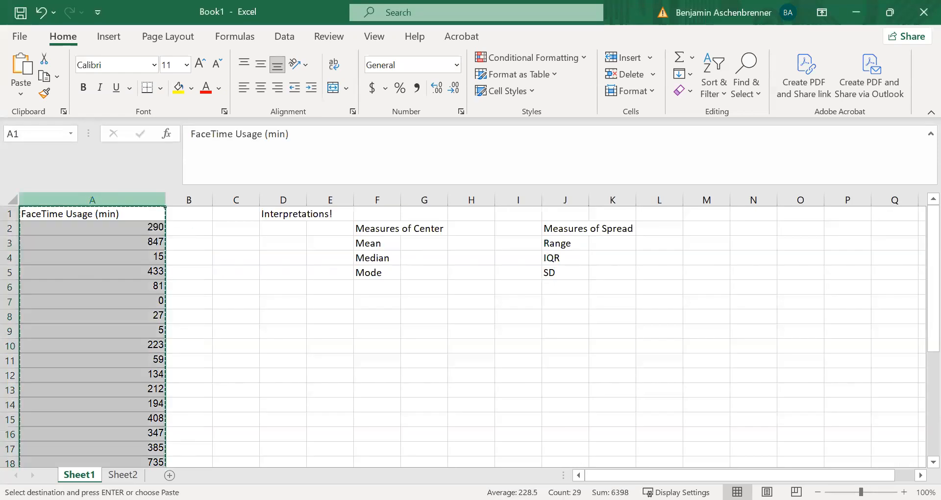
{"action": "left_click", "coordinate": [122, 474]}
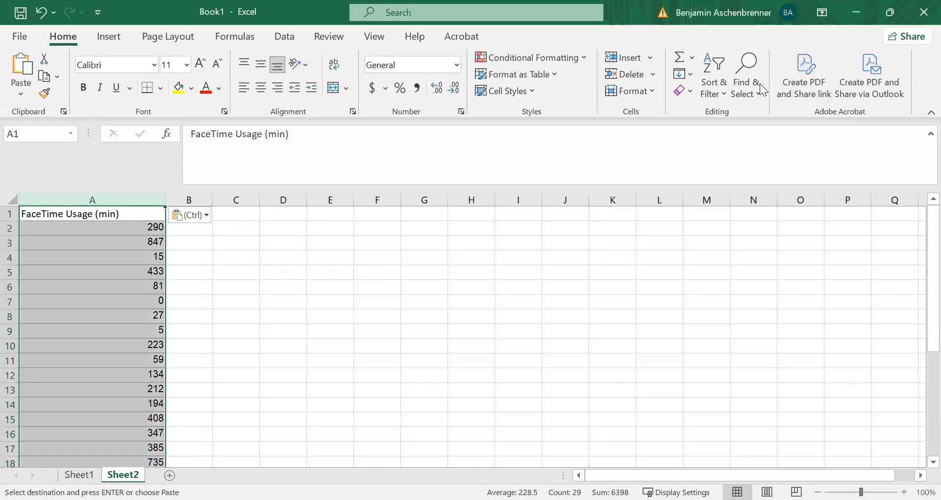
{"action": "mouse_move", "coordinate": [65, 205]}
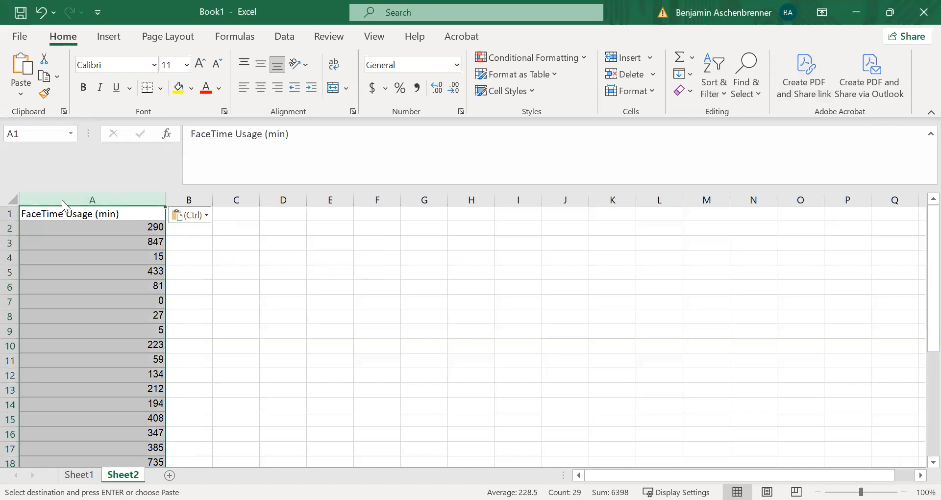
{"action": "left_click", "coordinate": [714, 75]}
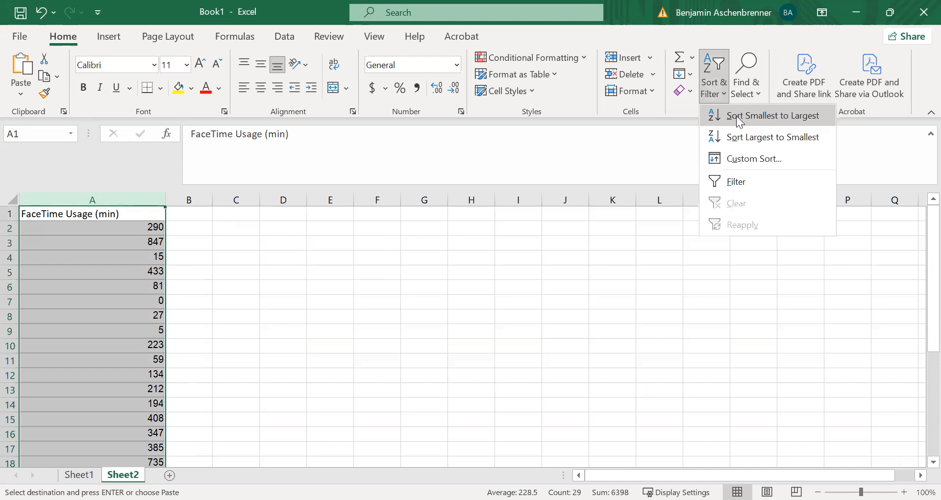
{"action": "left_click", "coordinate": [775, 115]}
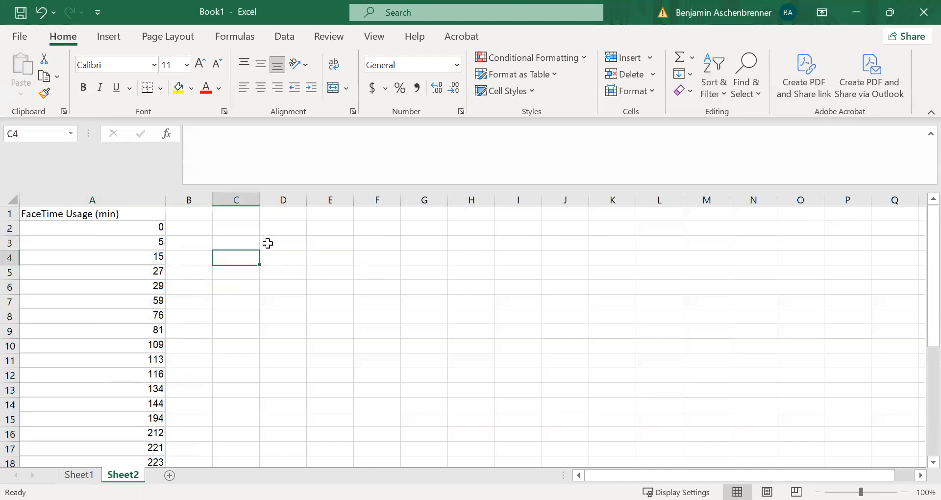
Compute the mean usage in minutes (228.5) and its hour equivalent with formulas
{"action": "type", "text": "Mea"}
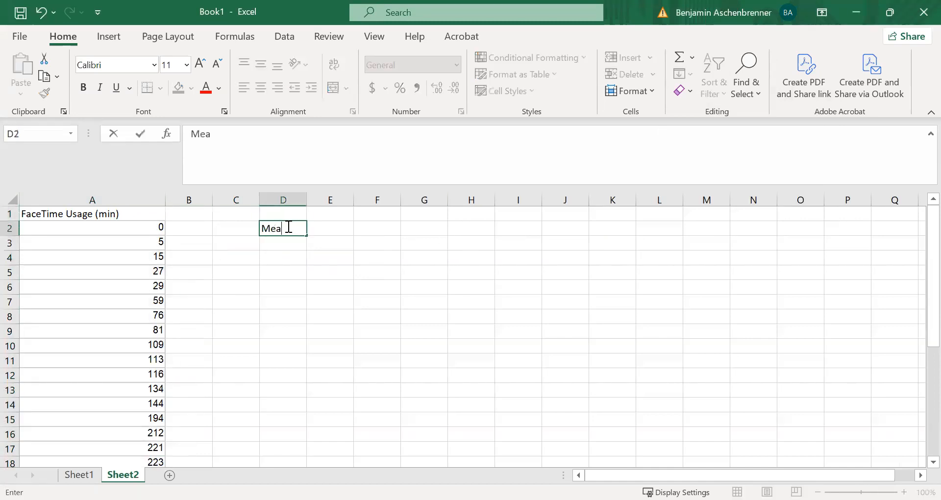
{"action": "type", "text": "="}
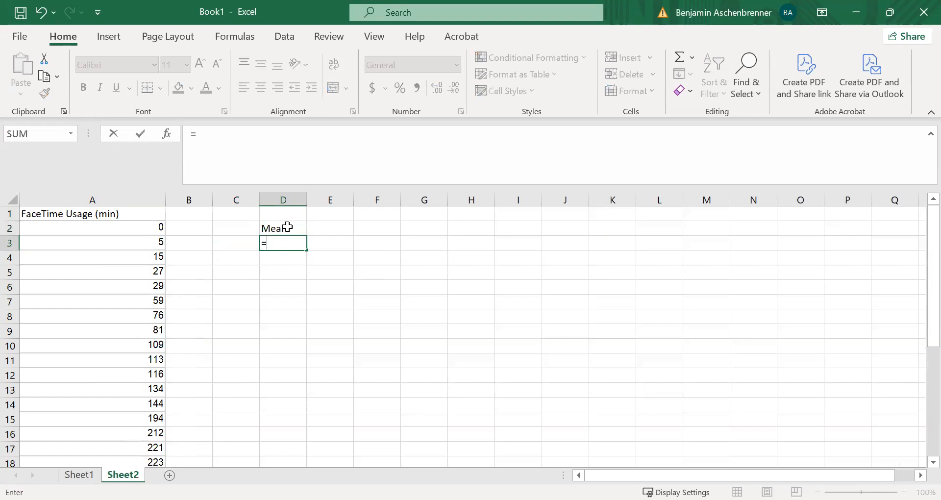
{"action": "type", "text": "a"}
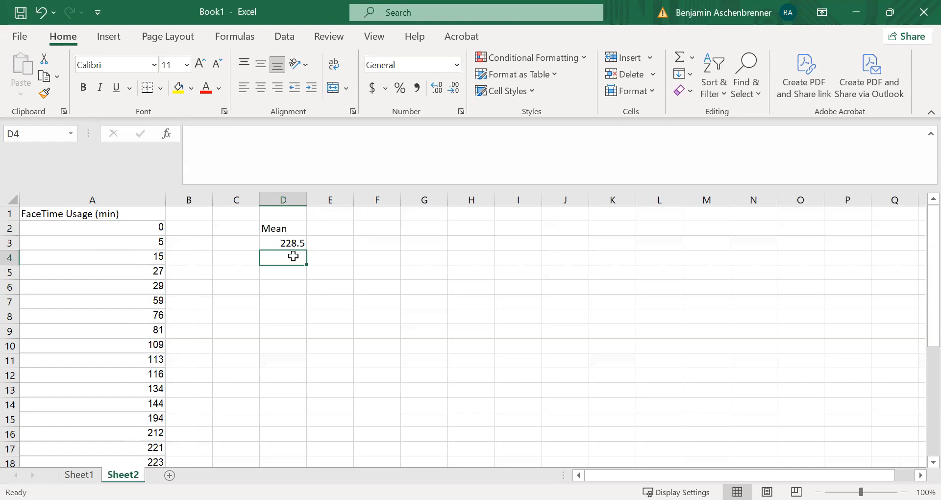
{"action": "type", "text": "="}
{"action": "left_click", "coordinate": [330, 257]}
{"action": "type", "text": "hour"}
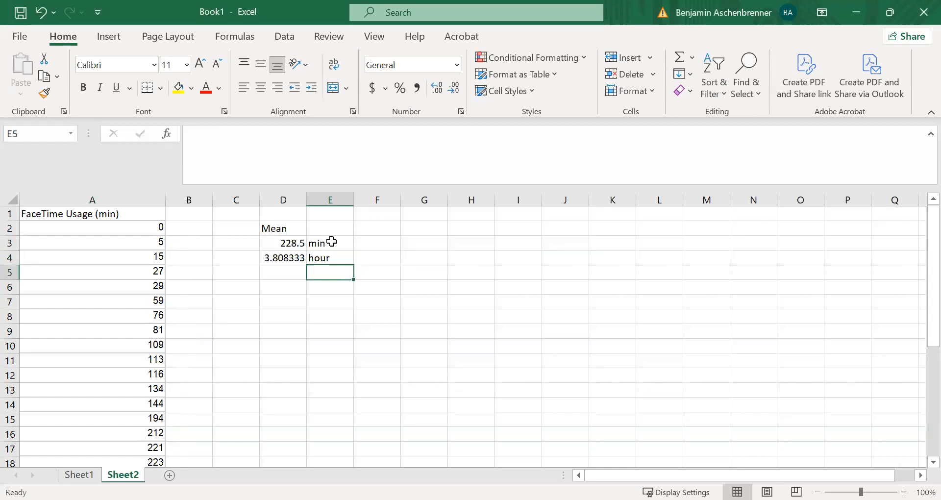
Round the mean's hour value to one decimal, showing 3.8 hours
{"action": "left_click", "coordinate": [283, 257]}
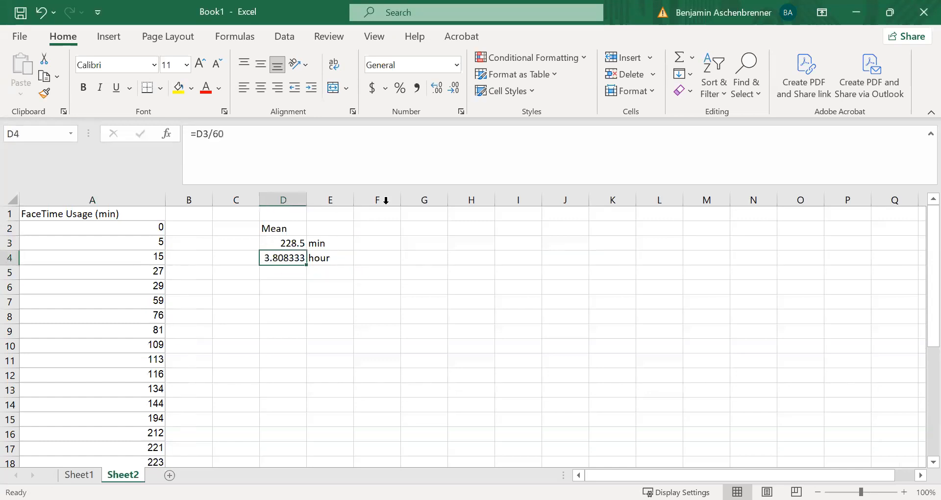
{"action": "left_click", "coordinate": [455, 88]}
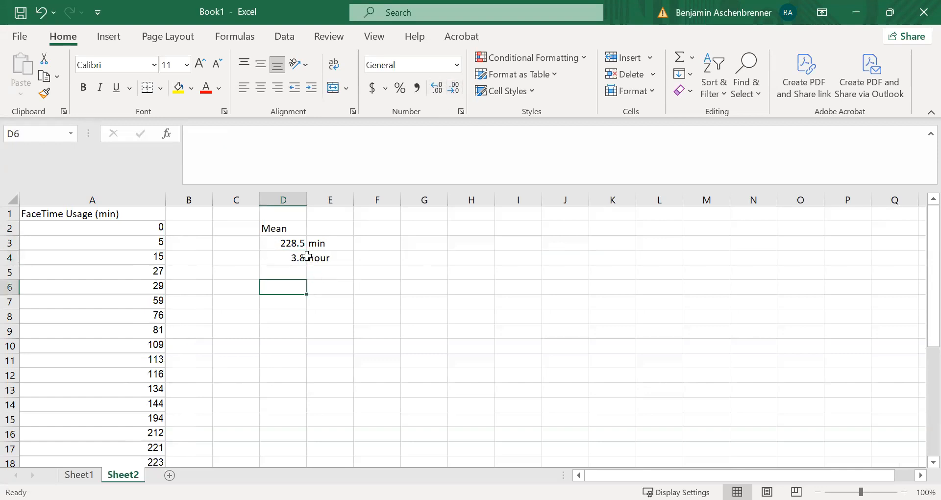
{"action": "left_click", "coordinate": [283, 243]}
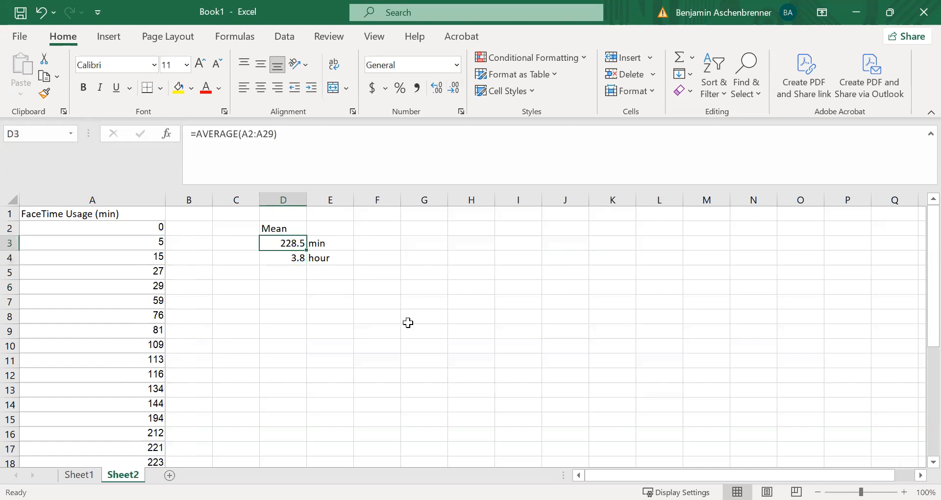
{"action": "mouse_move", "coordinate": [306, 248]}
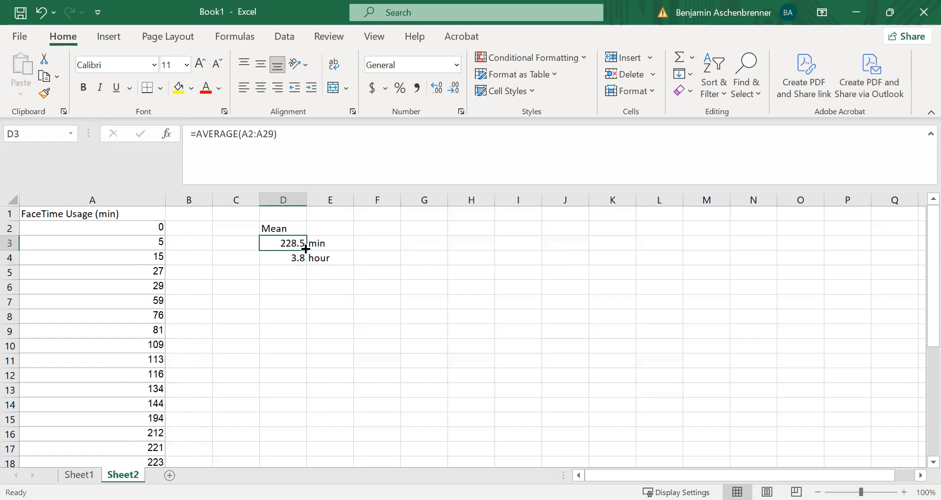
{"action": "left_click", "coordinate": [283, 272]}
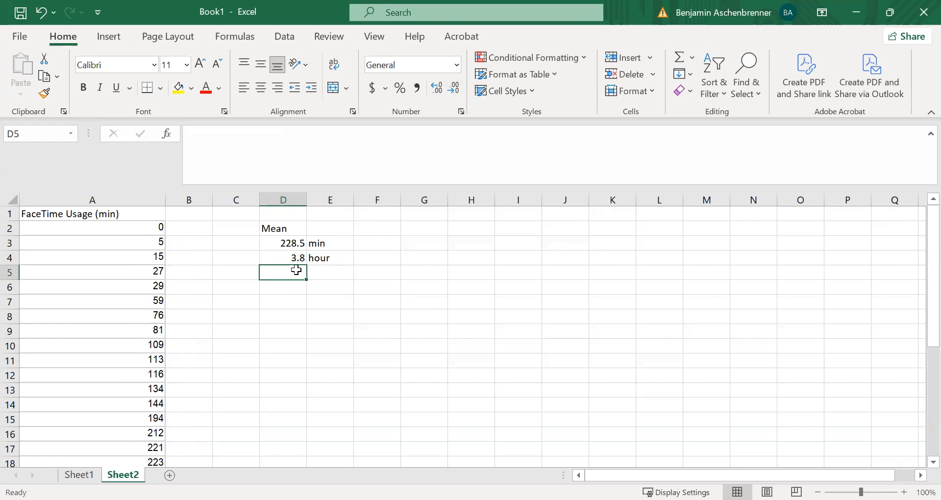
Write 'On a typical day this person used FaceTime for 3.8 hours.' below the mean
{"action": "type", "text": "On a typical day"}
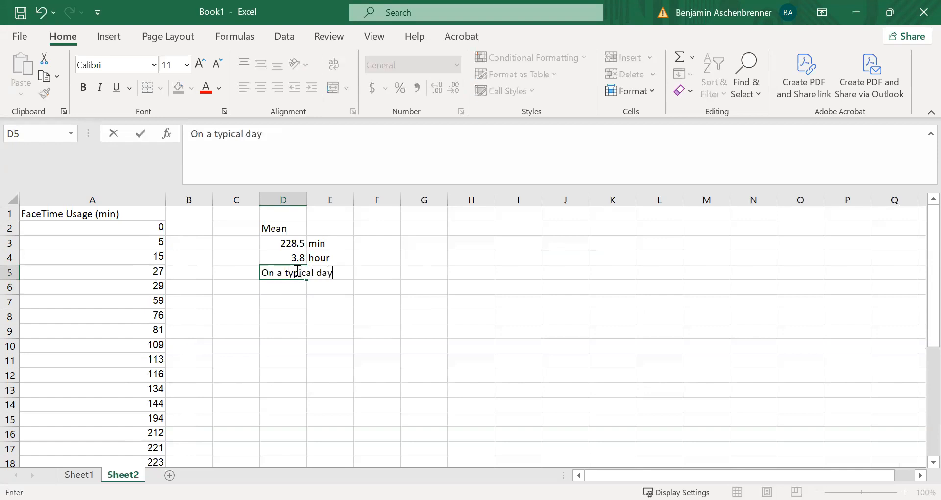
{"action": "type", "text": "this perrsonn"}
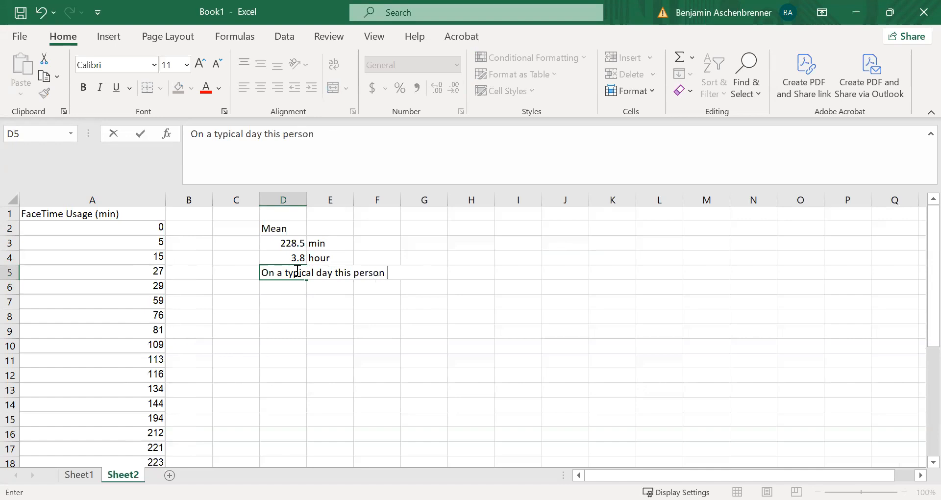
{"action": "type", "text": "used Fact"}
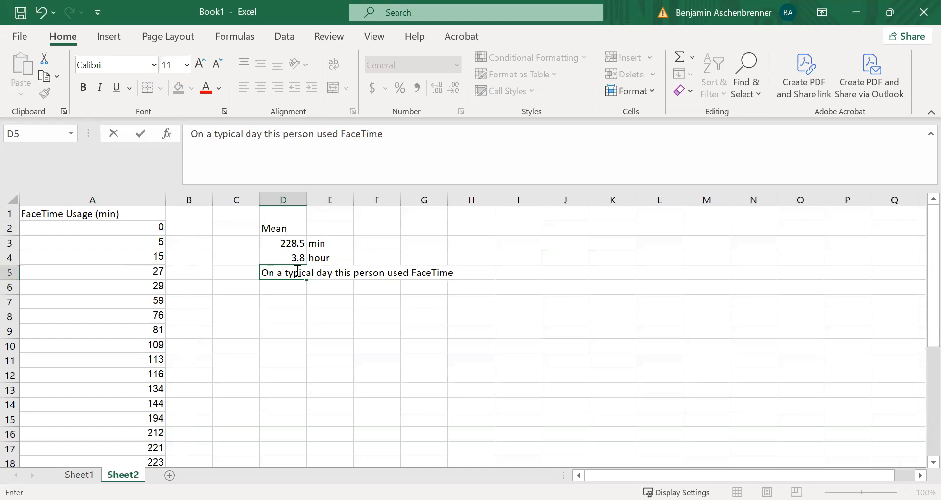
{"action": "type", "text": "for"}
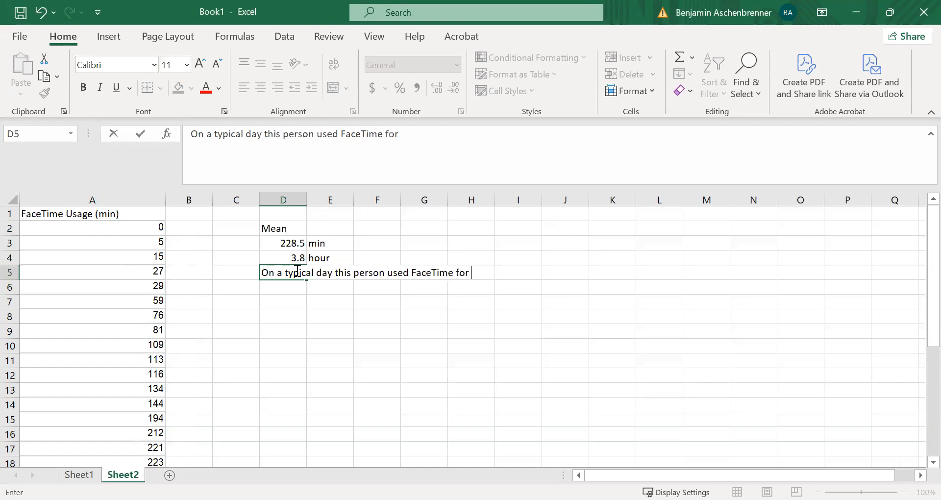
{"action": "type", "text": "3.8 hours."}
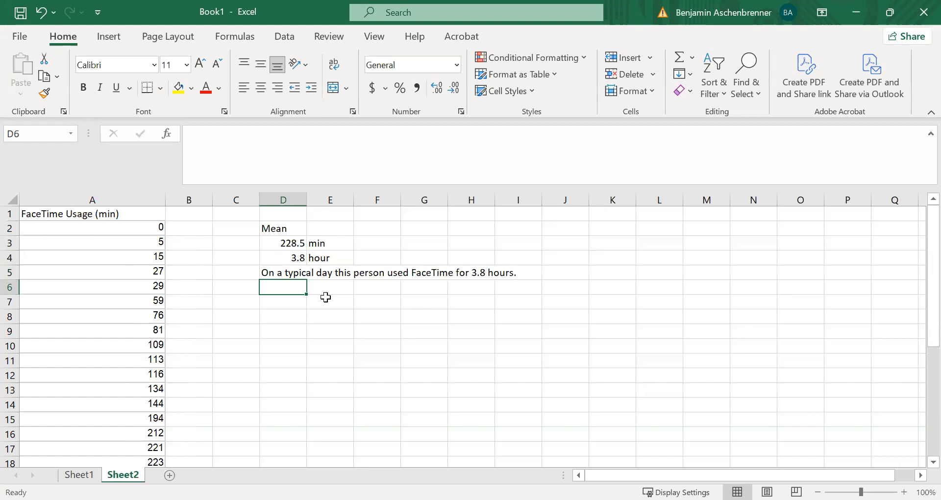
Write the sentence that spreading 4 weeks of FaceTime evenly gives 229 minutes per day
{"action": "type", "text": "If I"}
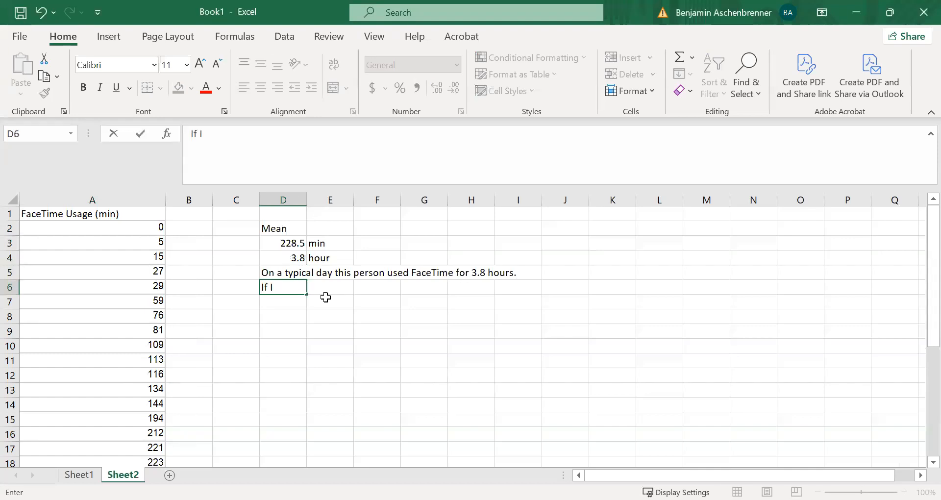
{"action": "type", "text": "took a"}
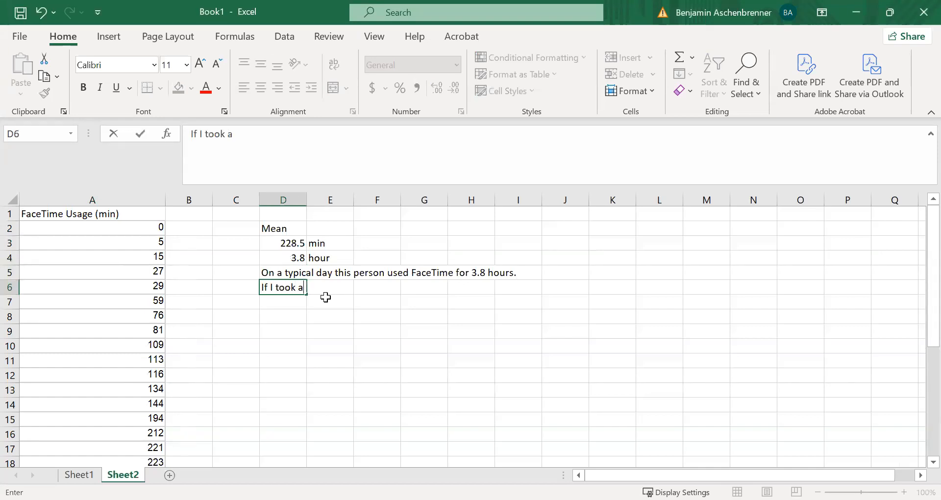
{"action": "type", "text": "ll the minutes this"}
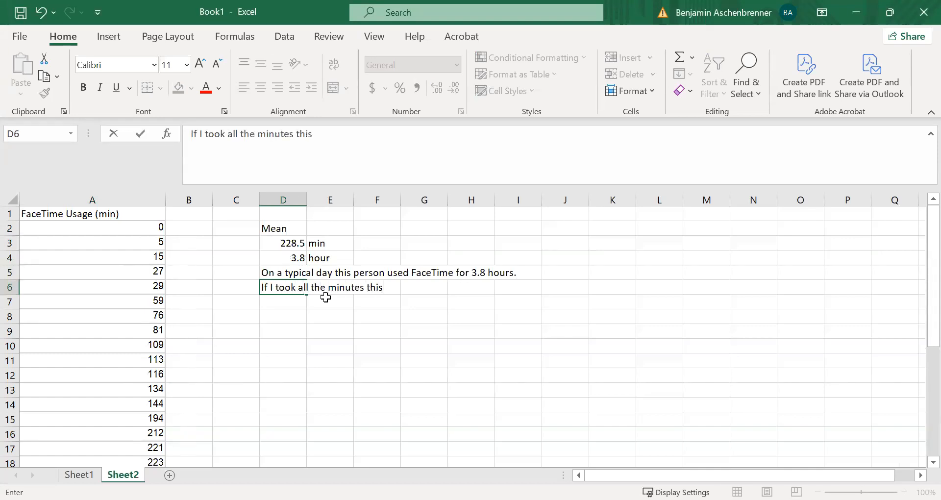
{"action": "type", "text": "person used"}
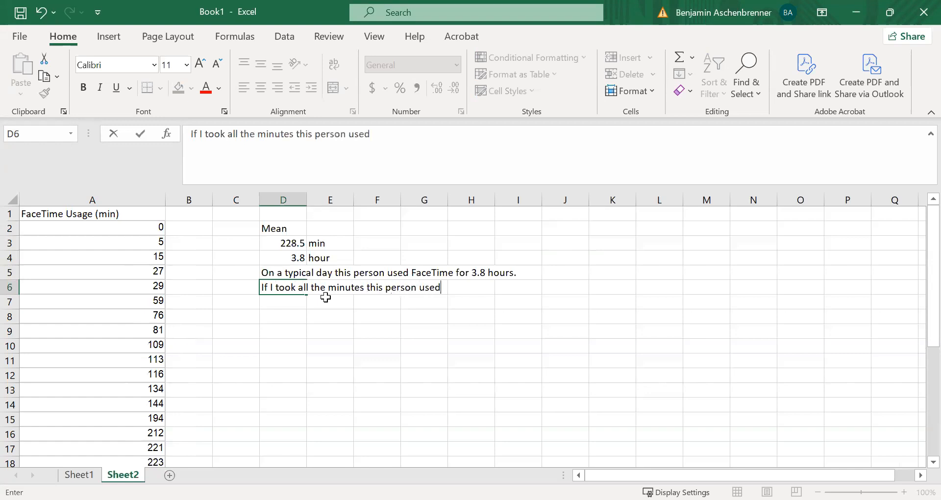
{"action": "type", "text": "F"}
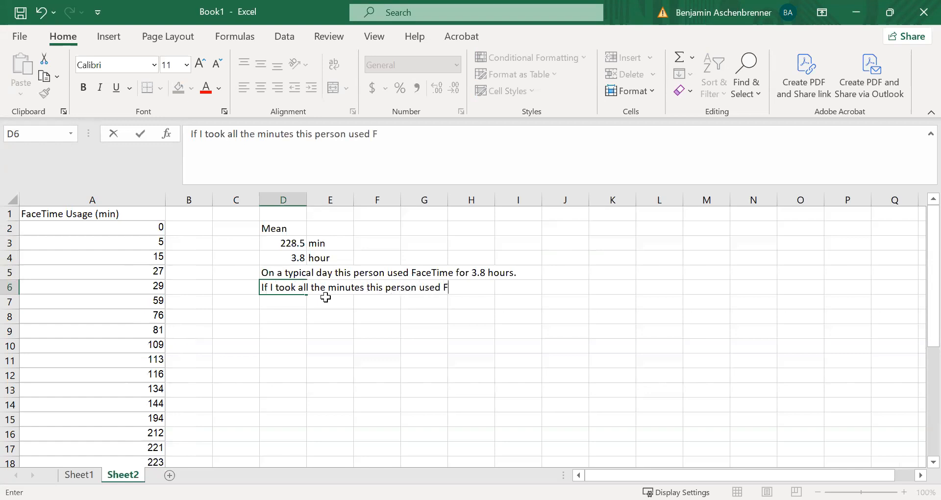
{"action": "type", "text": "aceTime over f"}
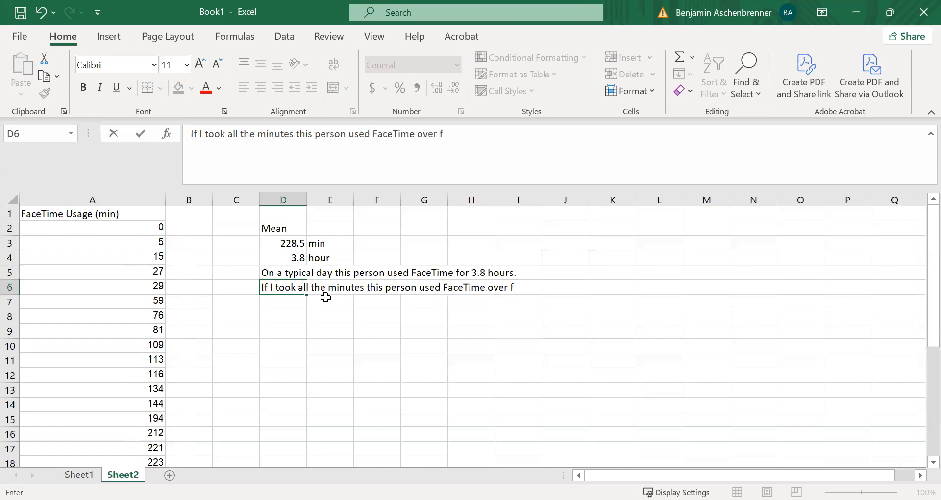
{"action": "type", "text": "4 weeks and s"}
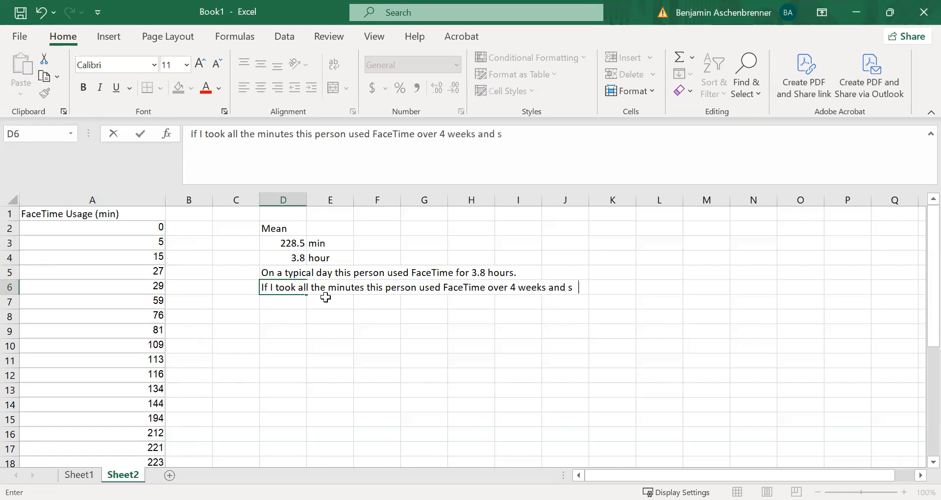
{"action": "type", "text": "pread them out evenly"}
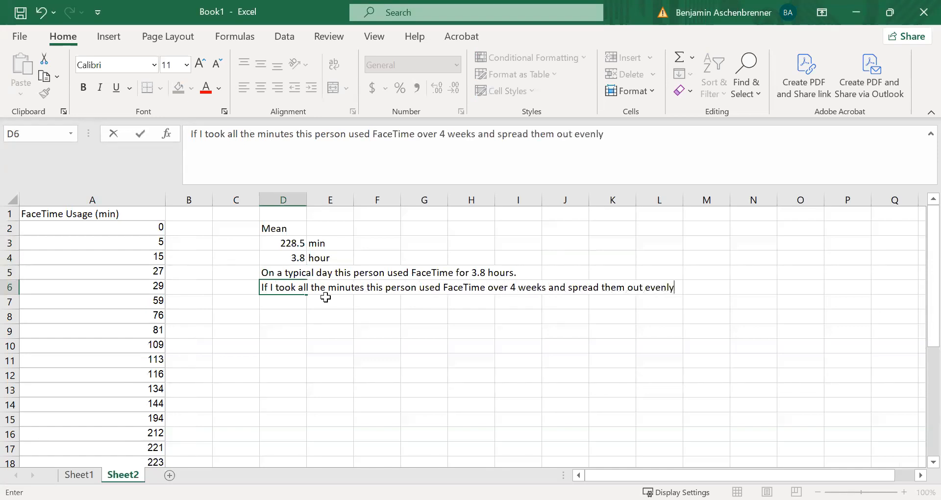
{"action": "type", "text": ", they would have spent 22"}
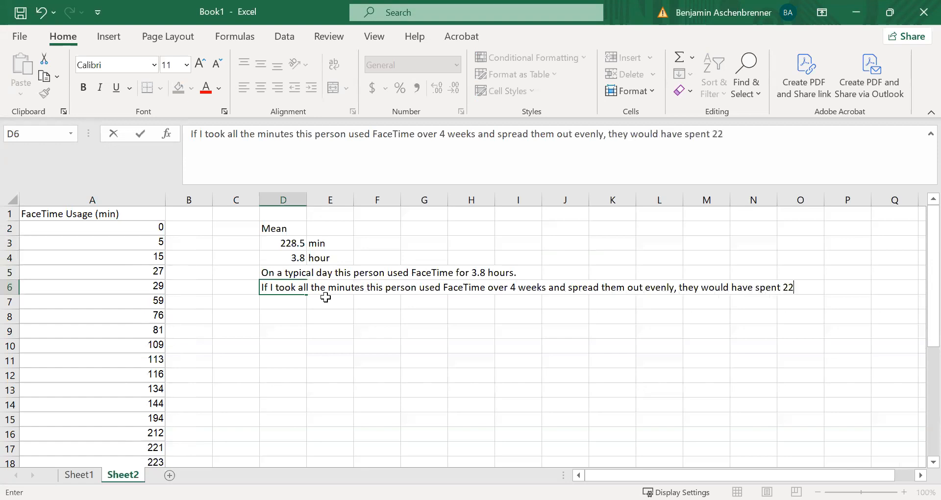
{"action": "type", "text": "9 minutes"}
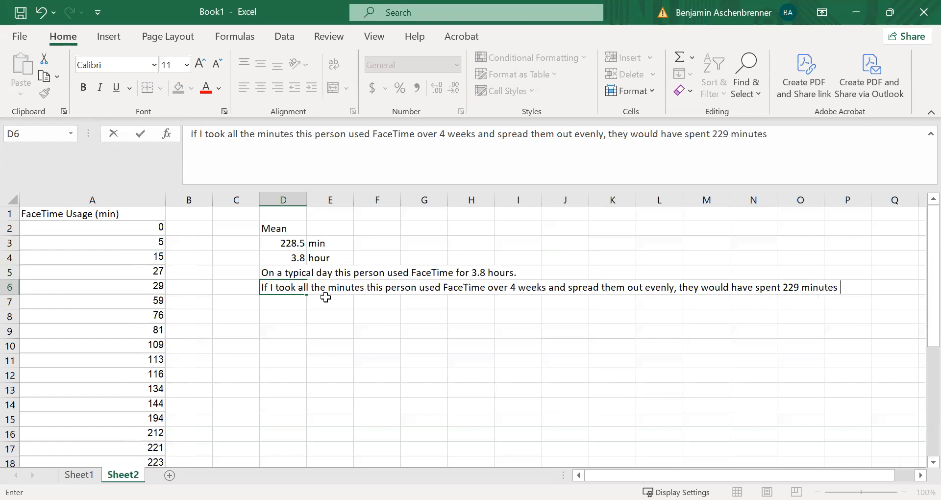
{"action": "type", "text": "per day on FaceTim"}
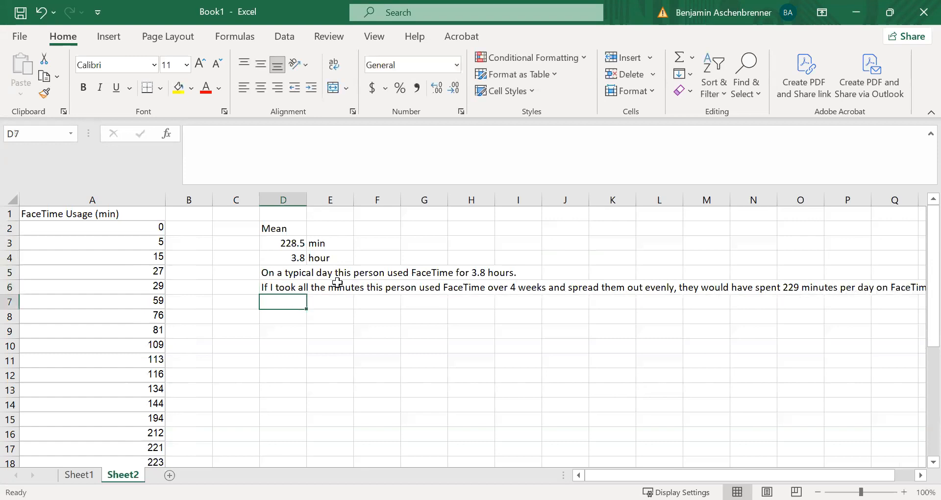
Merge, centre and wrap the long sentence across D6:J8
{"action": "left_click_drag", "start_coordinate": [283, 287], "coordinate": [564, 314]}
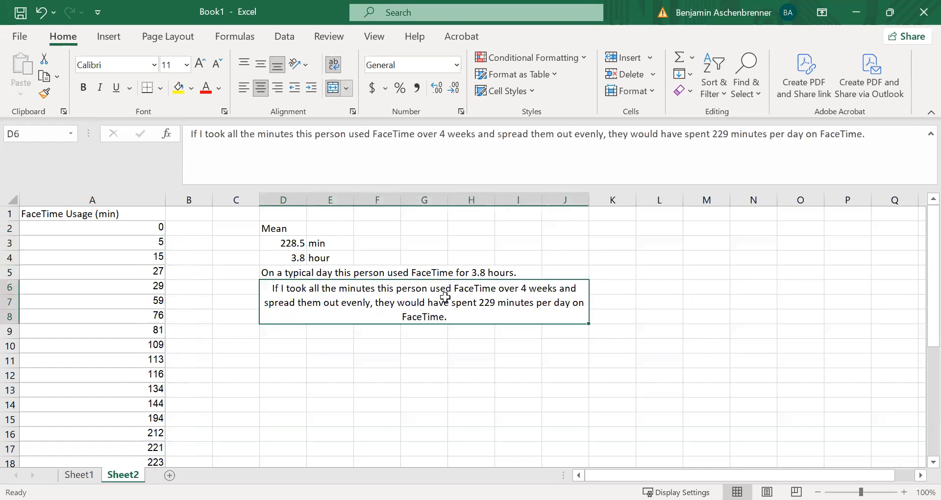
{"action": "left_click", "coordinate": [282, 346]}
{"action": "type", "text": "Median"}
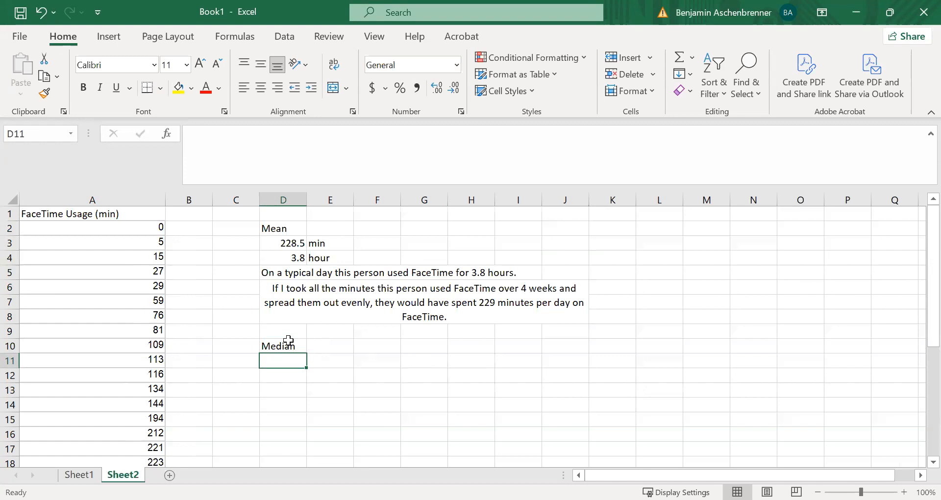
{"action": "mouse_move", "coordinate": [354, 375]}
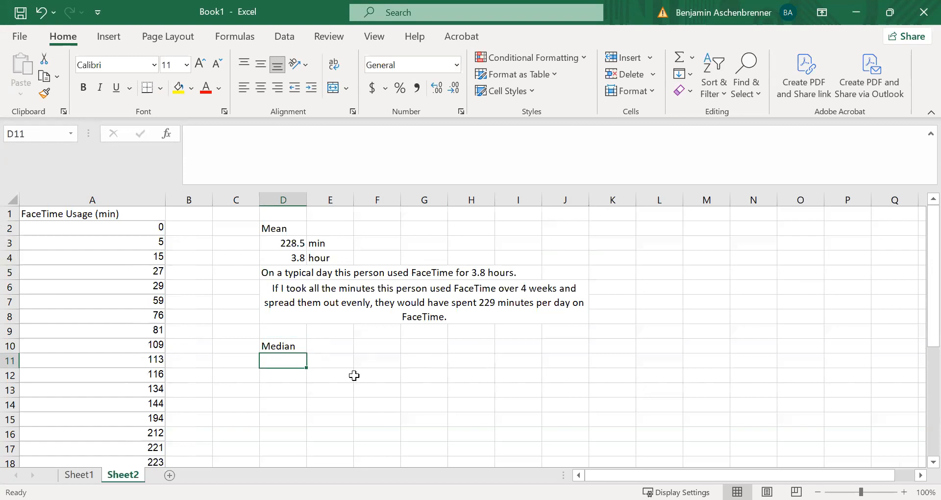
{"action": "mouse_move", "coordinate": [176, 248]}
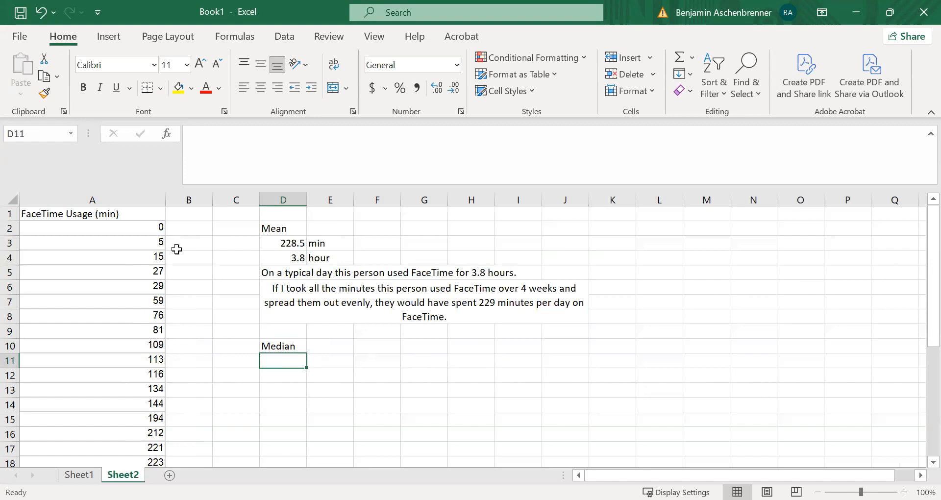
{"action": "mouse_move", "coordinate": [292, 442]}
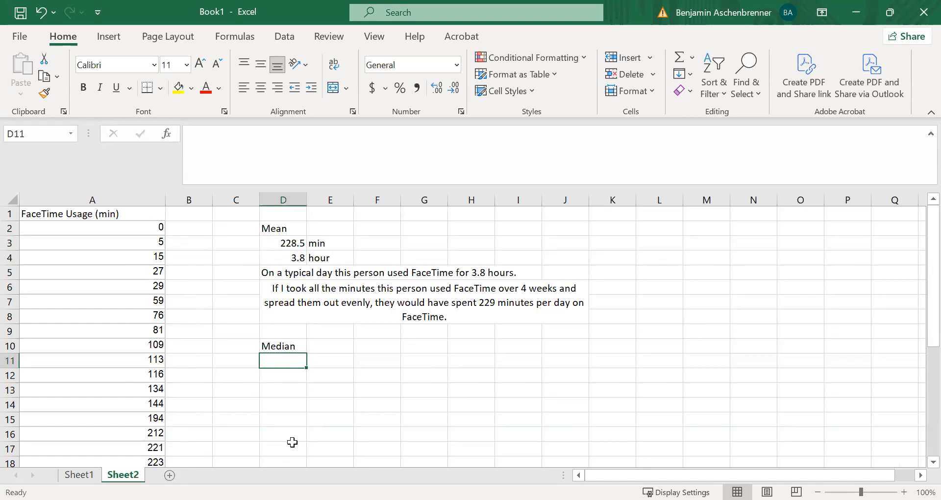
Compute the median usage (203 min) and its hour value rounded to 3.4 hours
{"action": "type", "text": "=median(A2:A29"}
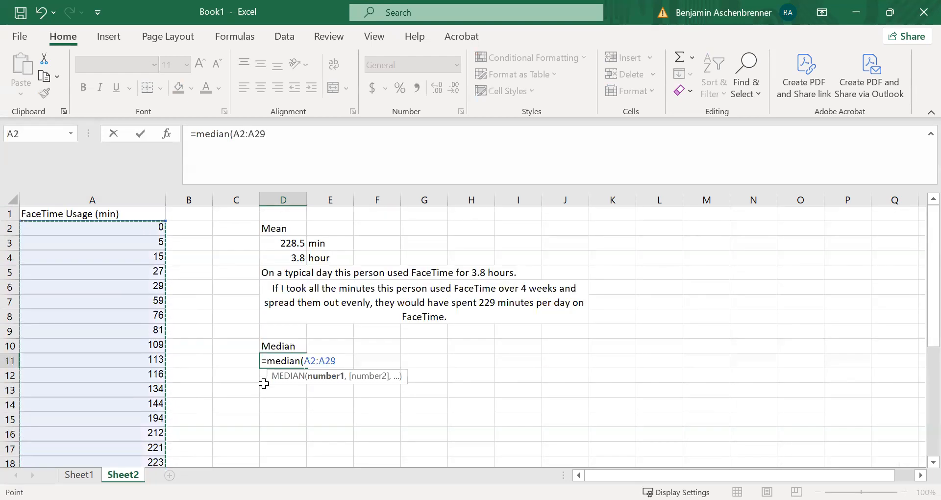
{"action": "key", "text": "Return"}
{"action": "type", "text": "min"}
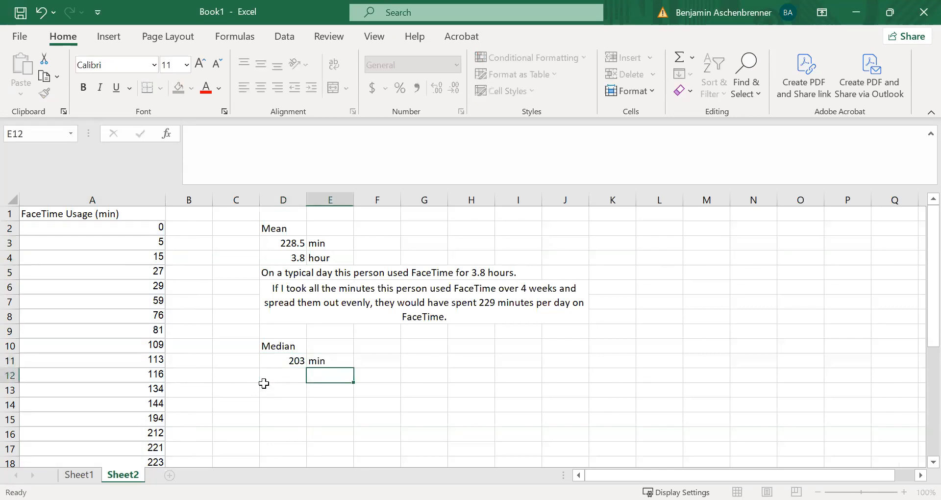
{"action": "type", "text": "="}
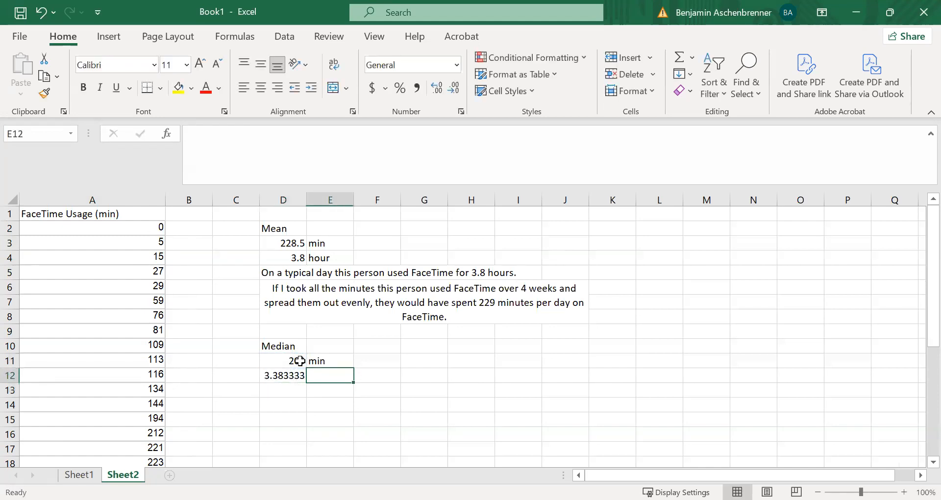
{"action": "type", "text": "hours"}
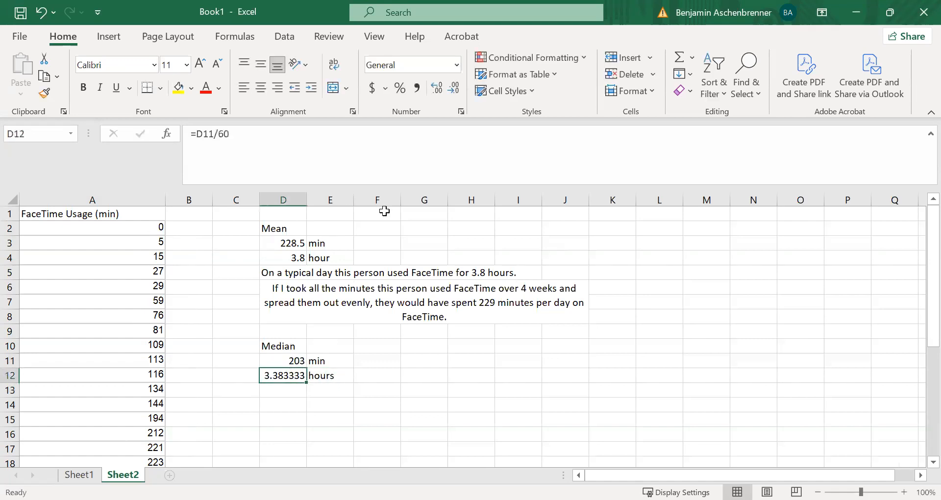
{"action": "left_click", "coordinate": [454, 90]}
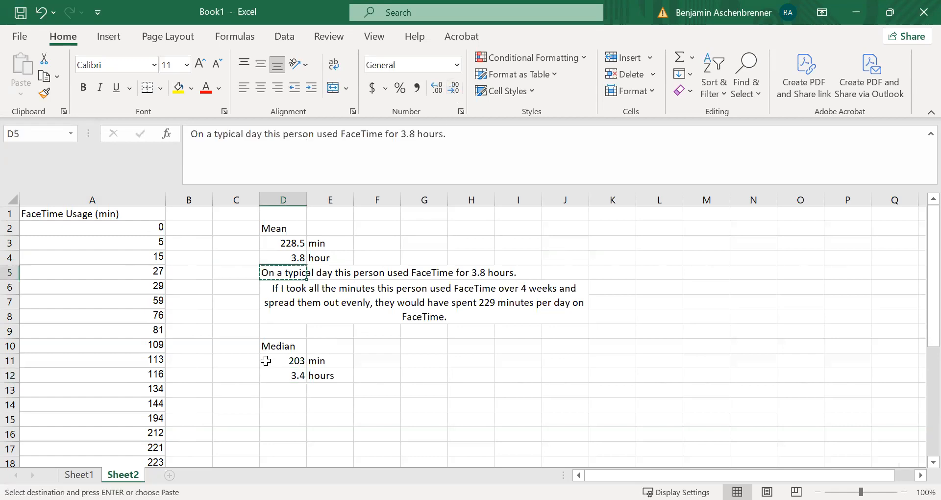
Paste the typical-day sentence under the median and change 3.8 to 3.4 hours
{"action": "left_click", "coordinate": [283, 389]}
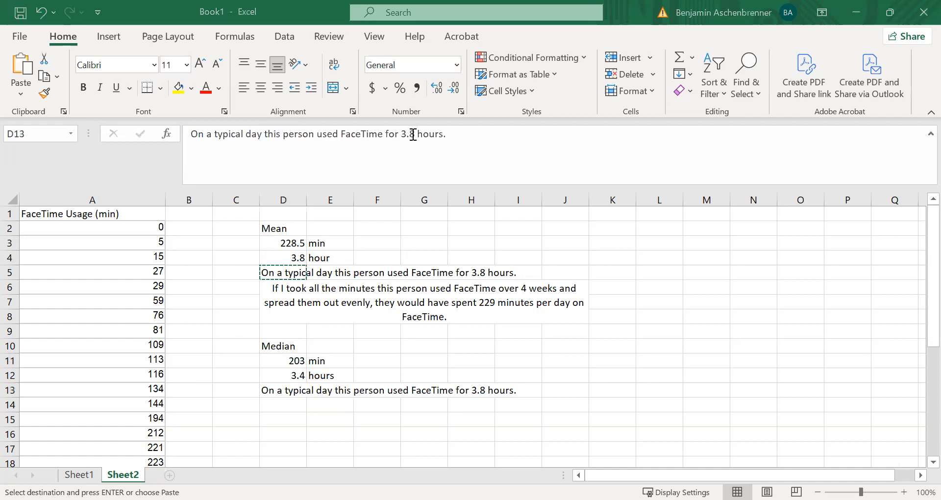
{"action": "type", "text": "4"}
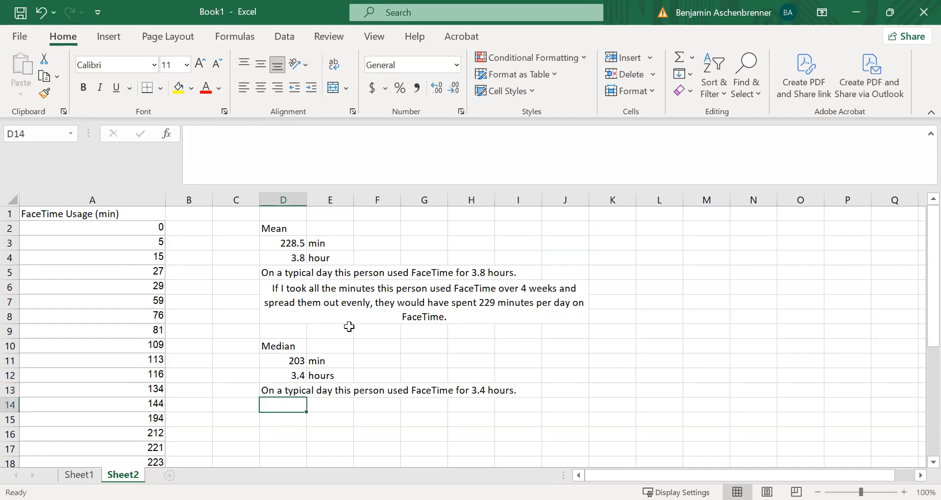
{"action": "mouse_move", "coordinate": [348, 315]}
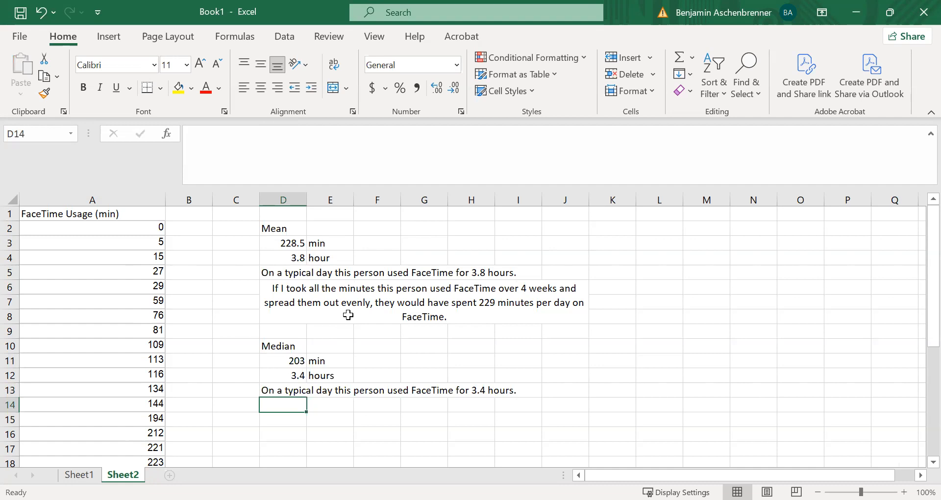
Write the sentence that lining up all numbers puts the middle one at 203 minutes
{"action": "type", "text": "If took all"}
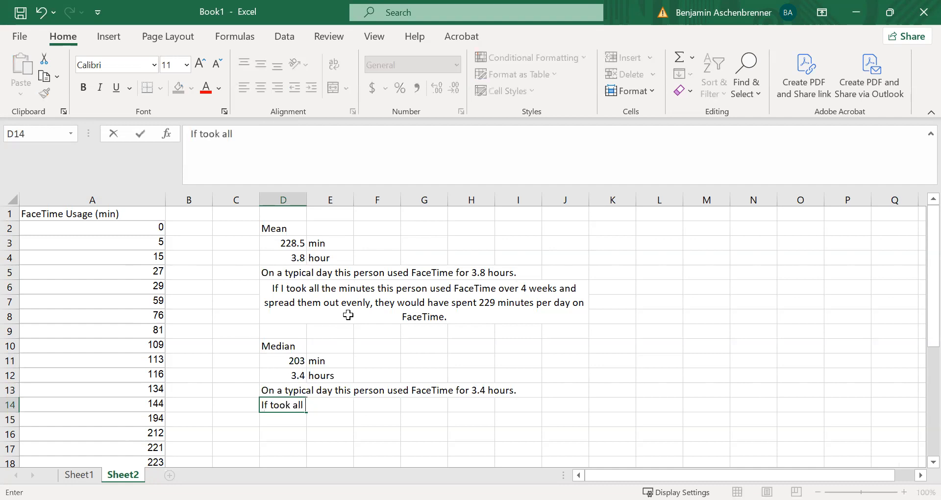
{"action": "type", "text": "the numbers and lined"}
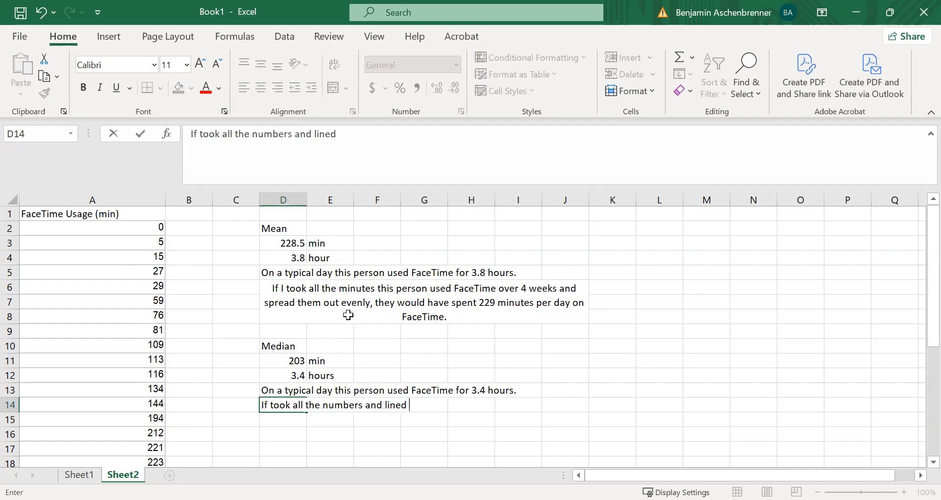
{"action": "type", "text": "them up I would"}
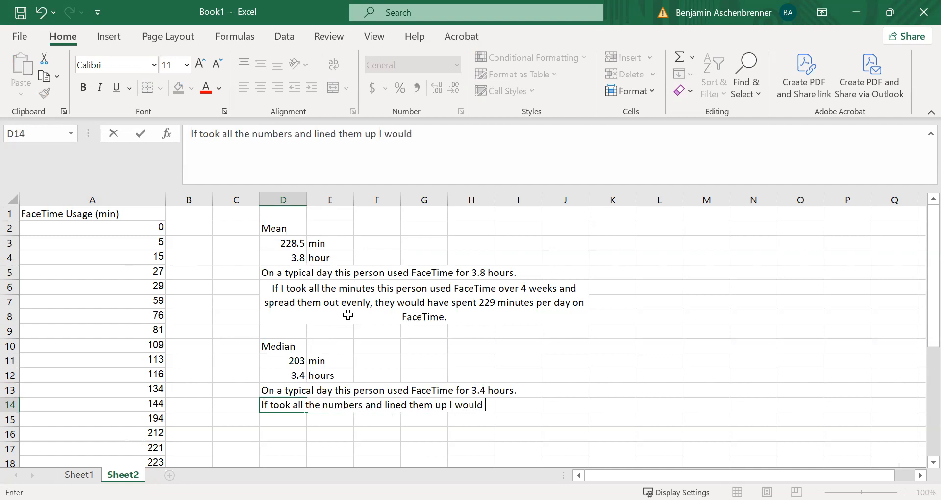
{"action": "type", "text": "find"}
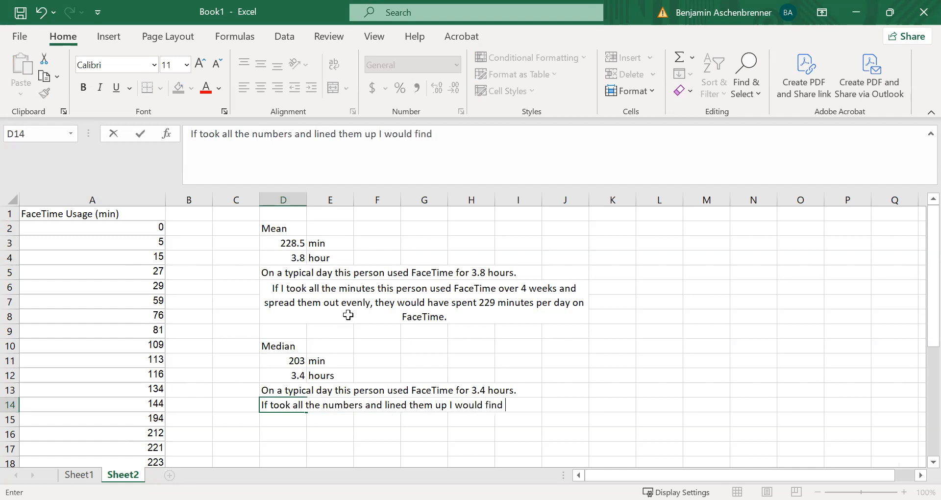
{"action": "type", "text": "the middl"}
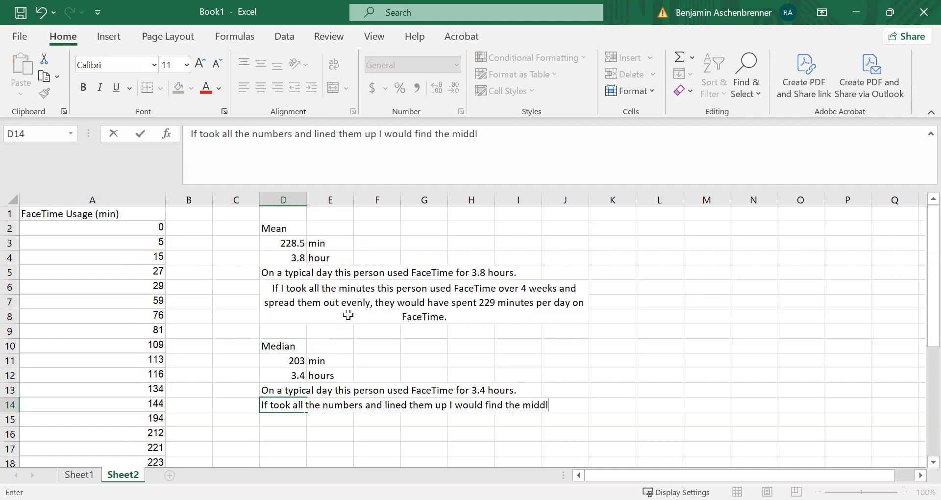
{"action": "type", "text": "e number"}
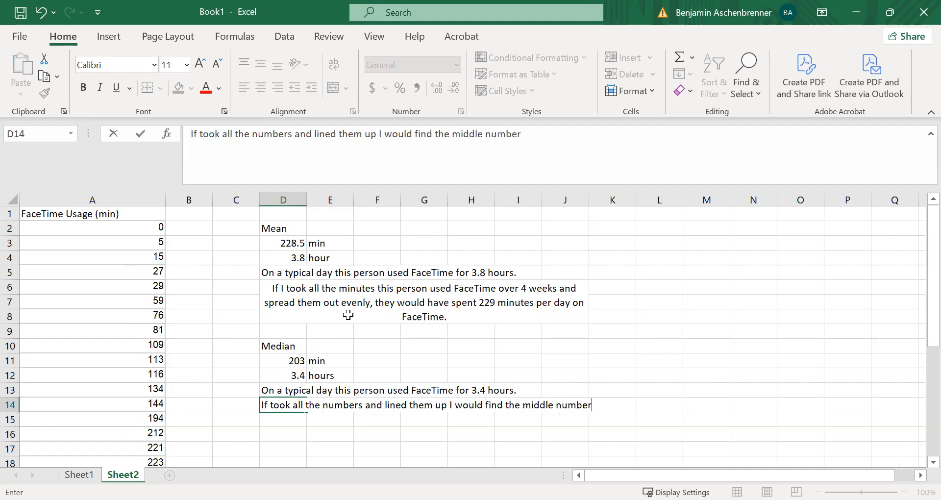
{"action": "type", "text": "would be 203"}
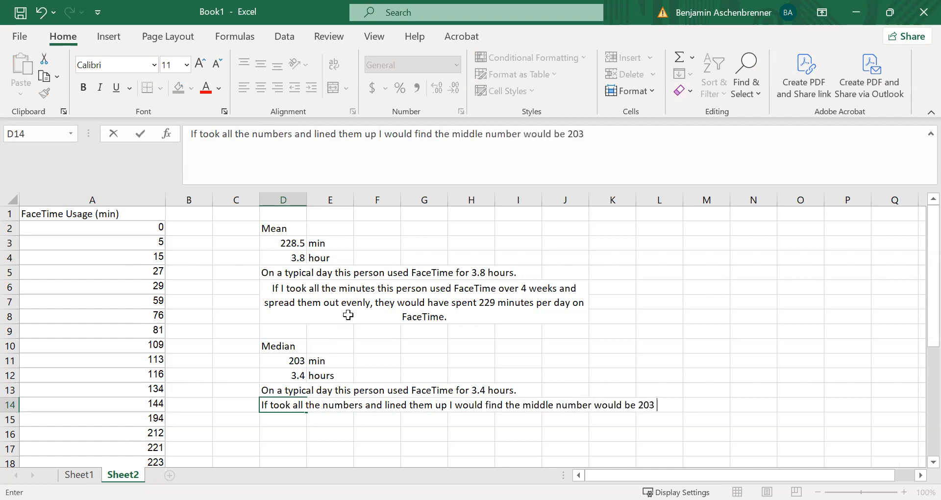
{"action": "type", "text": "minutes."}
{"action": "left_click", "coordinate": [284, 462]}
{"action": "type", "text": "Mode"}
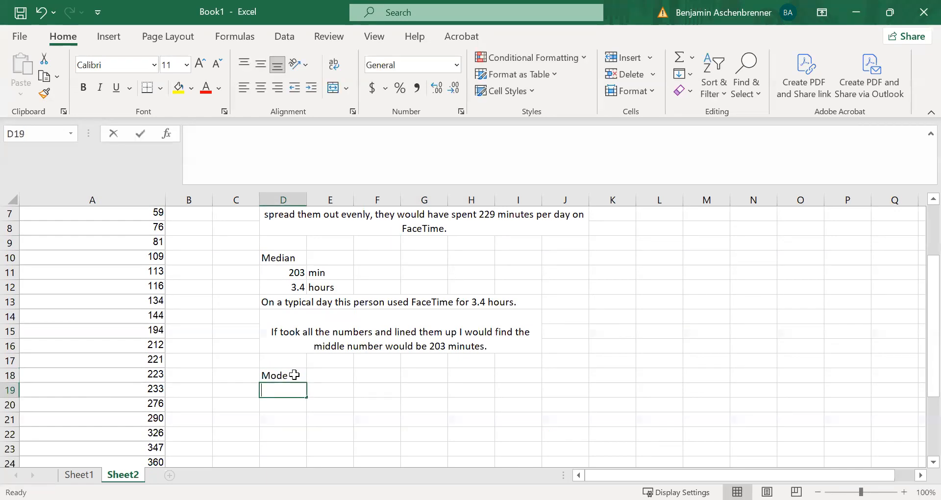
Compute the mode with =MODE.MULT(A2:A29), which returns #N/A
{"action": "type", "text": "=m"}
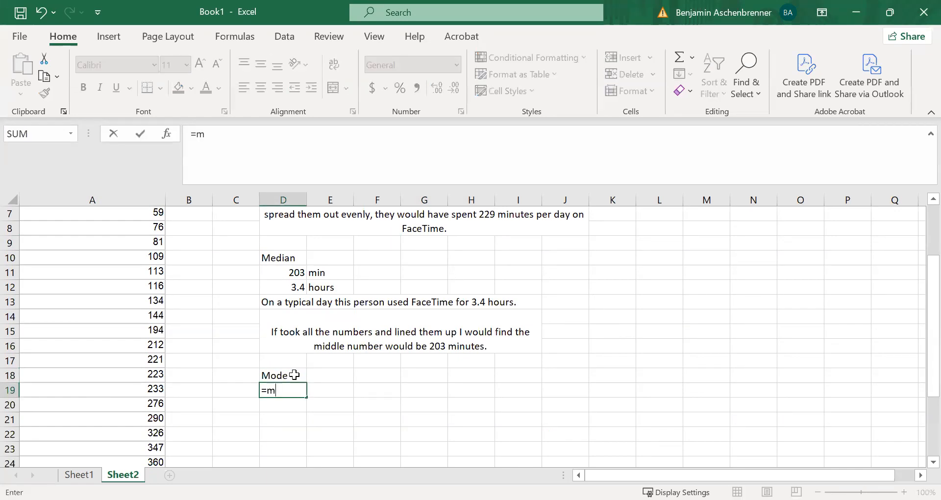
{"action": "type", "text": "ode.mult(A2:A29"}
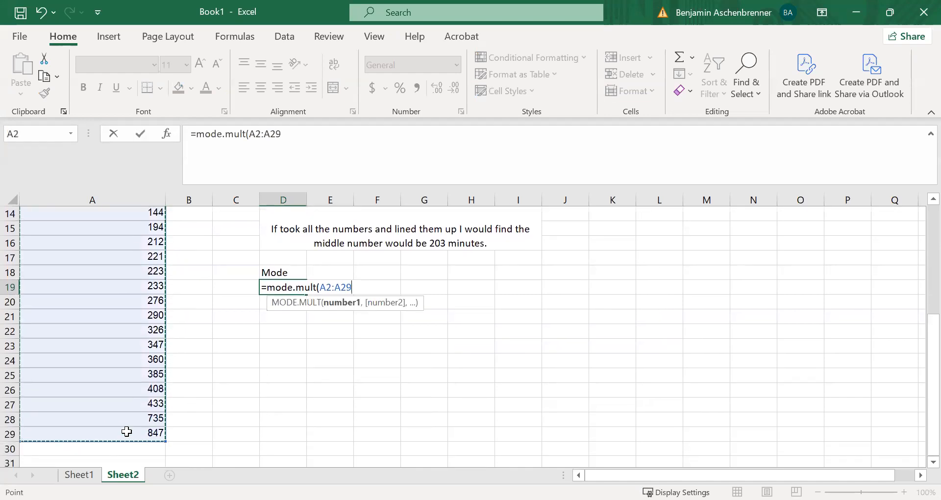
{"action": "key", "text": "Return"}
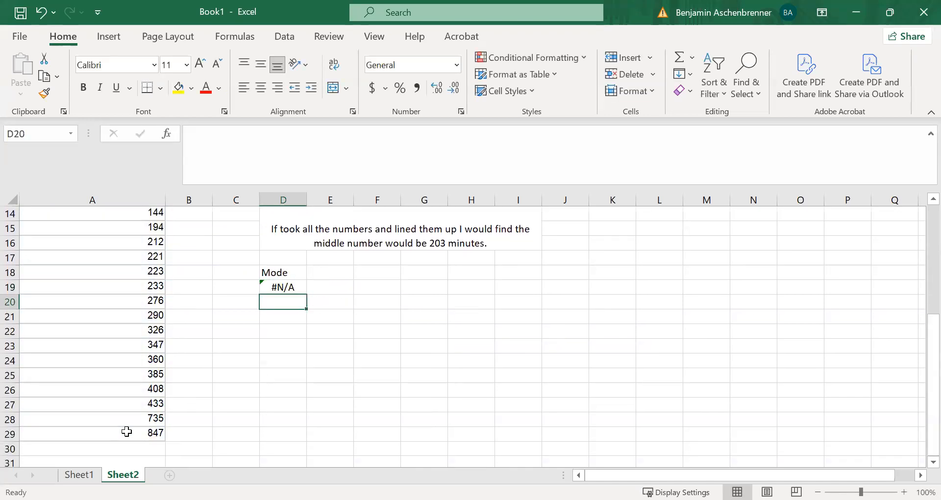
{"action": "left_click", "coordinate": [329, 286]}
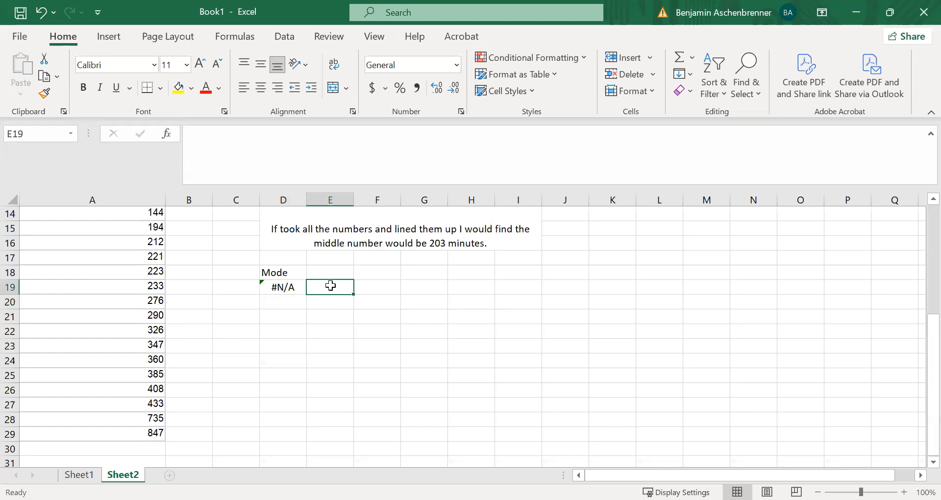
Note below it that the mode is meaningless since no values repeat, then select the FaceTime Usage column
{"action": "left_click", "coordinate": [282, 302]}
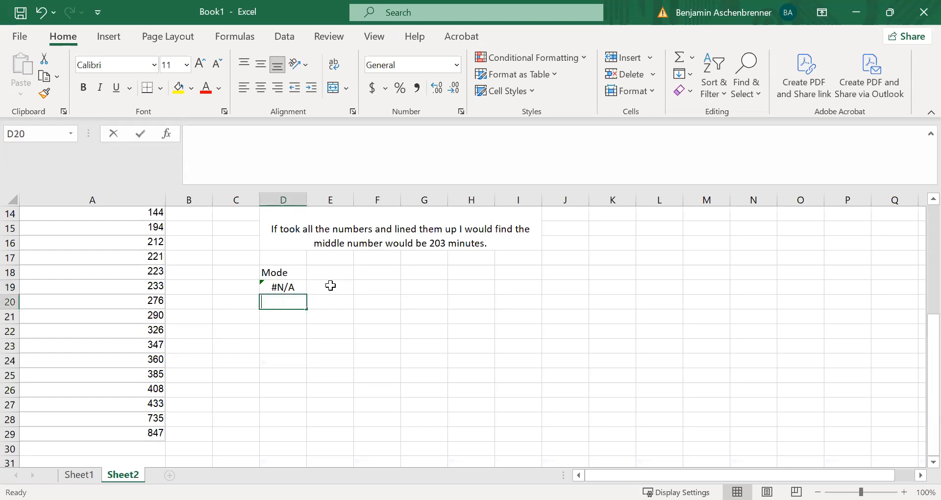
{"action": "type", "text": "There is no meani"}
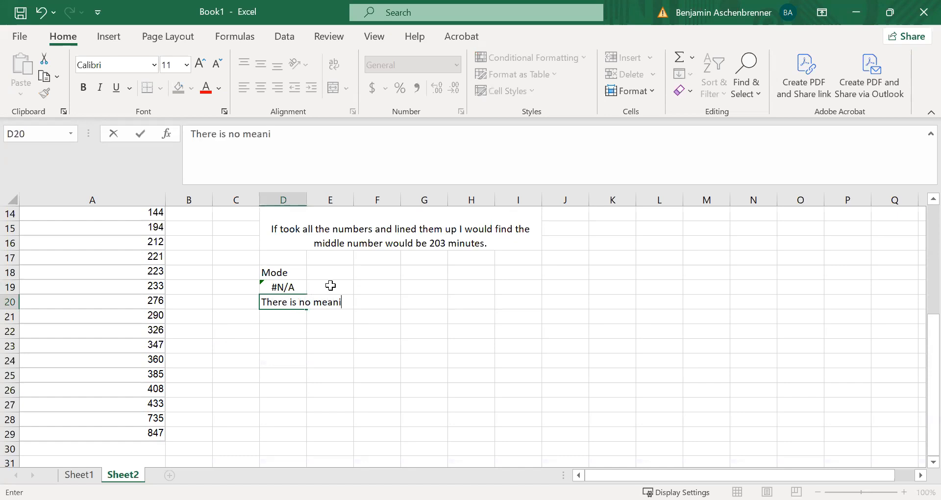
{"action": "type", "text": "ng to the mode"}
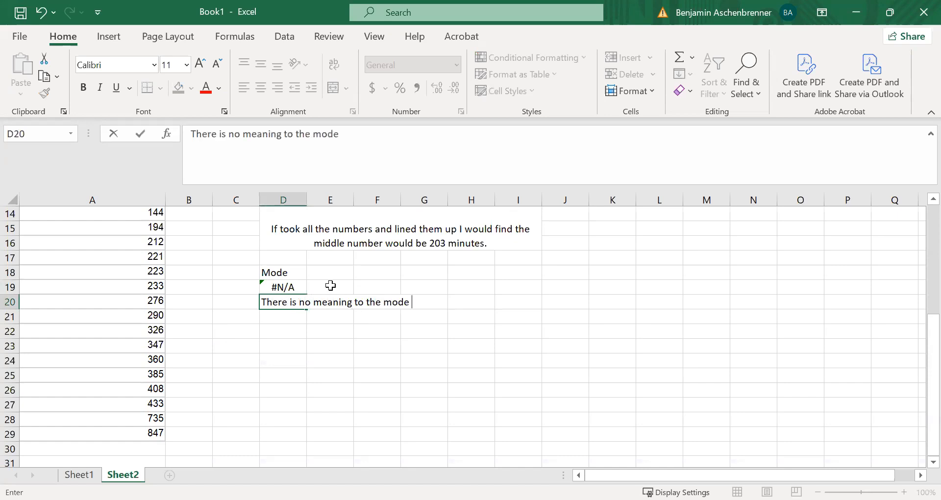
{"action": "type", "text": "here because ethere"}
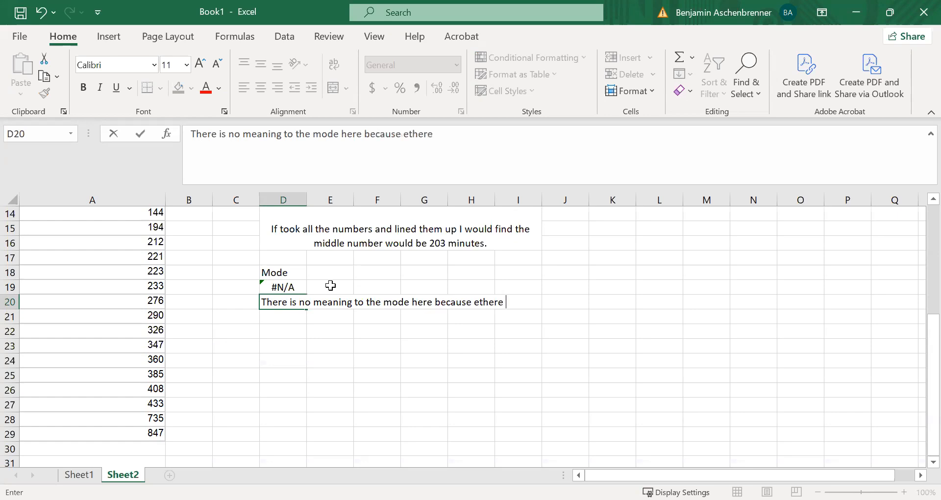
{"action": "key", "text": "Backspace"}
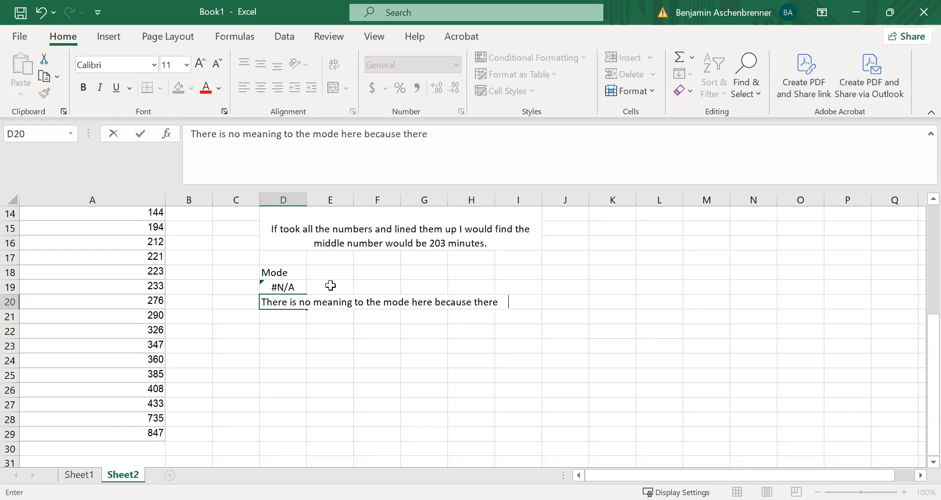
{"action": "type", "text": "were no repeated values."}
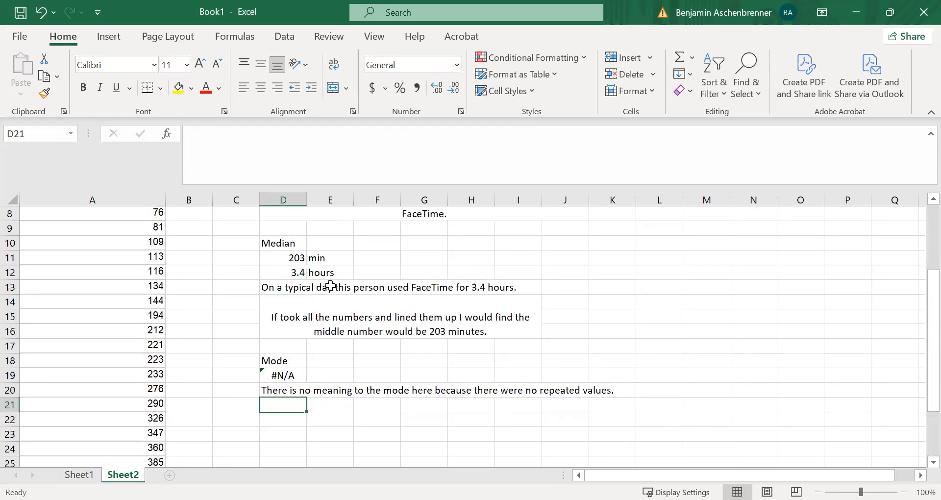
{"action": "scroll", "scroll_direction": "up", "scroll_amount": 3}
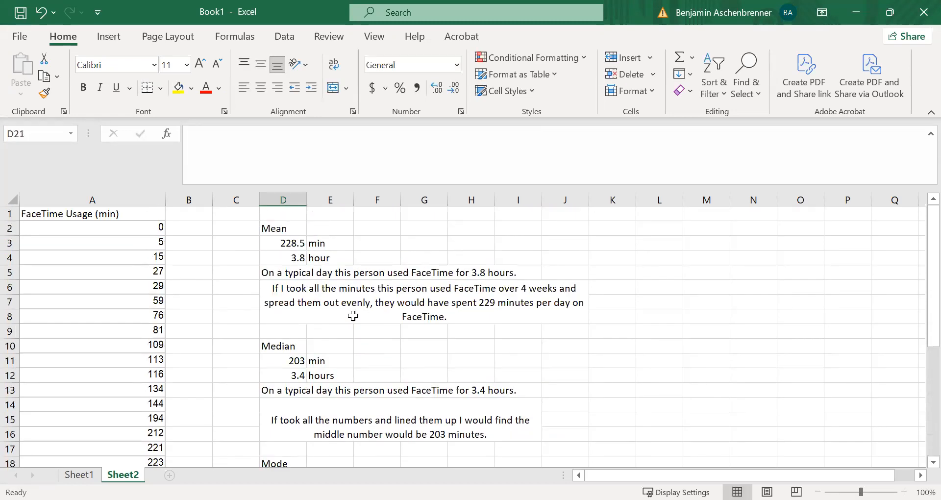
{"action": "scroll", "scroll_direction": "down", "scroll_amount": 3}
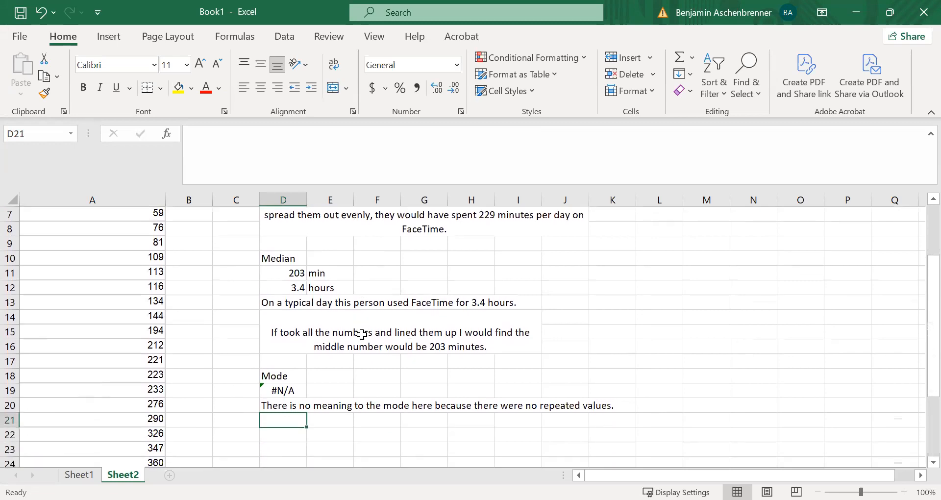
{"action": "scroll", "scroll_direction": "up", "scroll_amount": 3}
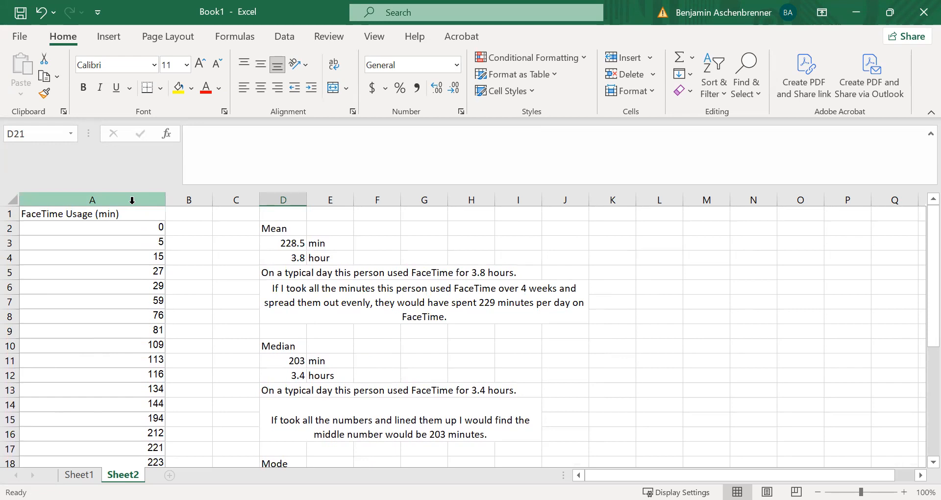
{"action": "left_click", "coordinate": [92, 199]}
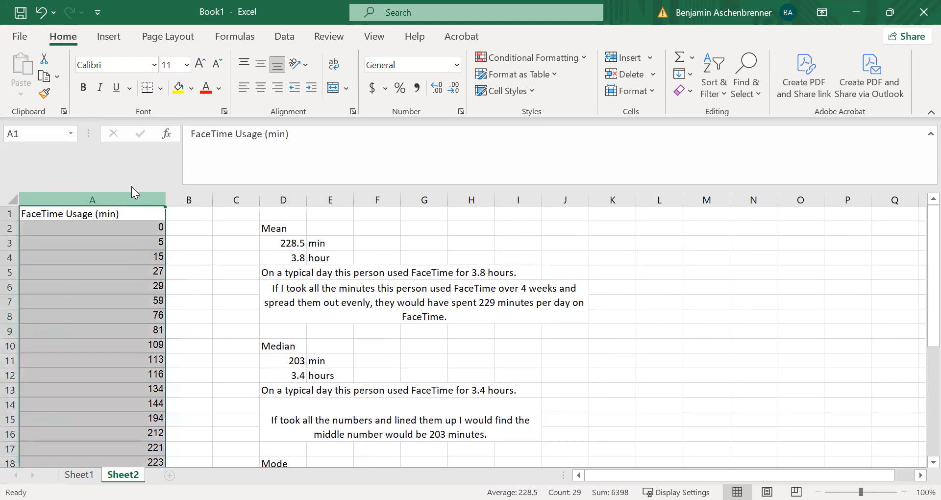
Bring up the Insert ribbon's chart options for the selected usage column
{"action": "left_click", "coordinate": [108, 36]}
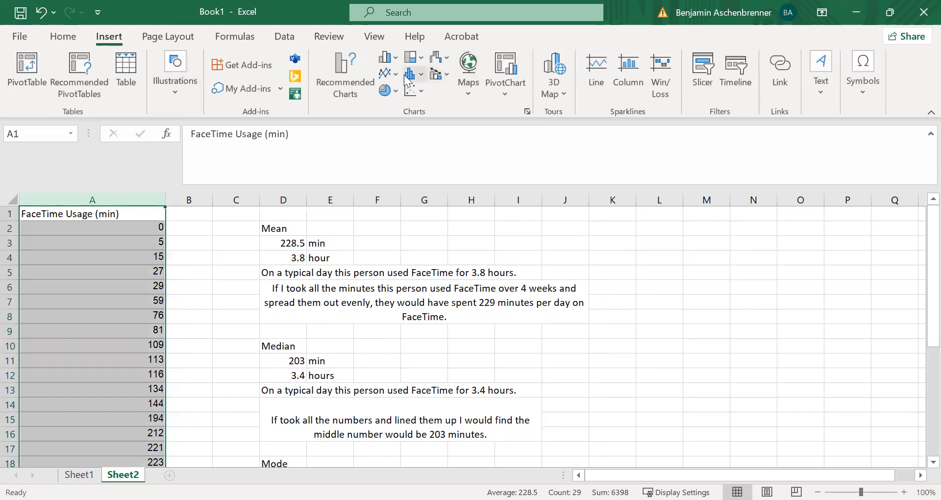
{"action": "mouse_move", "coordinate": [455, 401]}
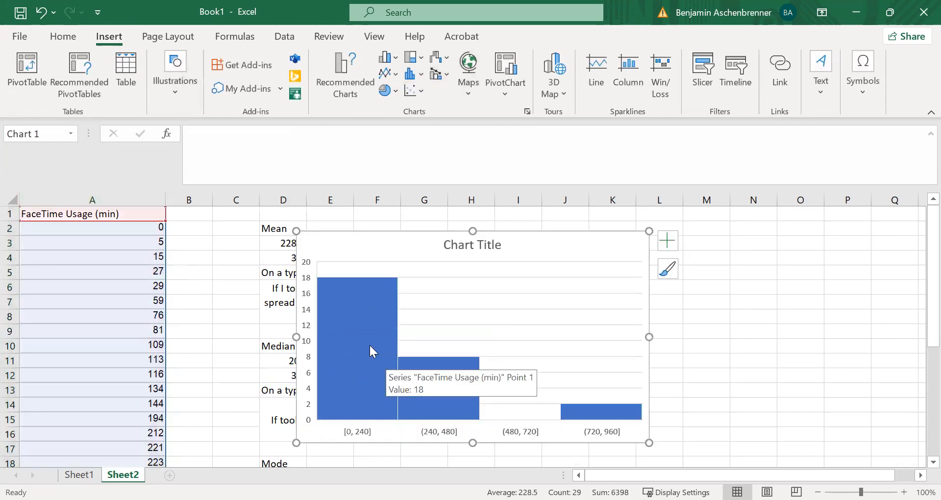
{"action": "mouse_move", "coordinate": [365, 347]}
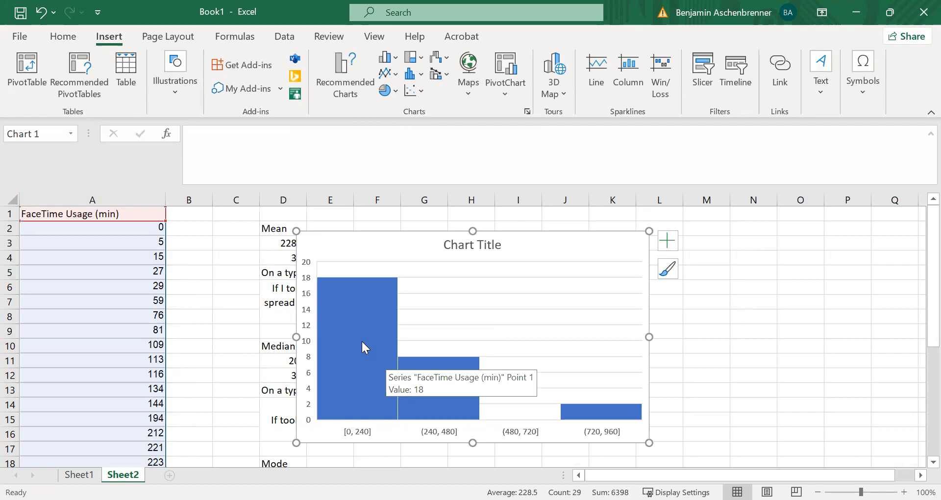
{"action": "mouse_move", "coordinate": [601, 267]}
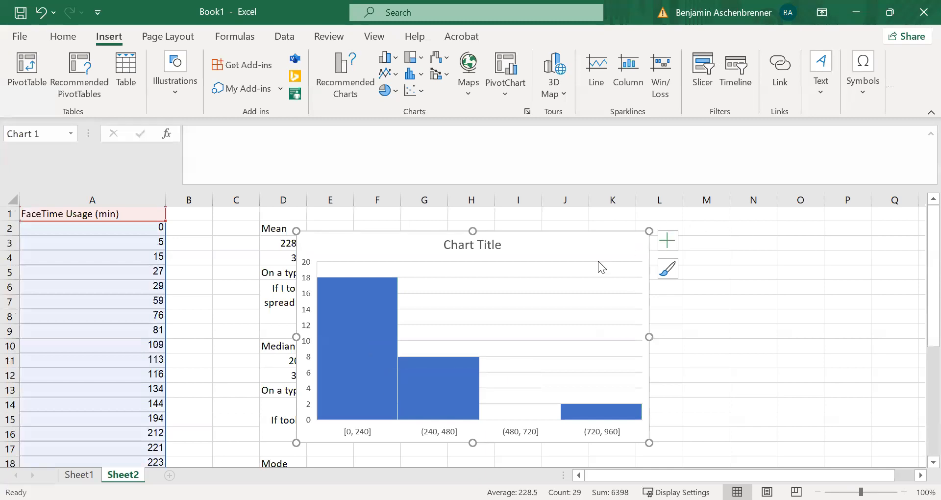
{"action": "mouse_move", "coordinate": [555, 303]}
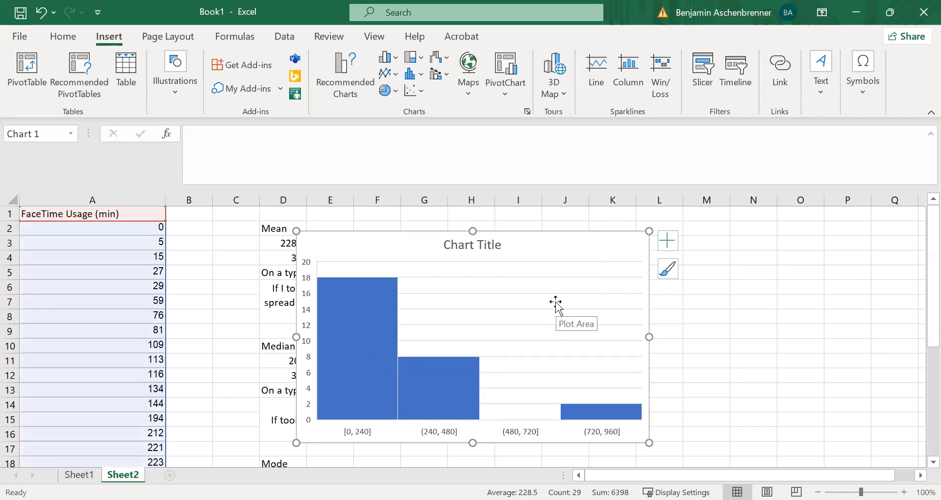
{"action": "mouse_move", "coordinate": [568, 243]}
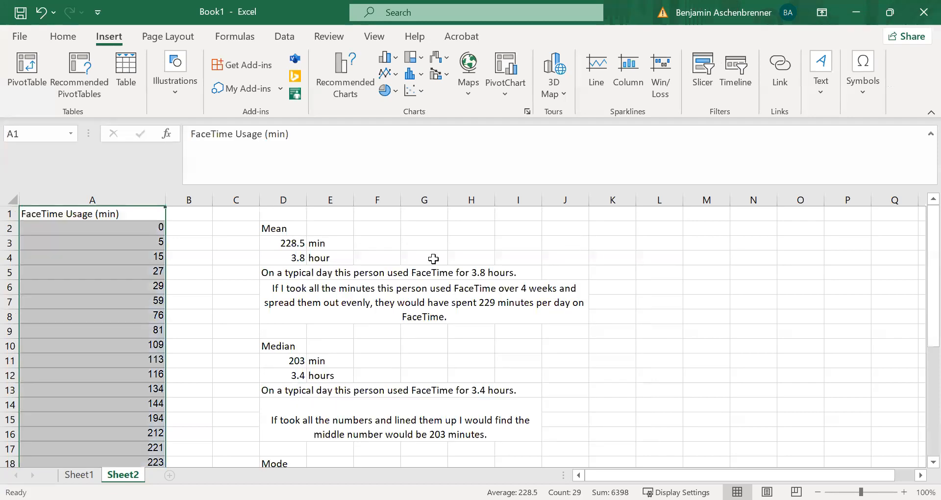
Create a PivotTable on a new sheet with FaceTime Usage (min) as rows and values, and start grouping the rows
{"action": "left_click", "coordinate": [20, 36]}
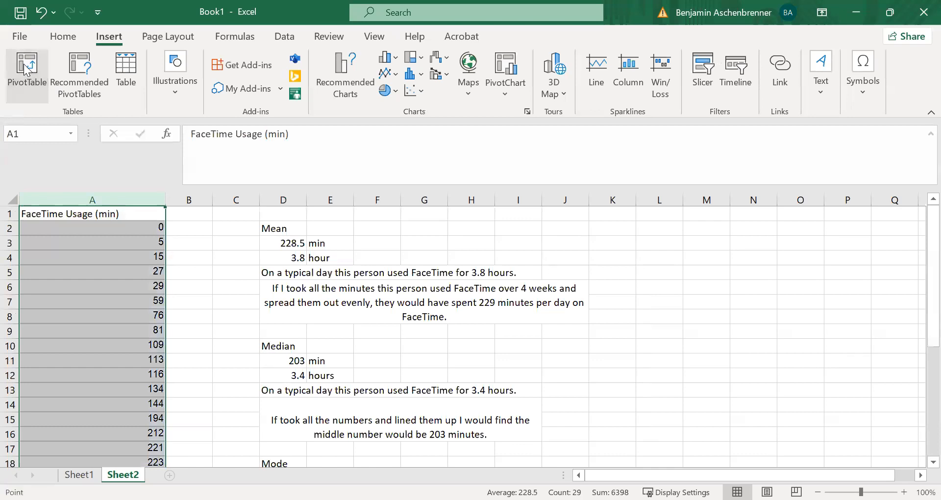
{"action": "left_click", "coordinate": [26, 71]}
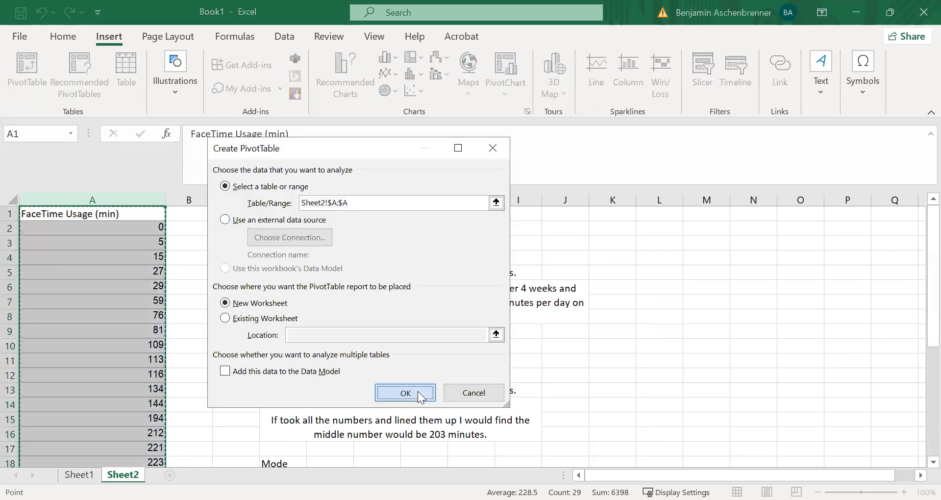
{"action": "left_click", "coordinate": [404, 392]}
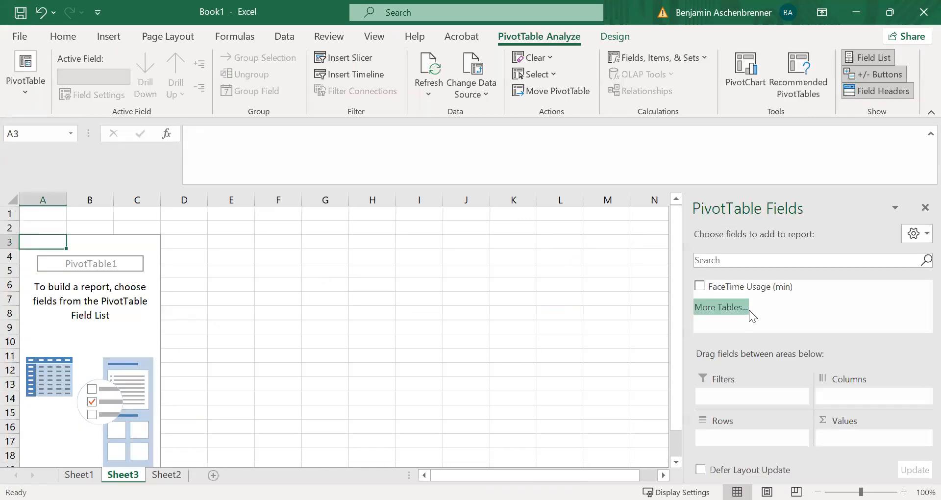
{"action": "left_click", "coordinate": [700, 286]}
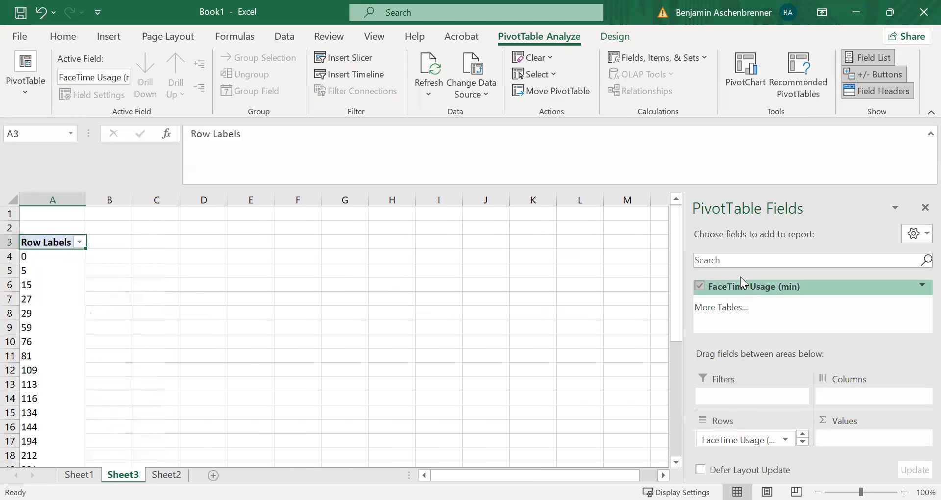
{"action": "left_click", "coordinate": [700, 287]}
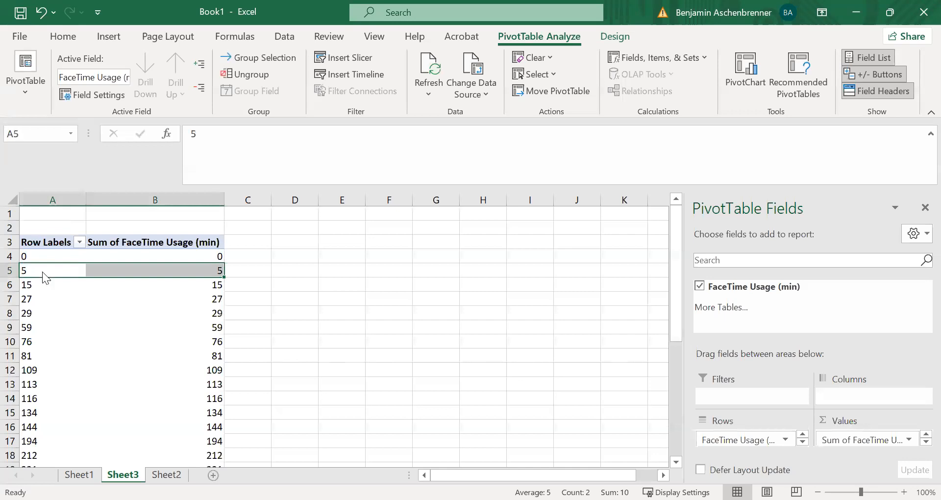
{"action": "mouse_move", "coordinate": [92, 360]}
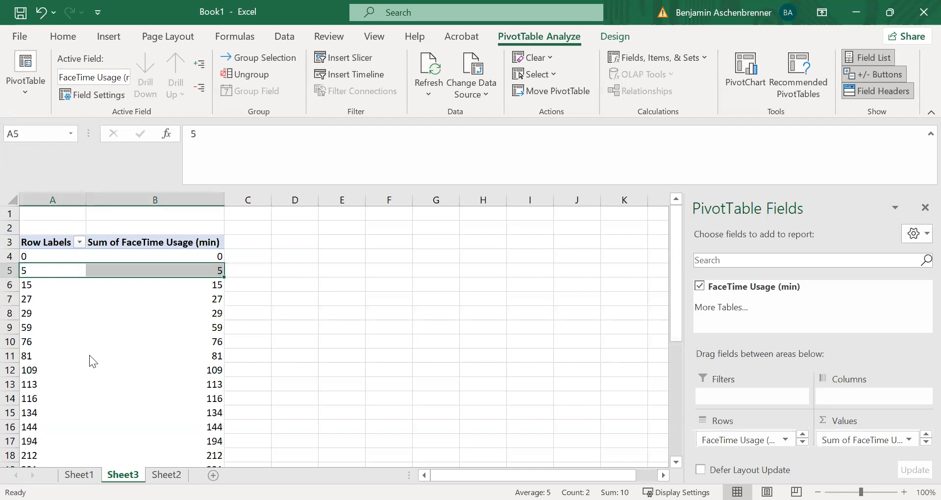
{"action": "left_click", "coordinate": [256, 90]}
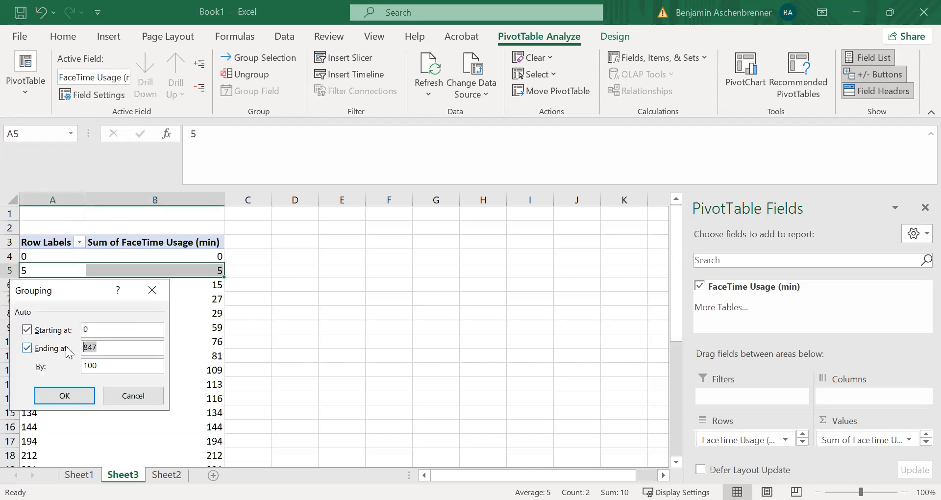
Group the minute values into 60-minute bins ending at 900
{"action": "left_click", "coordinate": [26, 347]}
{"action": "type", "text": "900"}
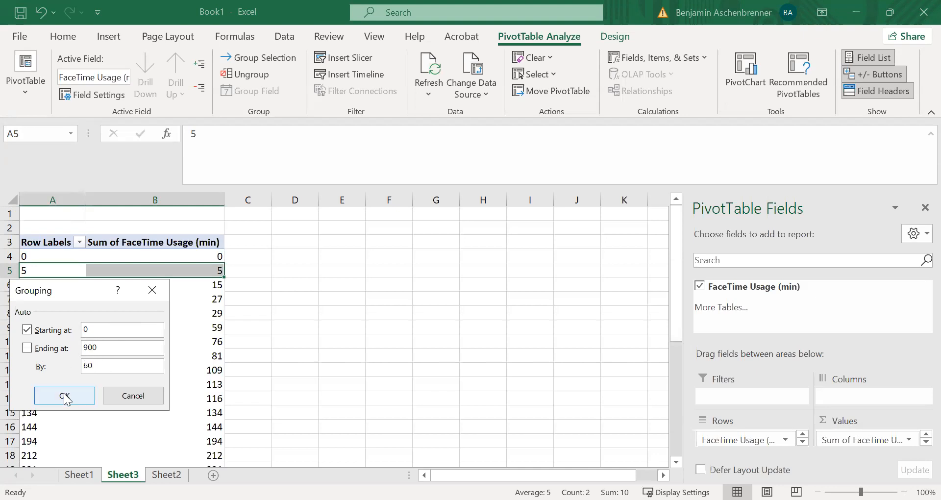
{"action": "left_click", "coordinate": [65, 395]}
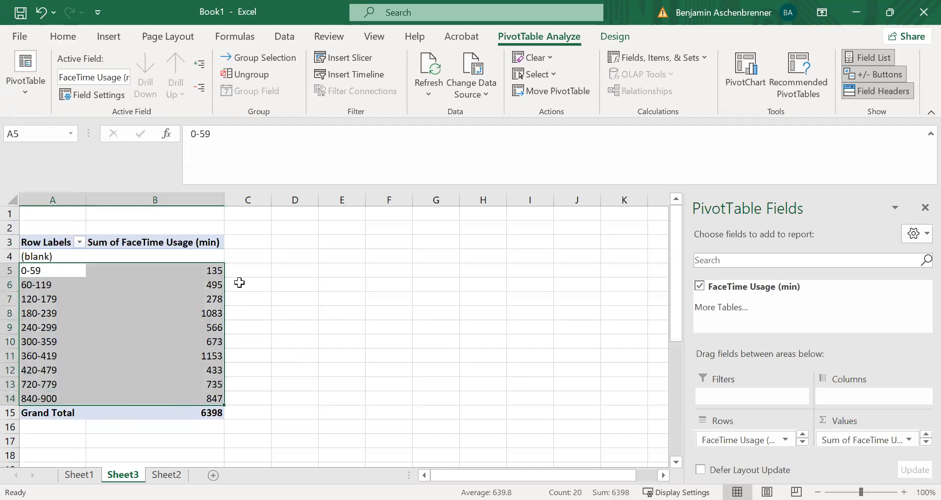
Summarize the value field by Count instead of Sum and select the binned rows
{"action": "left_click", "coordinate": [154, 241]}
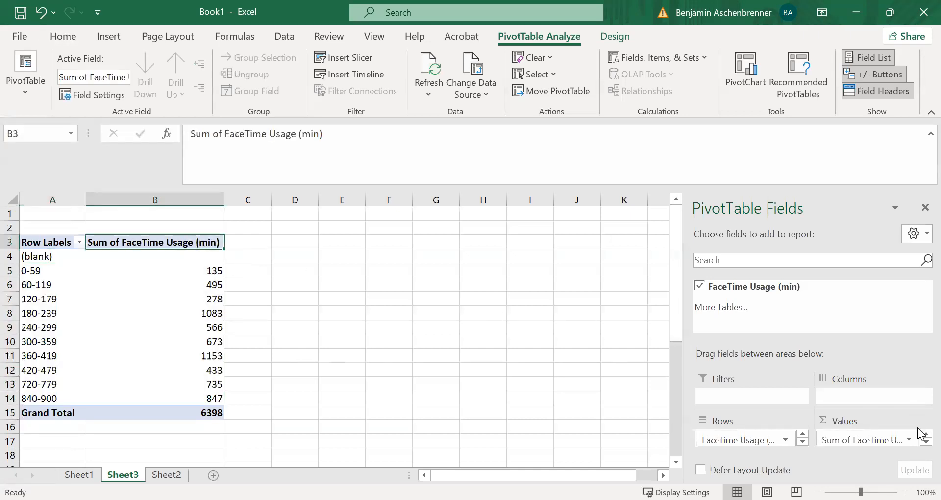
{"action": "left_click", "coordinate": [924, 439]}
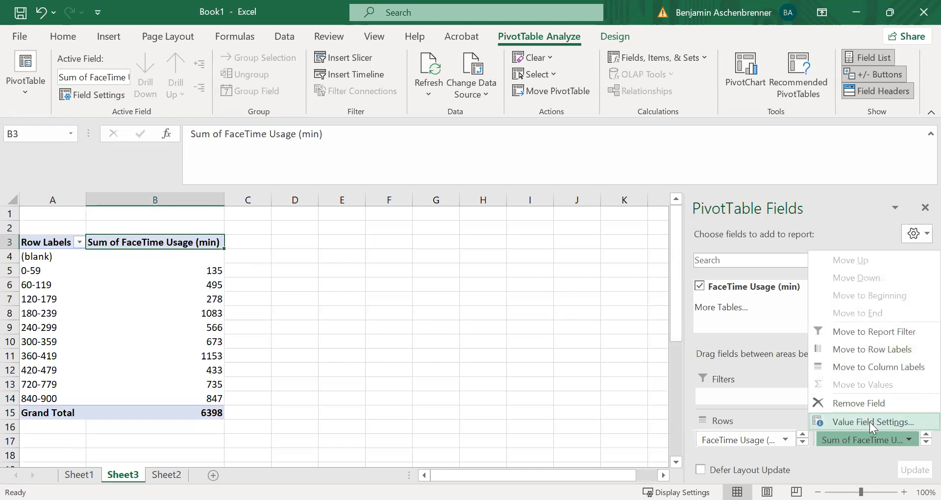
{"action": "left_click", "coordinate": [870, 422]}
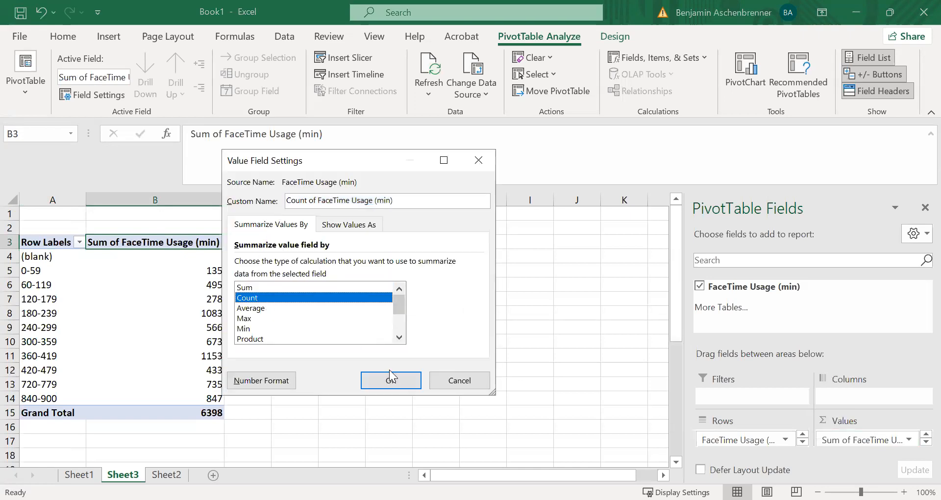
{"action": "left_click", "coordinate": [391, 380]}
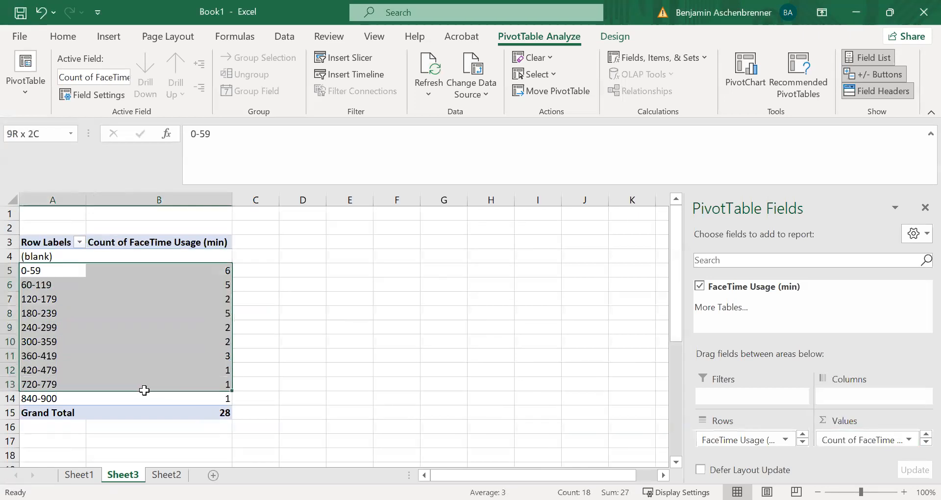
{"action": "left_click", "coordinate": [108, 36]}
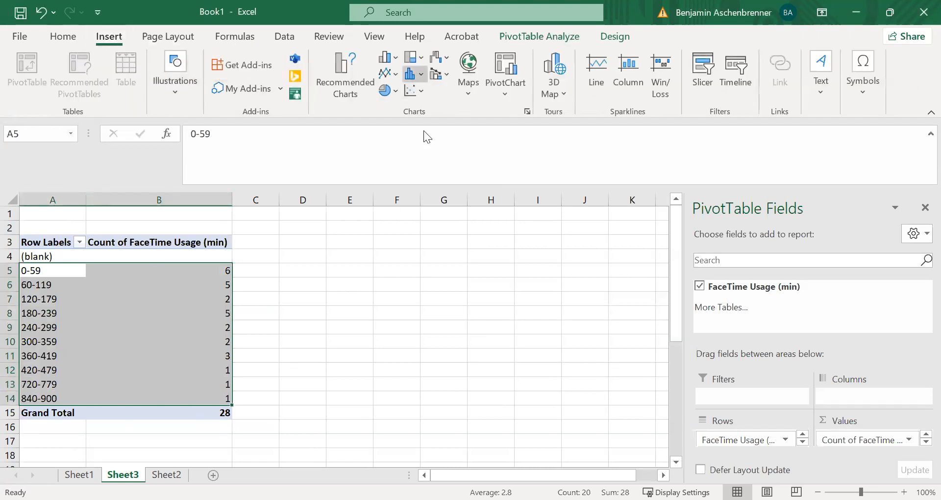
Insert a PivotChart column chart of the bin counts with 0% gap width so the bars touch
{"action": "left_click", "coordinate": [414, 74]}
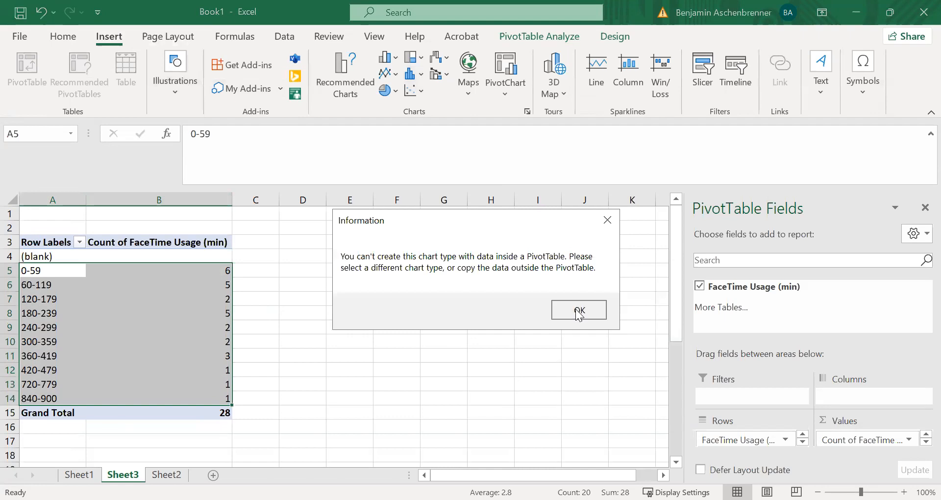
{"action": "mouse_move", "coordinate": [407, 131]}
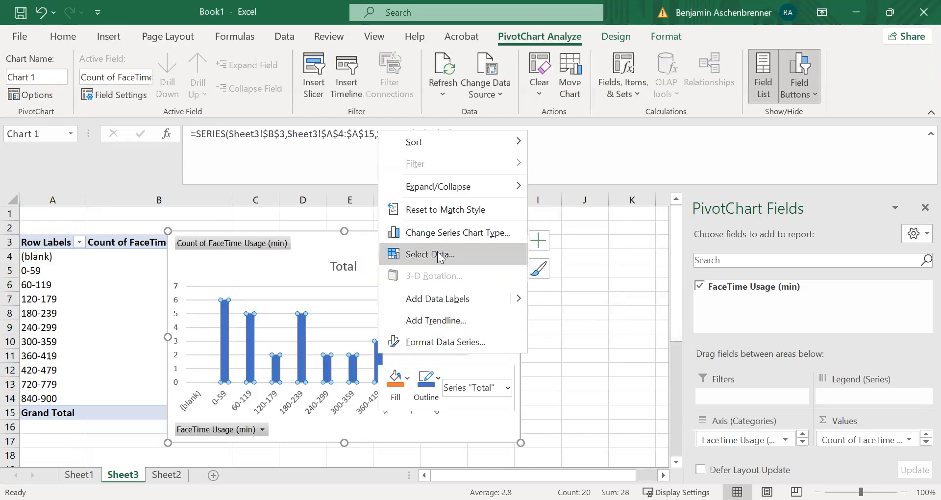
{"action": "left_click", "coordinate": [445, 342]}
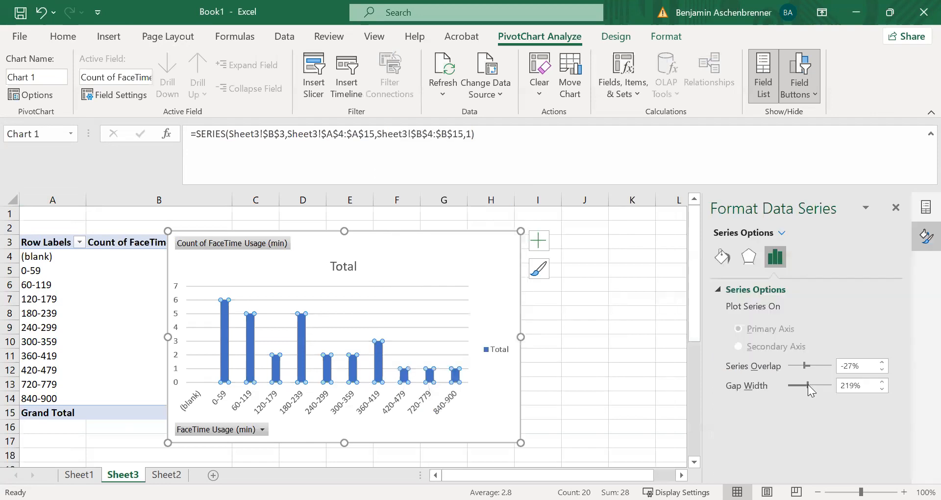
{"action": "left_click", "coordinate": [584, 397]}
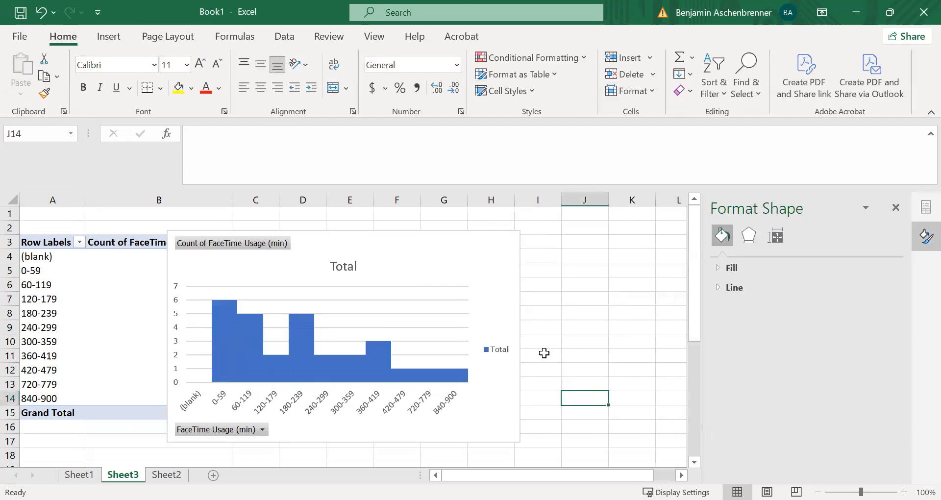
{"action": "mouse_move", "coordinate": [329, 350]}
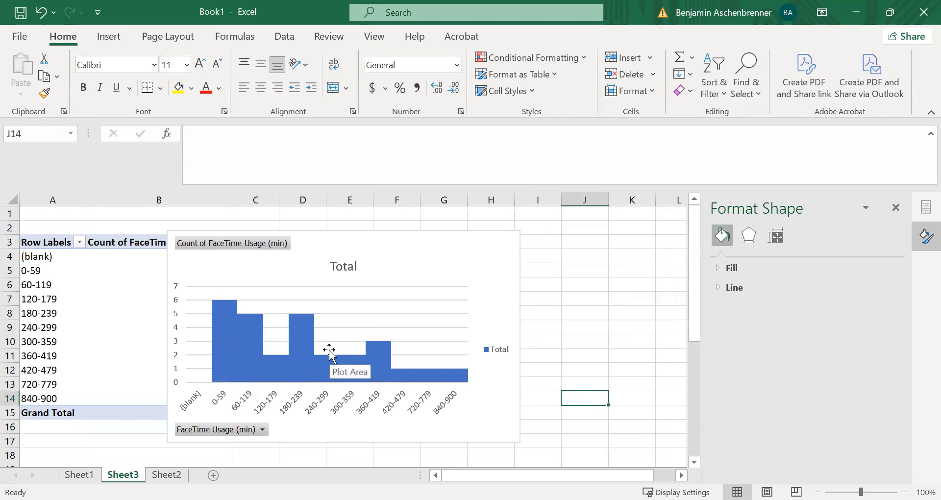
{"action": "mouse_move", "coordinate": [272, 385]}
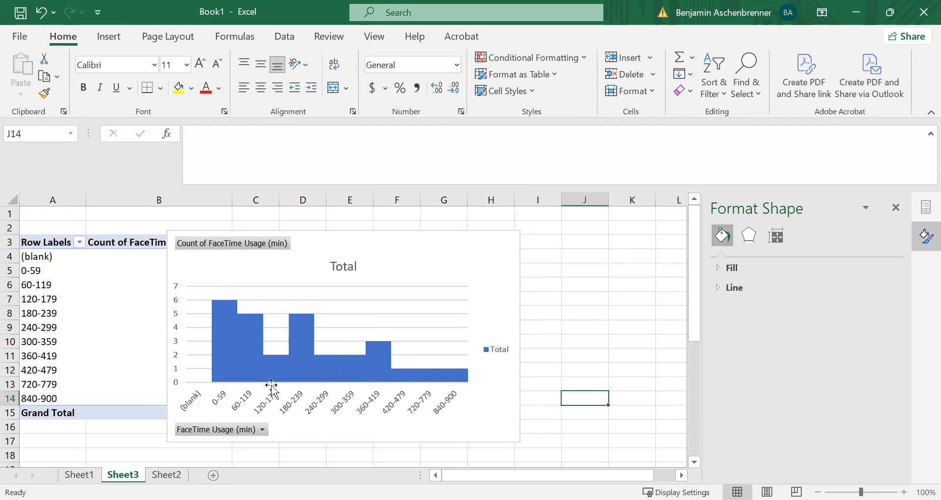
{"action": "mouse_move", "coordinate": [305, 360]}
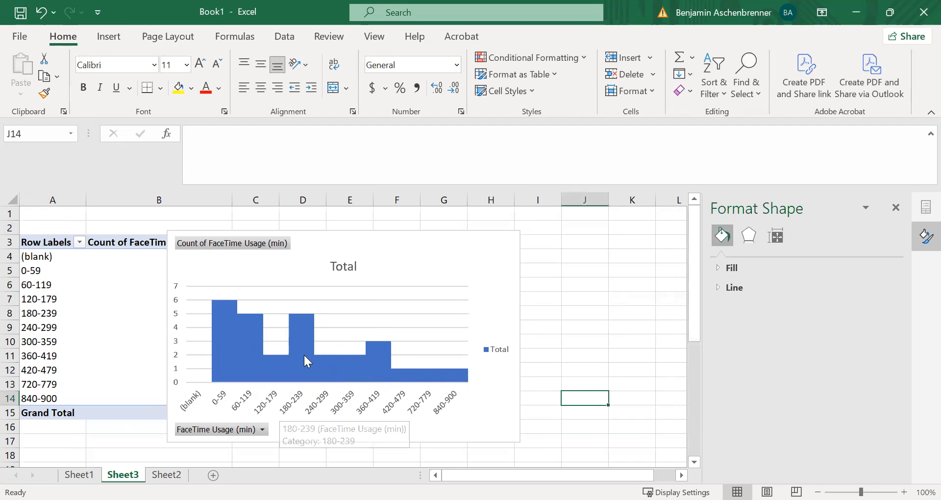
{"action": "mouse_move", "coordinate": [588, 186]}
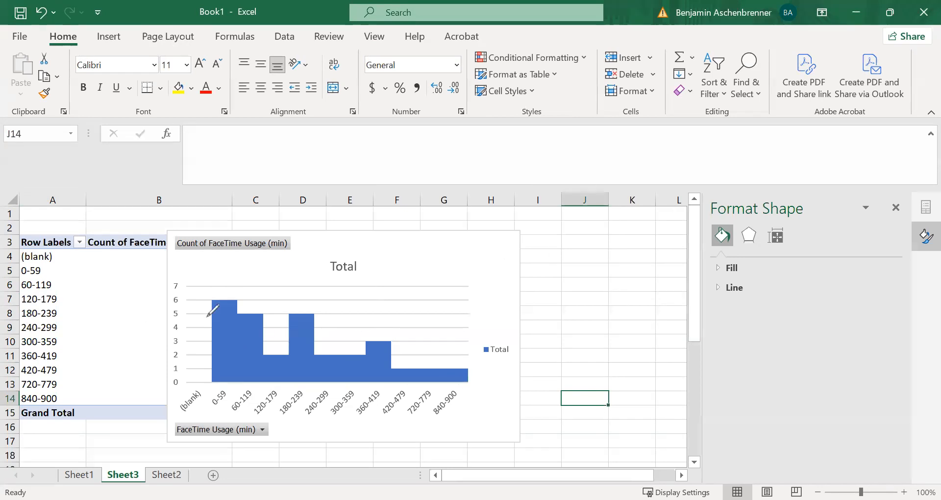
Sketch a freehand curve over the histogram bars and switch to Sheet1
{"action": "left_click_drag", "start_coordinate": [213, 309], "coordinate": [288, 324]}
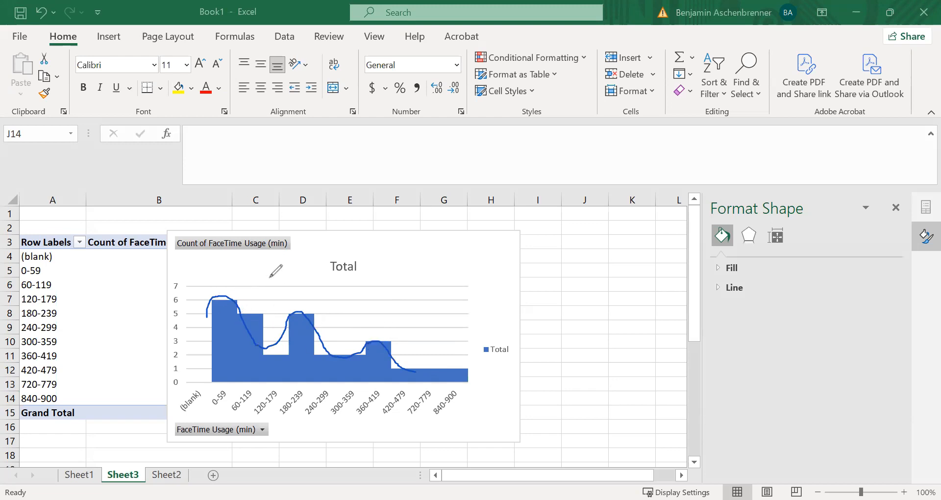
{"action": "mouse_move", "coordinate": [274, 270]}
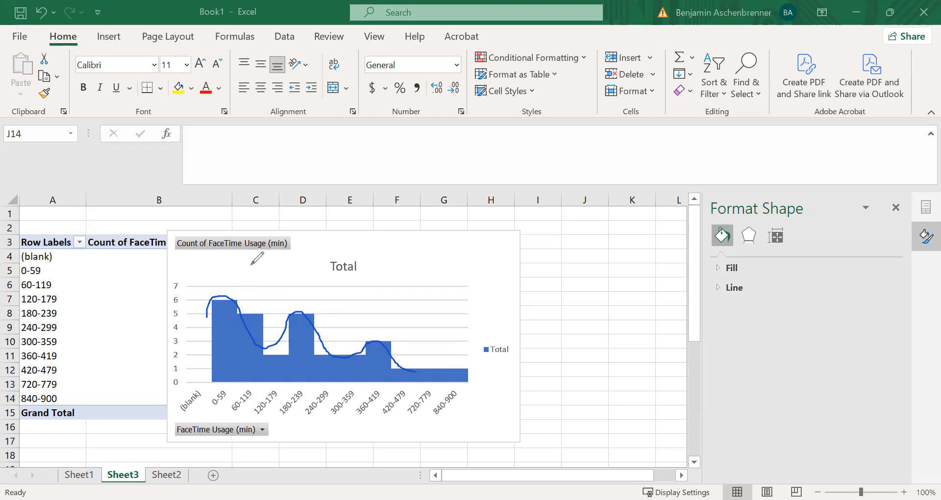
{"action": "mouse_move", "coordinate": [237, 288]}
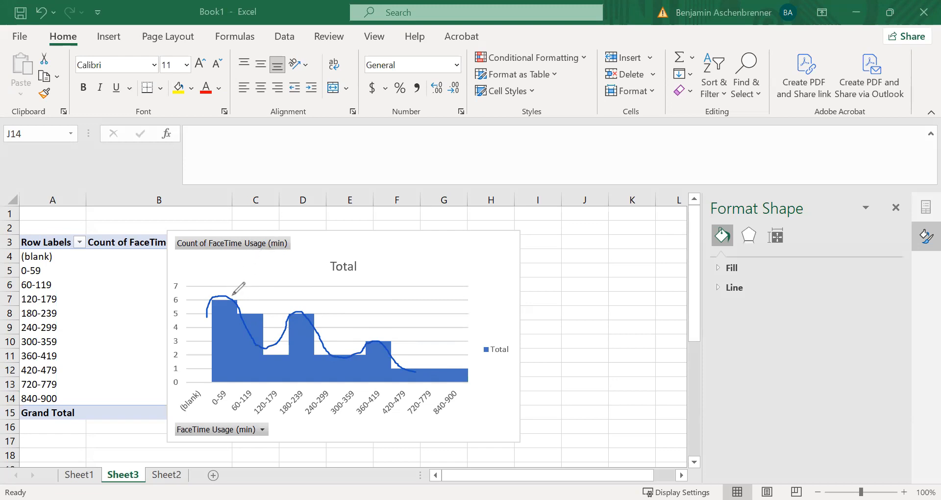
{"action": "mouse_move", "coordinate": [230, 282]}
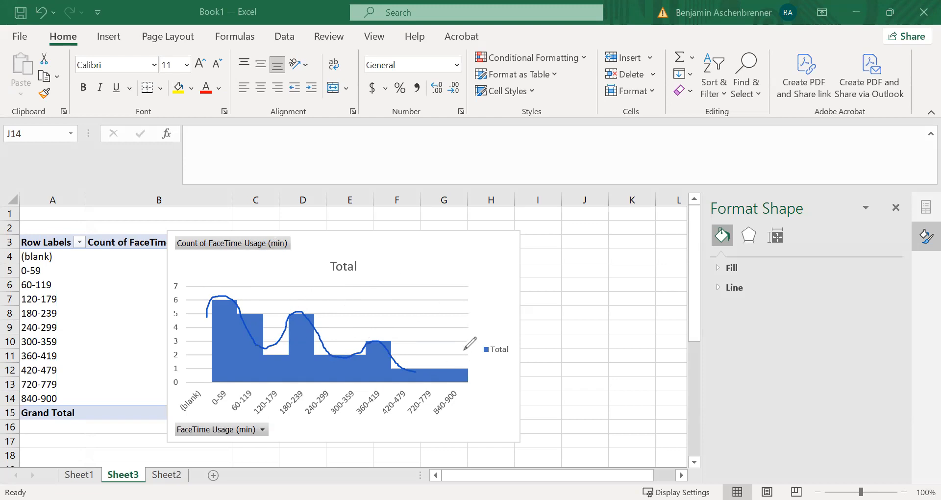
{"action": "mouse_move", "coordinate": [333, 266]}
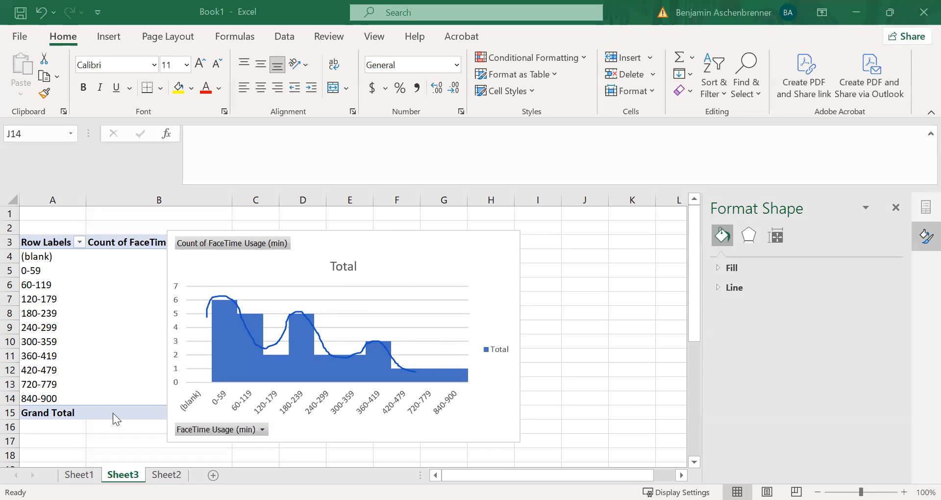
{"action": "left_click", "coordinate": [79, 474]}
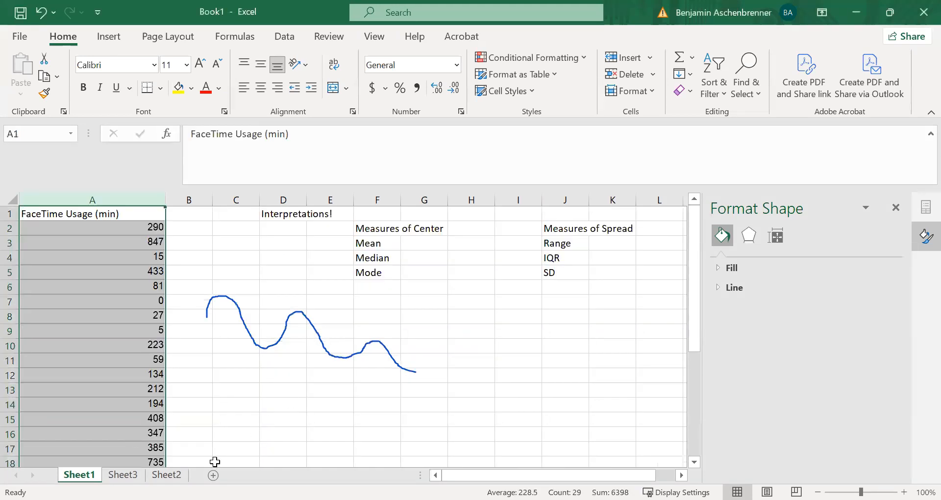
Switch back to Sheet2 with the center-measure interpretations
{"action": "left_click", "coordinate": [167, 475]}
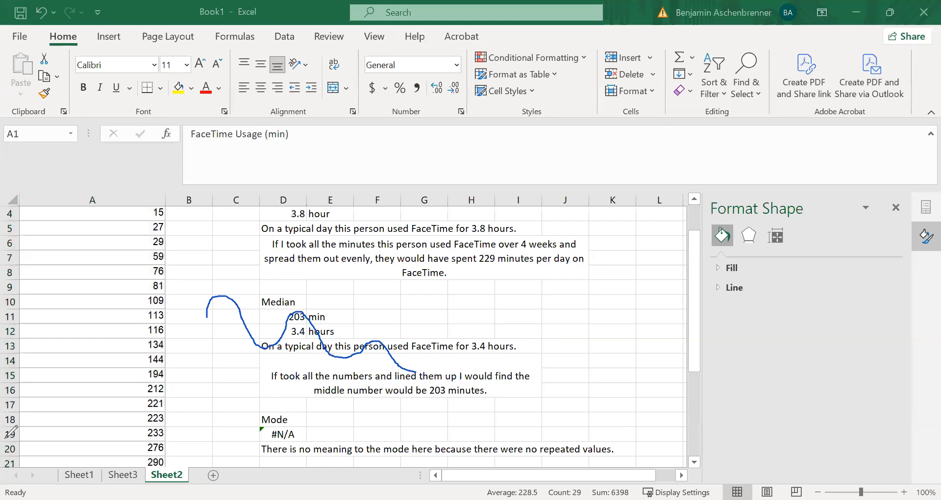
{"action": "mouse_move", "coordinate": [64, 443]}
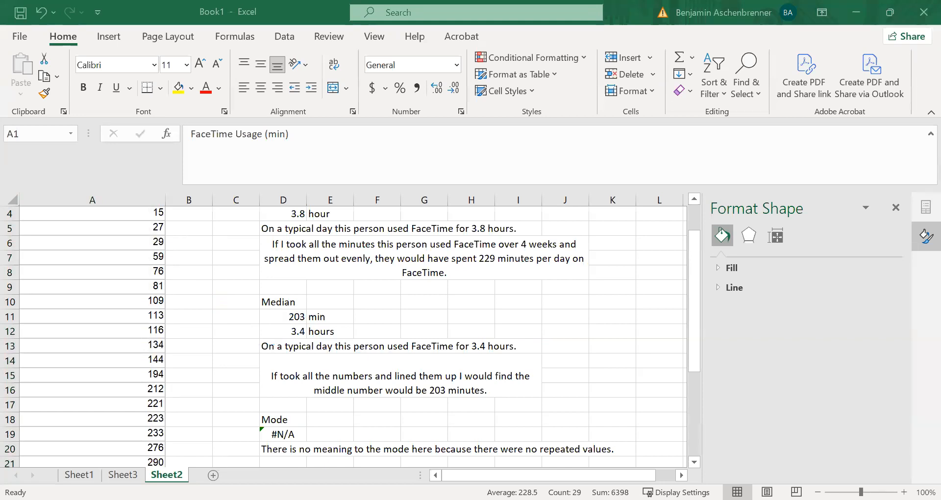
Copy the FaceTime Usage (min) column and paste it into A1 of a new Sheet4
{"action": "left_click", "coordinate": [78, 475]}
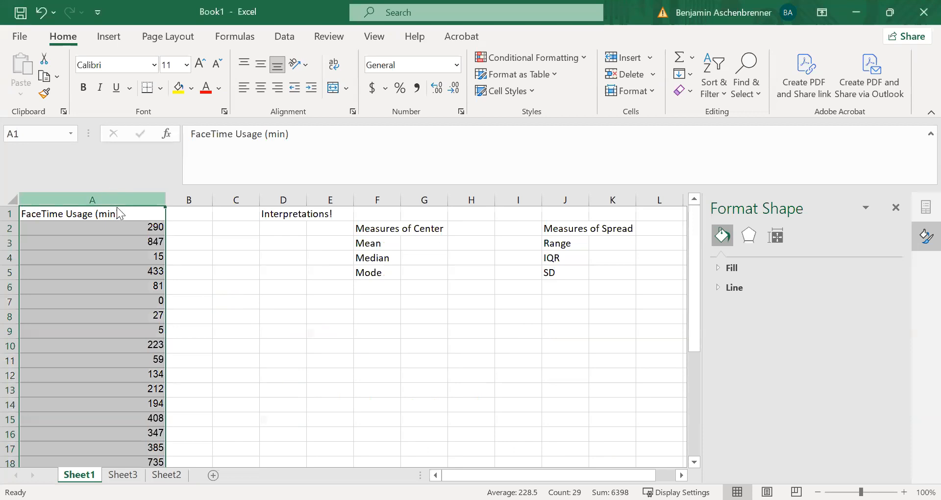
{"action": "right_click", "coordinate": [92, 200]}
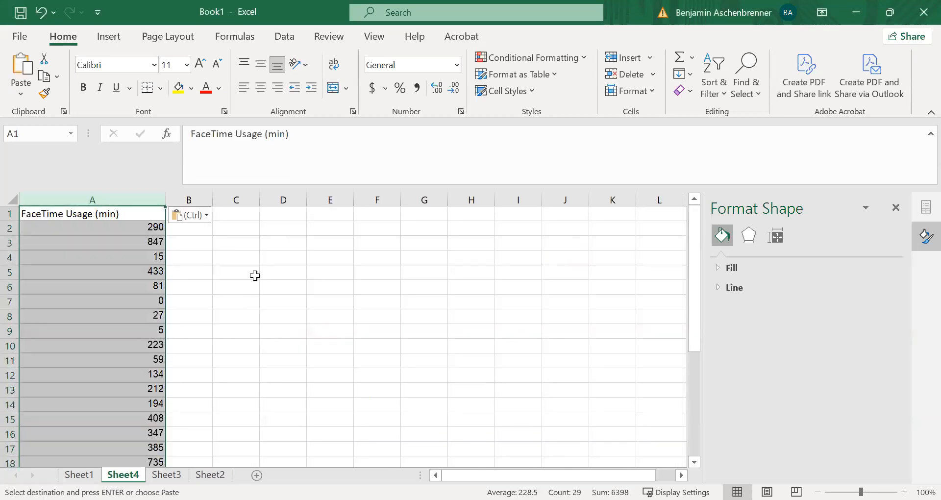
{"action": "left_click", "coordinate": [237, 242]}
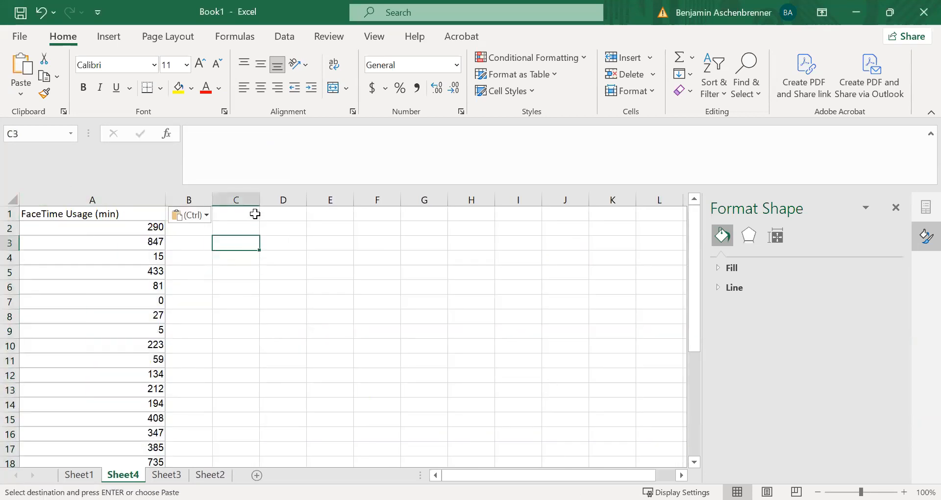
Add 'Measures on Spread' and 'Range' labels and compute =MAX(A2:A29)-MIN(A2:A29), giving 847
{"action": "type", "text": "Measures on Spread"}
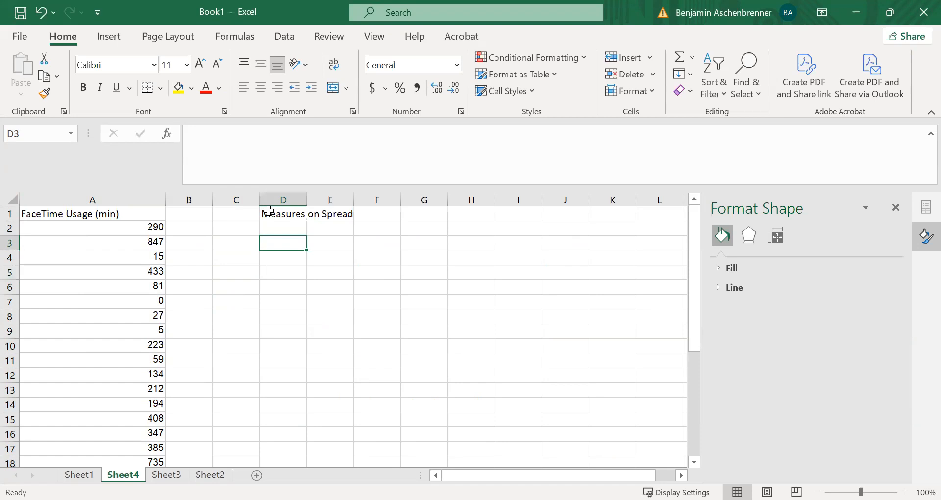
{"action": "type", "text": "Range"}
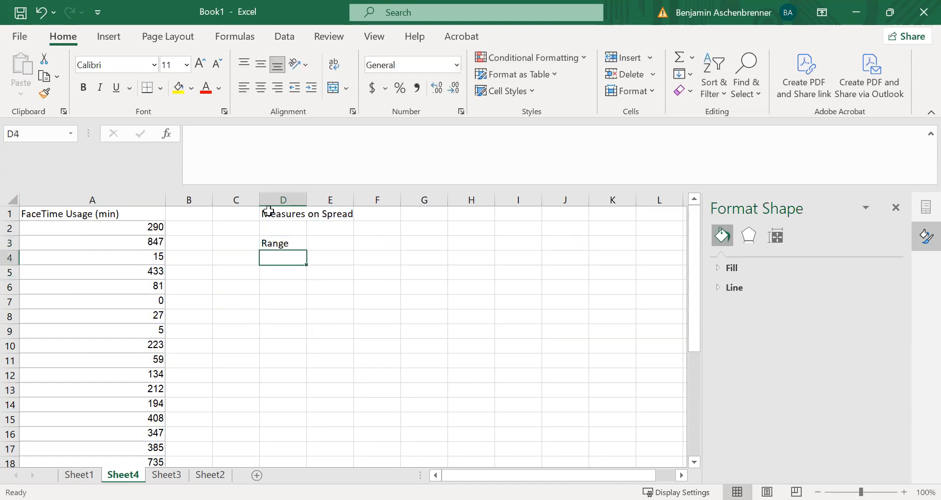
{"action": "type", "text": "="}
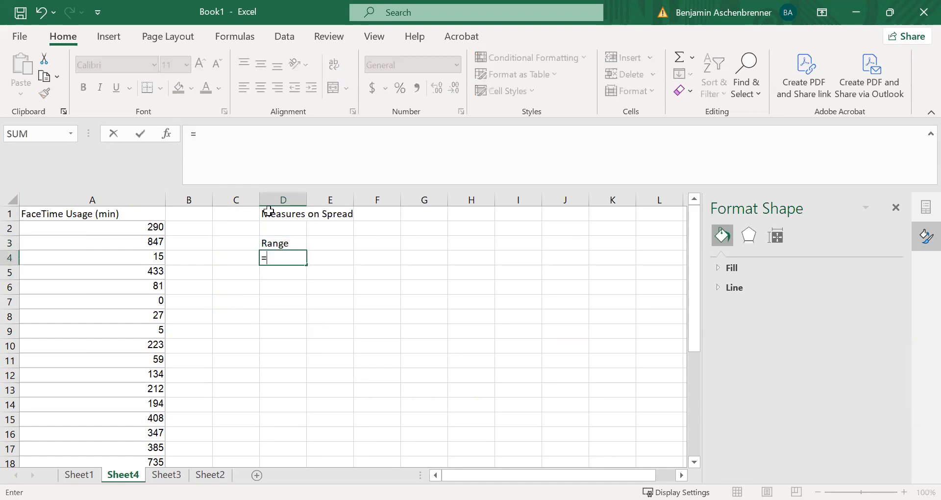
{"action": "type", "text": "max("}
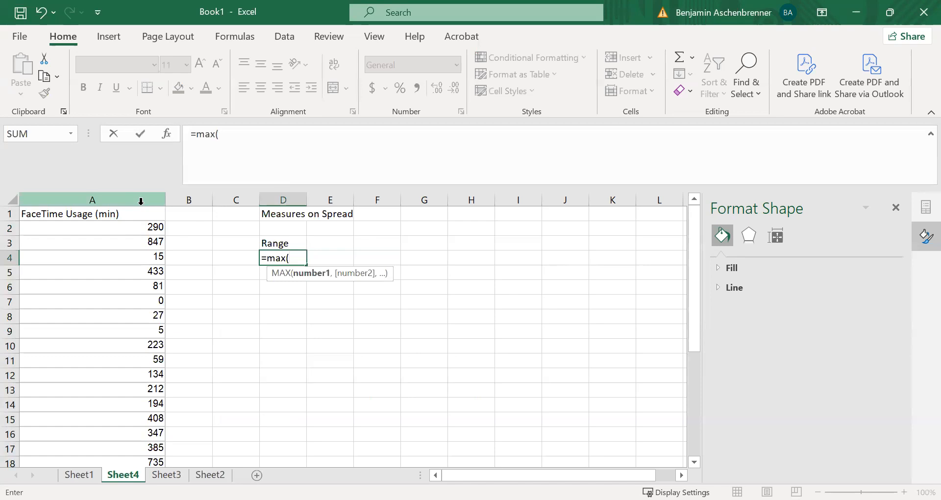
{"action": "type", "text": "a2:a29"}
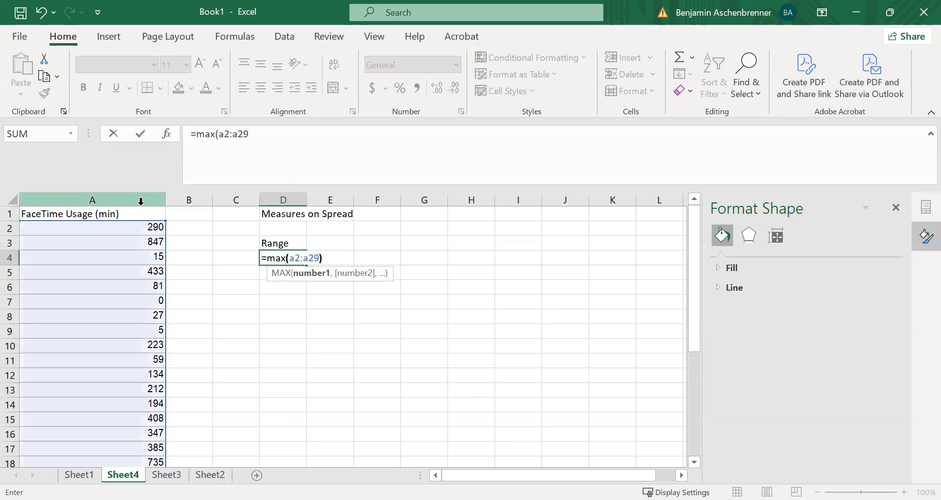
{"action": "type", "text": "-min(a2:a29"}
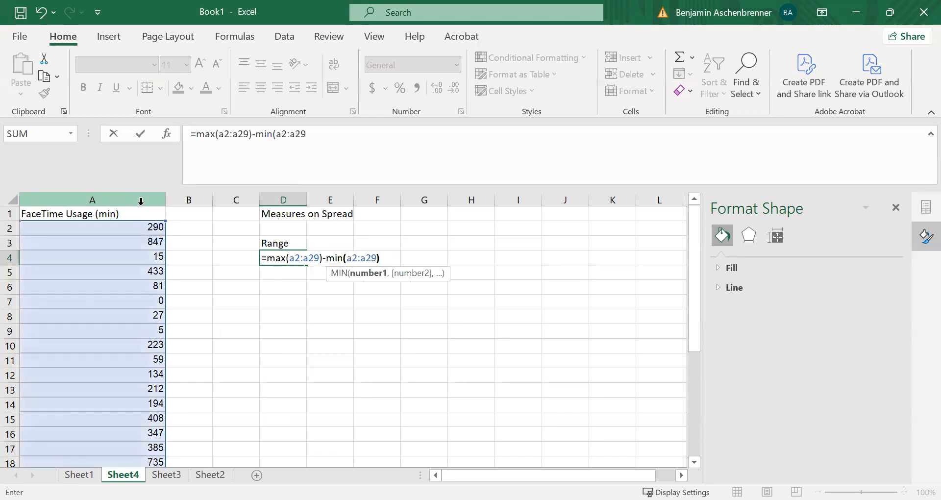
{"action": "key", "text": "Return"}
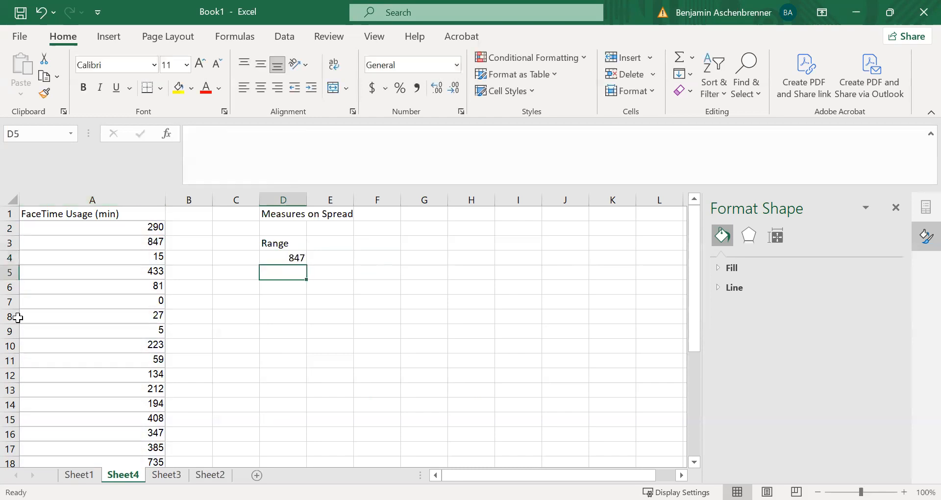
Verify the extremes 0 and 847 and select the cell beside the range for its unit
{"action": "left_click", "coordinate": [93, 300]}
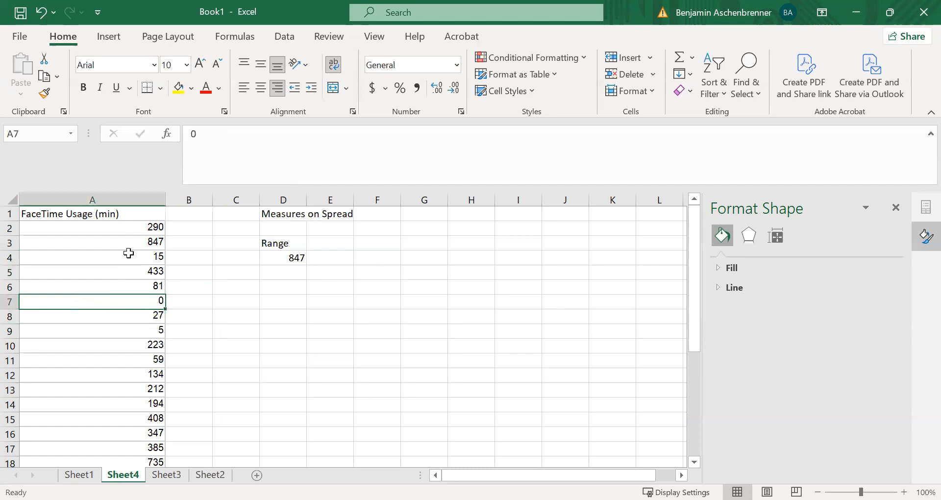
{"action": "left_click", "coordinate": [92, 242]}
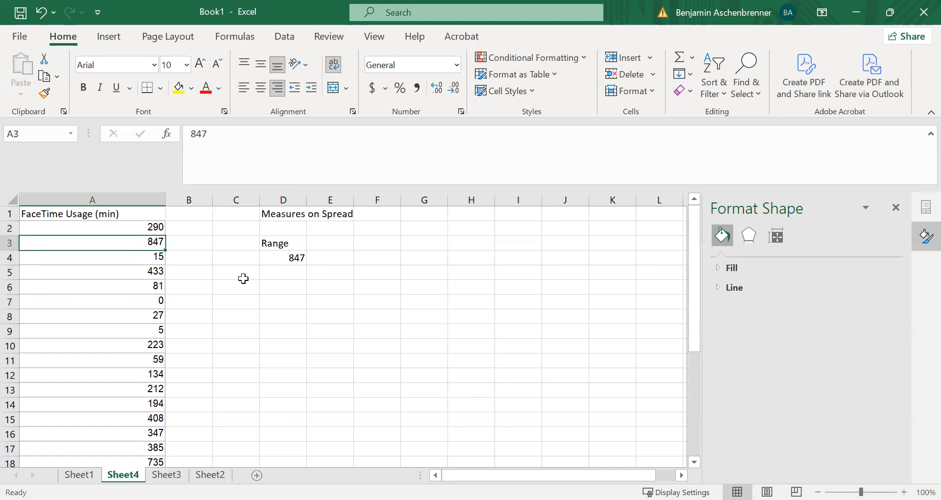
{"action": "left_click", "coordinate": [330, 257]}
{"action": "type", "text": "min"}
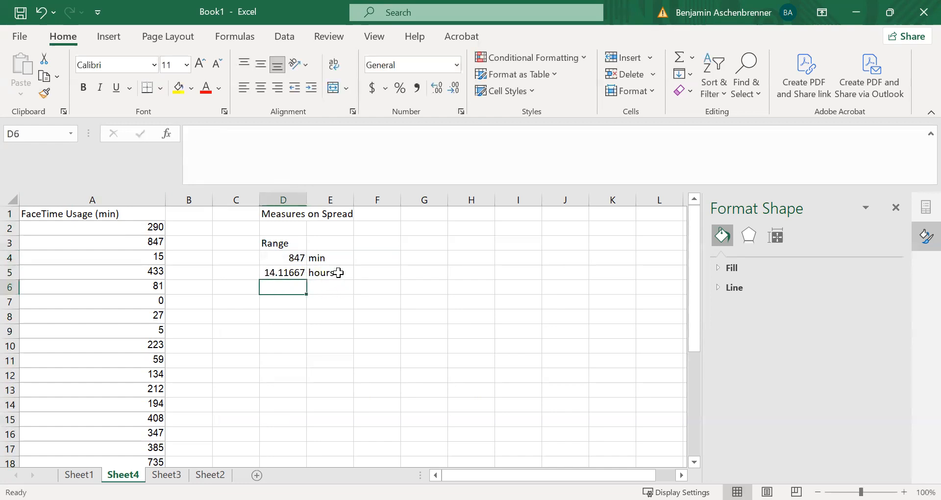
{"action": "mouse_move", "coordinate": [284, 276]}
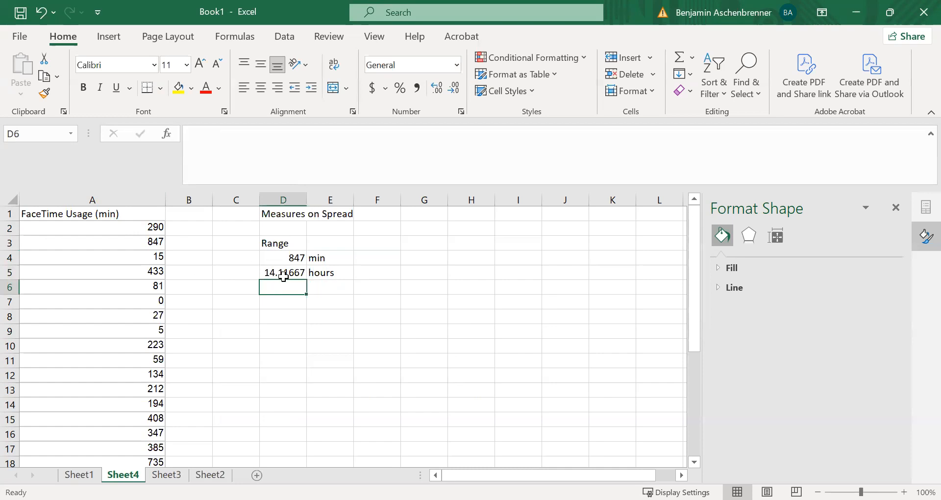
Round the range's hour value to 14.1 and begin the interpretation sentence below it
{"action": "left_click", "coordinate": [453, 88]}
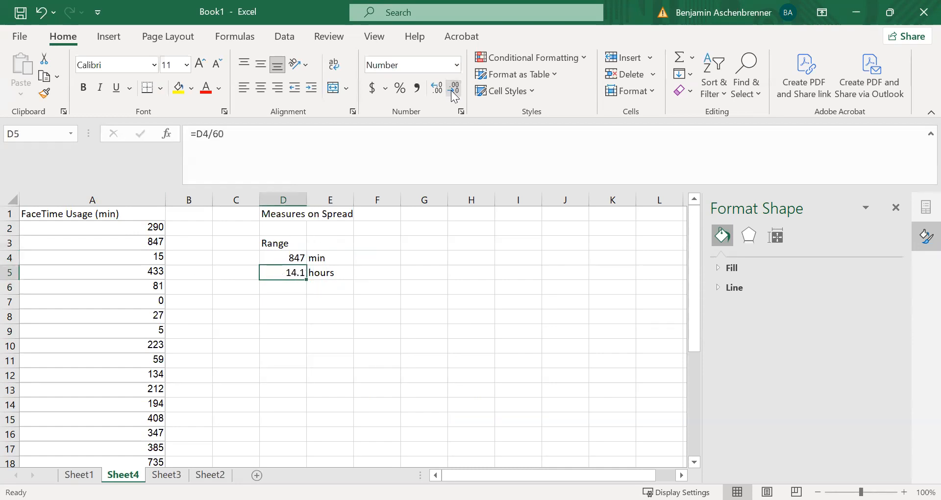
{"action": "left_click", "coordinate": [283, 301]}
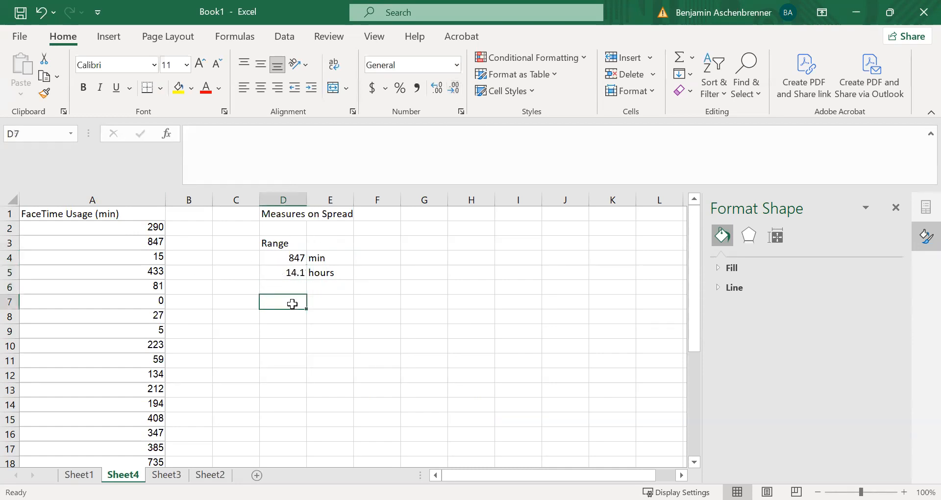
{"action": "type", "text": "Th"}
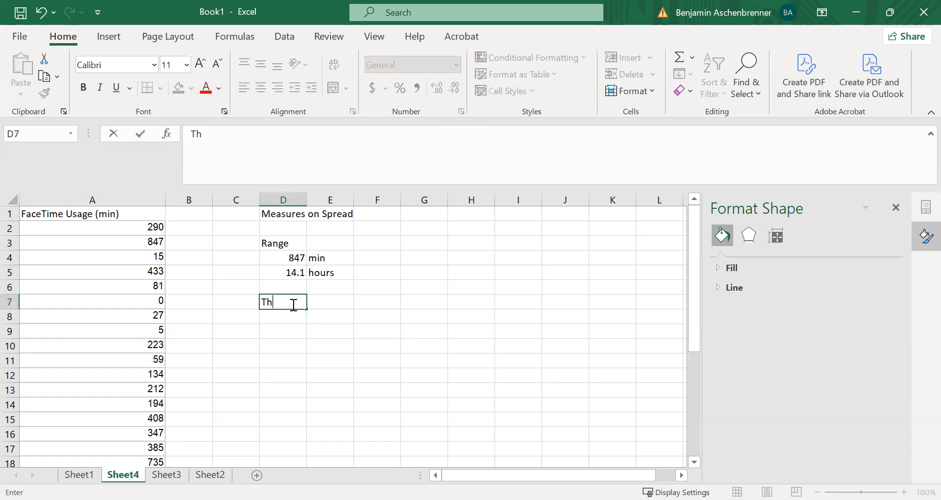
Write 'The range between the top and bottom values in this data set is 14.1 hours.'
{"action": "type", "text": "e"}
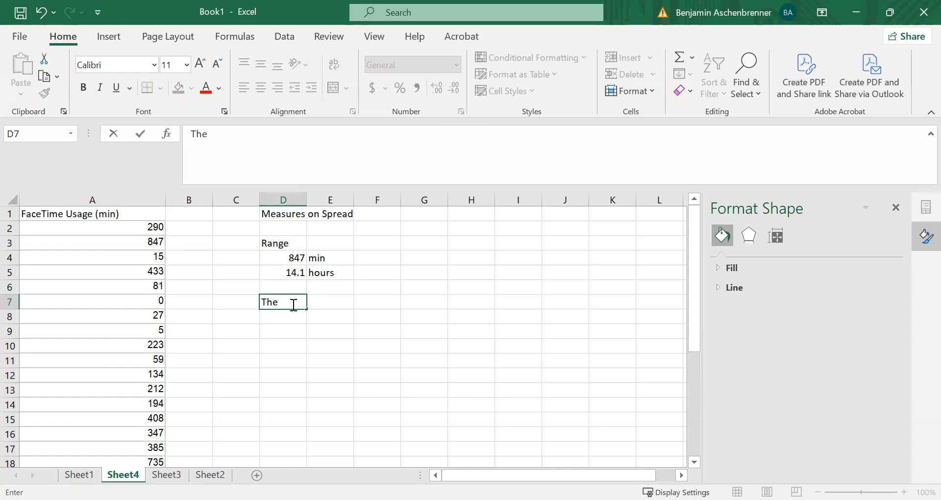
{"action": "type", "text": "r"}
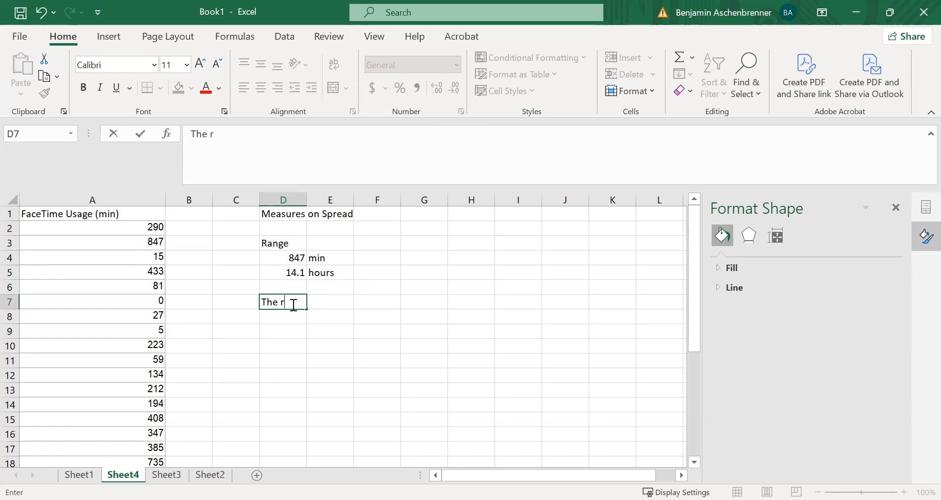
{"action": "type", "text": "ange between"}
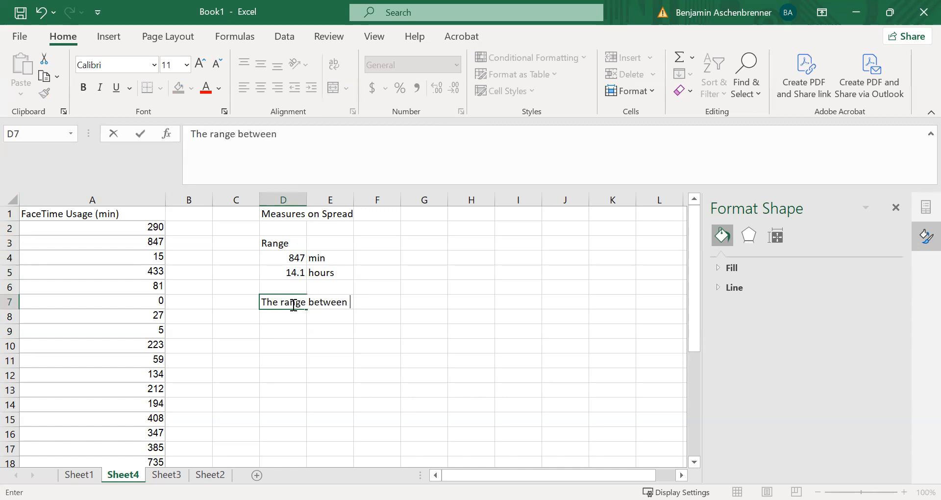
{"action": "type", "text": "the"}
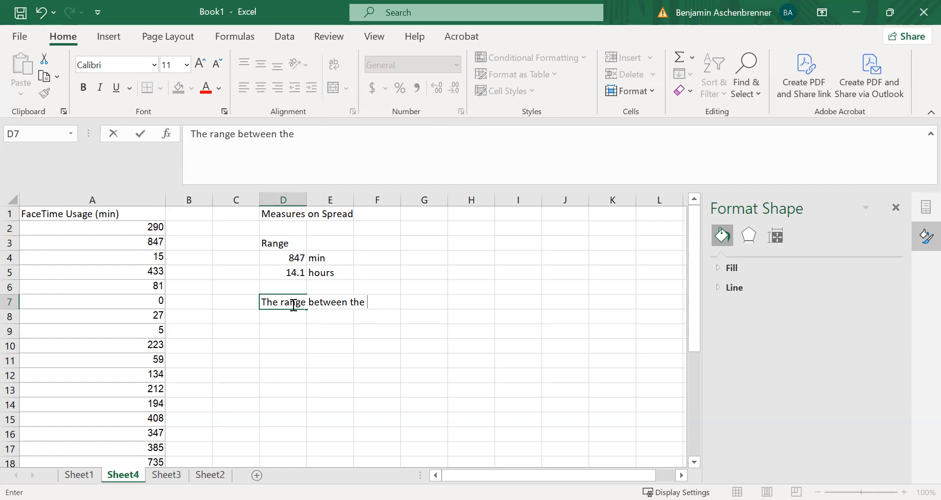
{"action": "type", "text": "top and bott"}
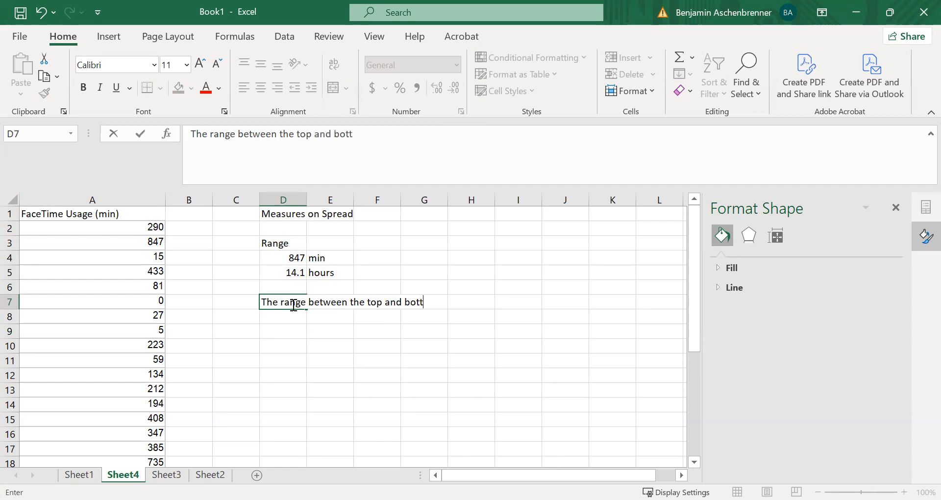
{"action": "type", "text": "om values in this"}
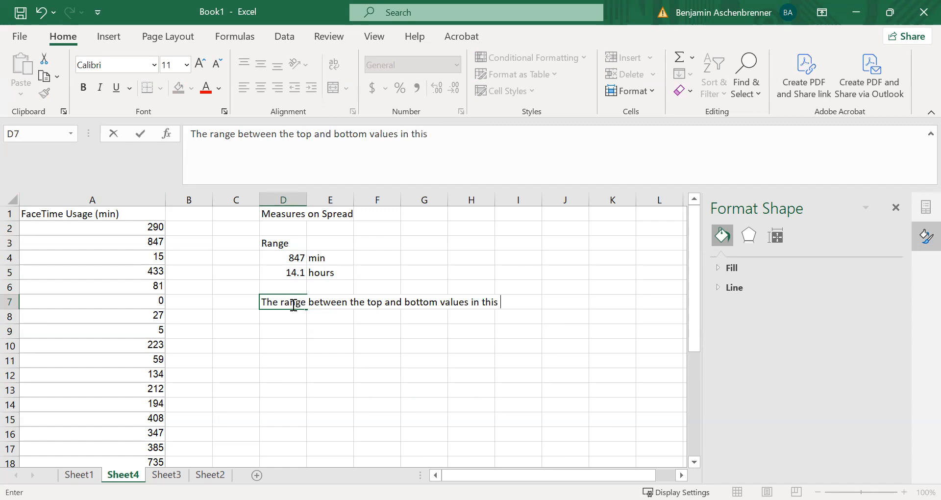
{"action": "type", "text": "data set is"}
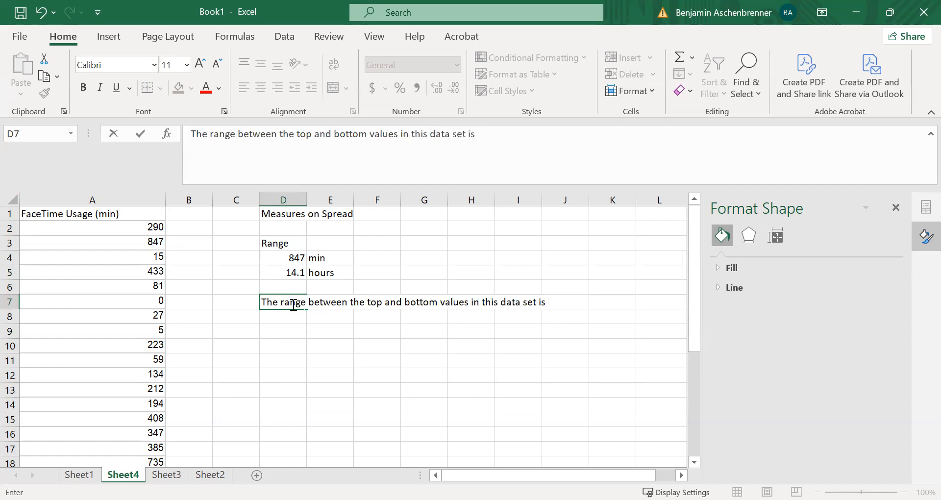
{"action": "type", "text": "14.1 hours"}
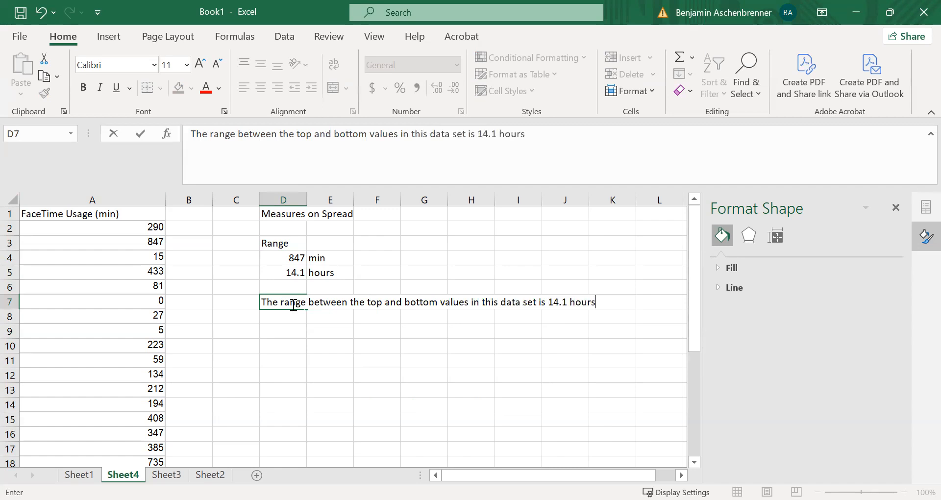
{"action": "type", "text": "."}
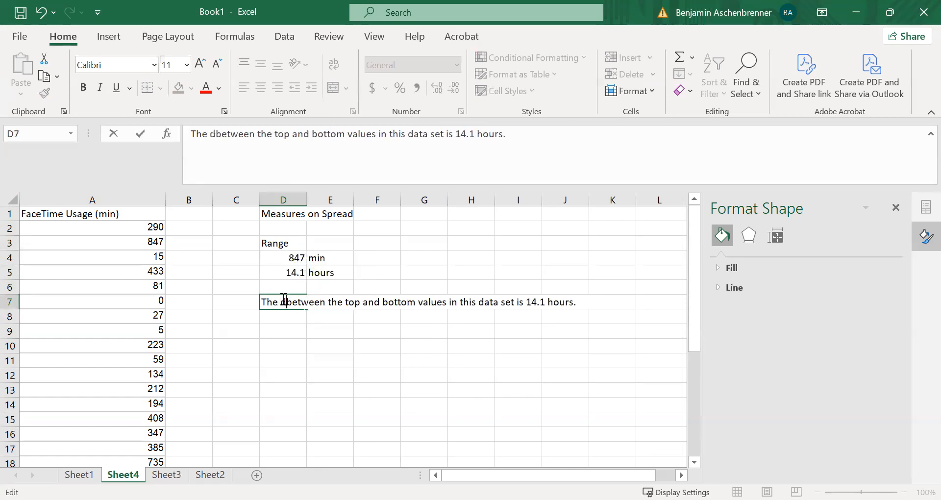
Correct 'range' to 'distance' in the sentence and move down to start the IQR section
{"action": "type", "text": "istance"}
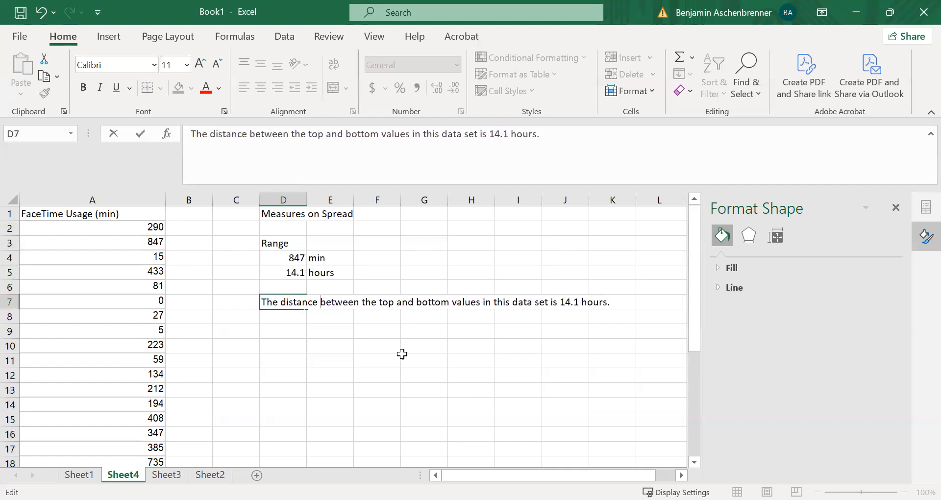
{"action": "left_click", "coordinate": [376, 317]}
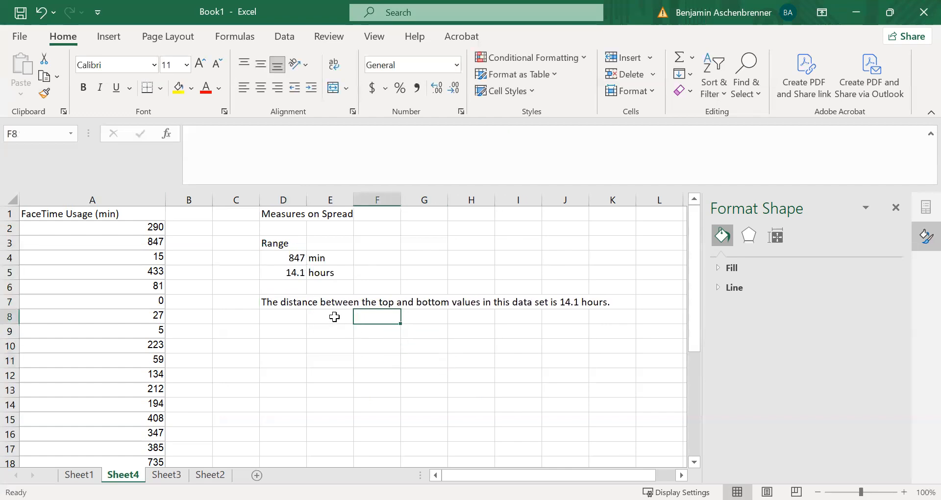
{"action": "left_click", "coordinate": [282, 331]}
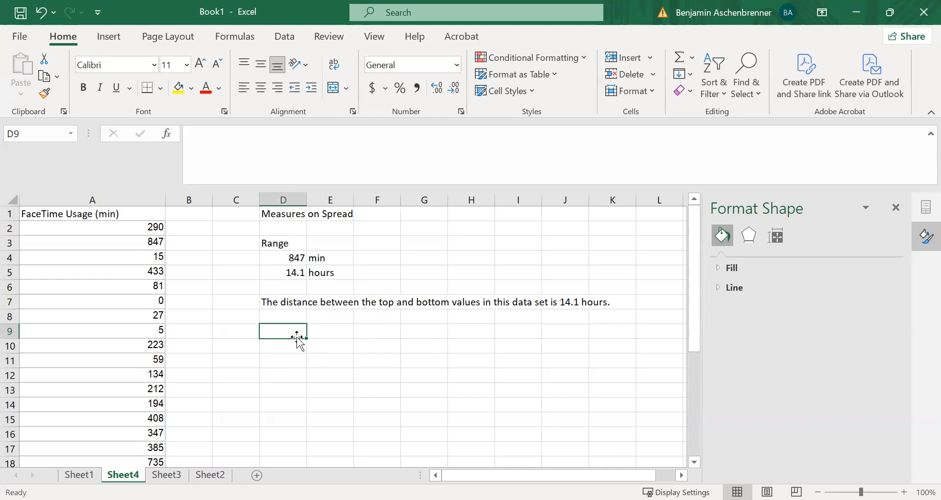
Label the IQR section and compute Q1 with =QUARTILE.EXC(A2:A29,1), giving 77.25
{"action": "type", "text": "IQR"}
{"action": "left_click", "coordinate": [330, 346]}
{"action": "type", "text": "="}
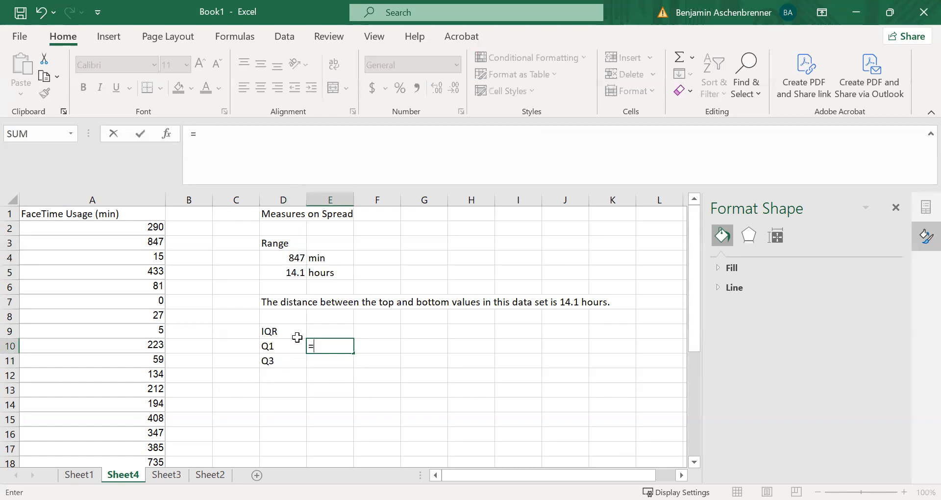
{"action": "type", "text": "quartile.exc("}
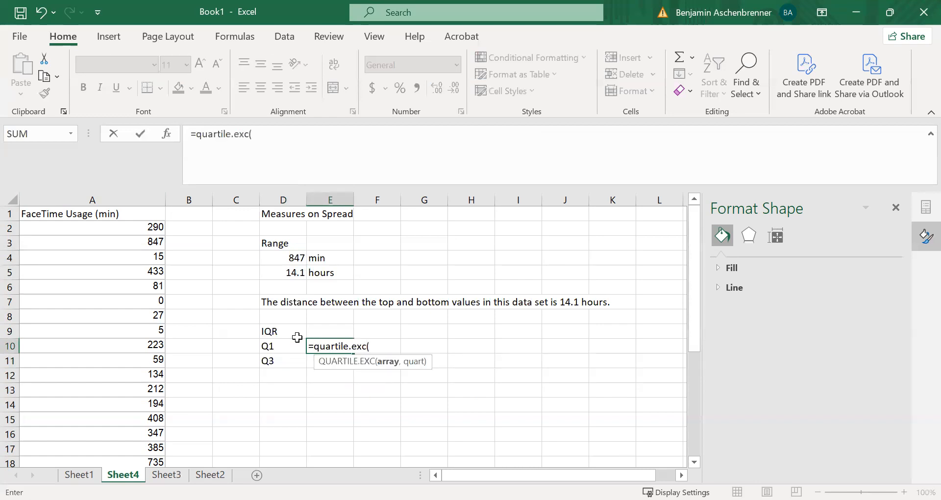
{"action": "type", "text": "a2:a"}
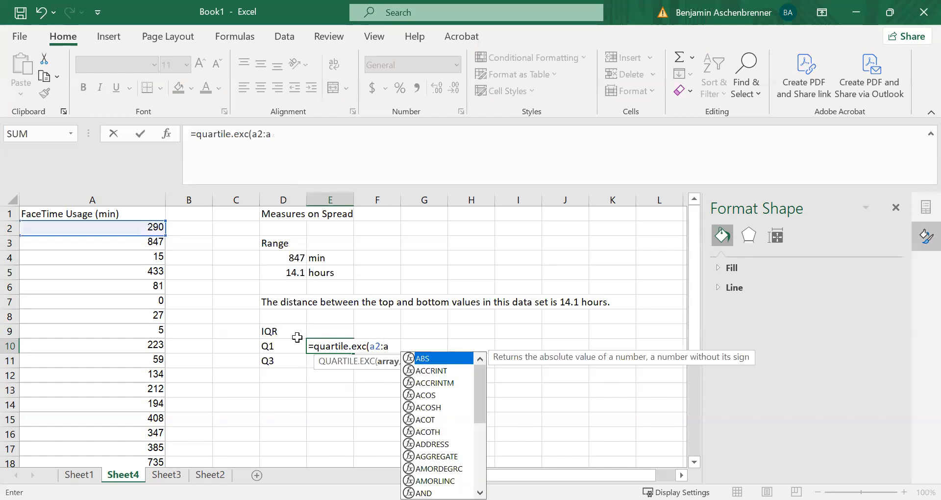
{"action": "type", "text": "29,1"}
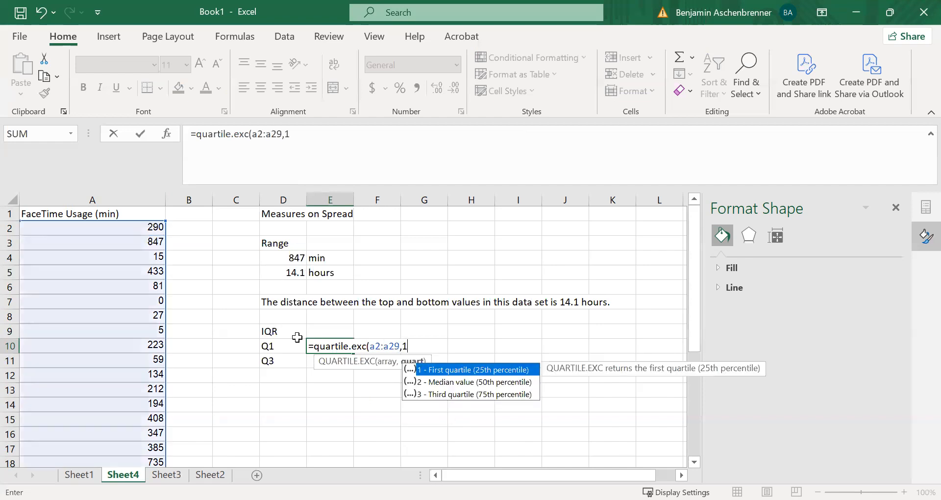
{"action": "key", "text": "Return"}
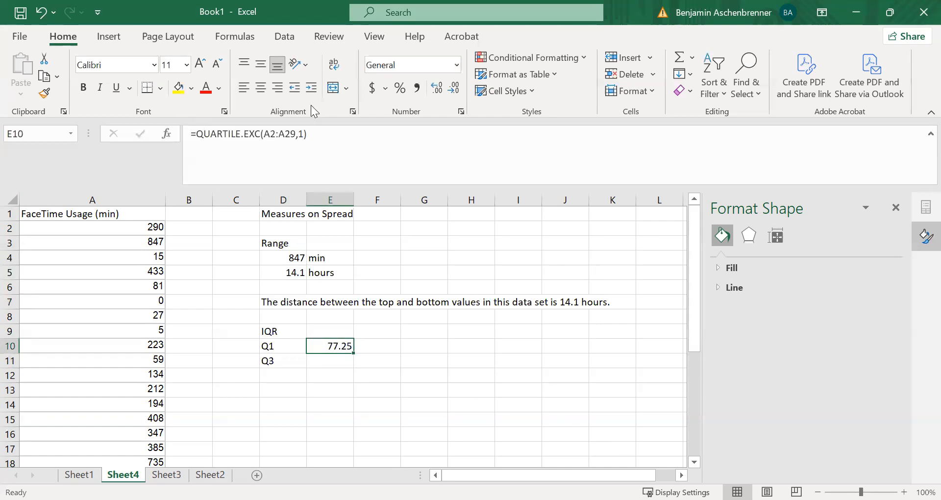
Reuse the quartile formula for Q3 (341.75) and start the IQR difference =E11-E10
{"action": "double_click", "coordinate": [330, 346]}
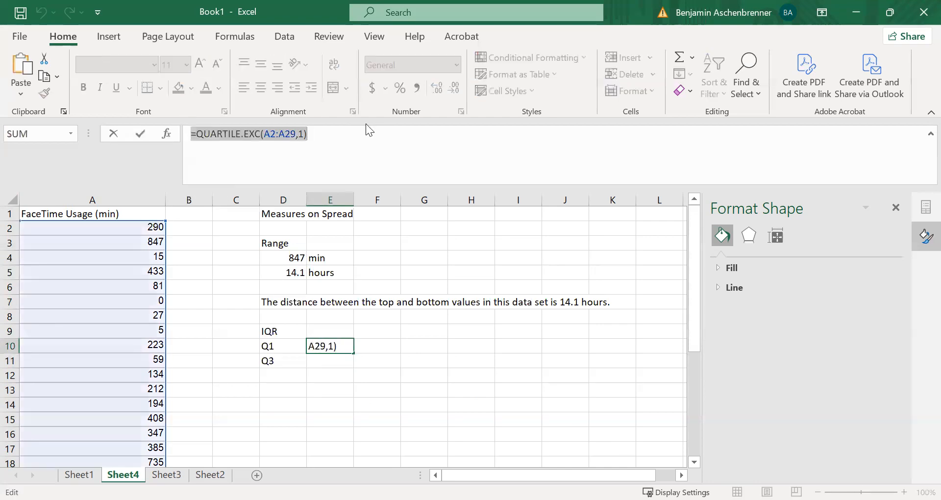
{"action": "key", "text": "Return"}
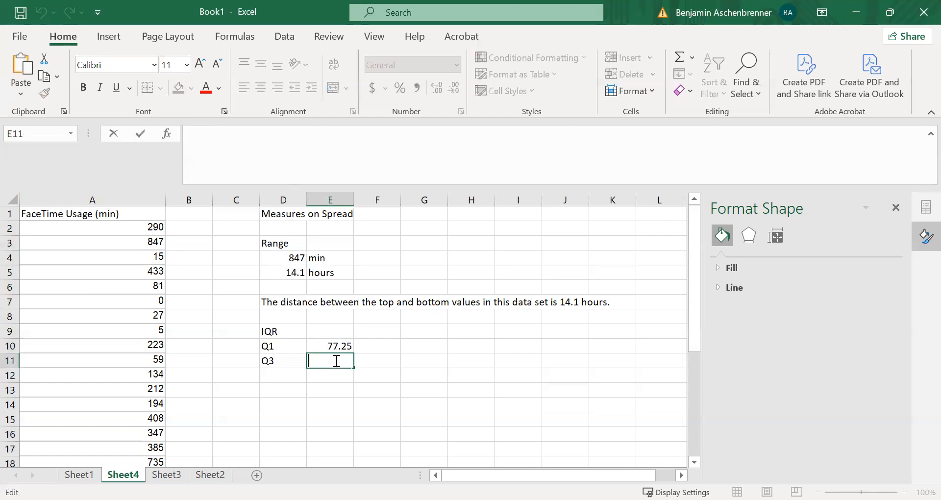
{"action": "type", "text": "=QUARTILE.EXC(A2:A29,1)"}
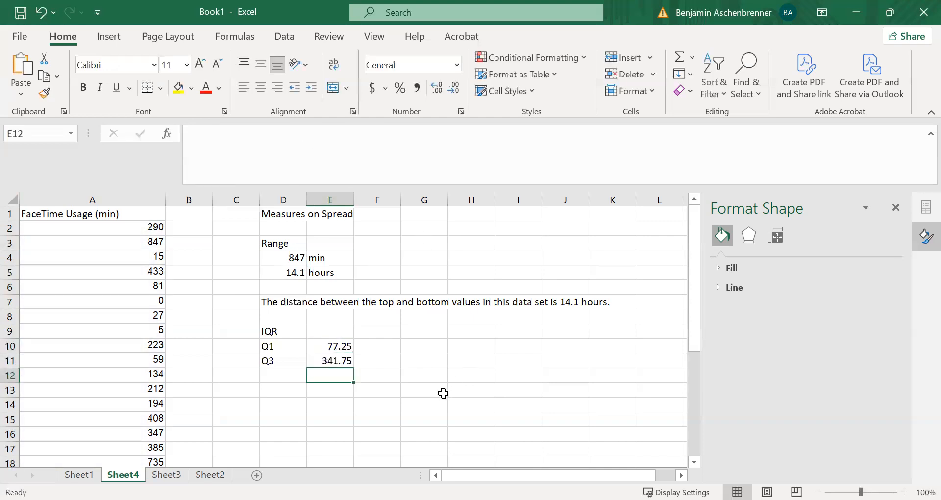
{"action": "left_click", "coordinate": [282, 389]}
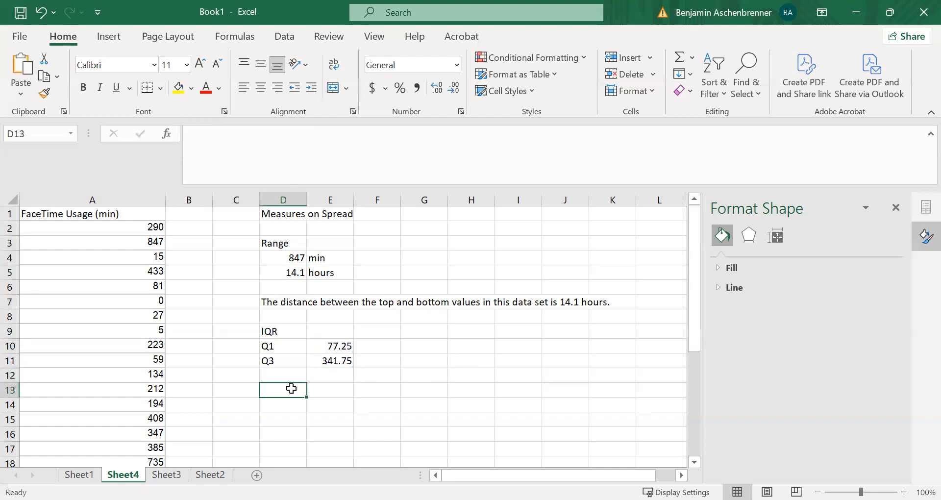
{"action": "type", "text": "=E11"}
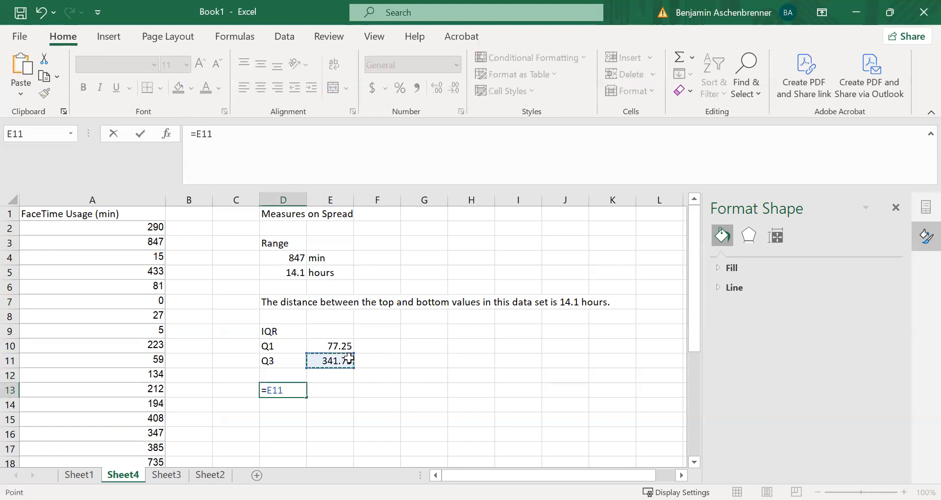
{"action": "left_click", "coordinate": [329, 346]}
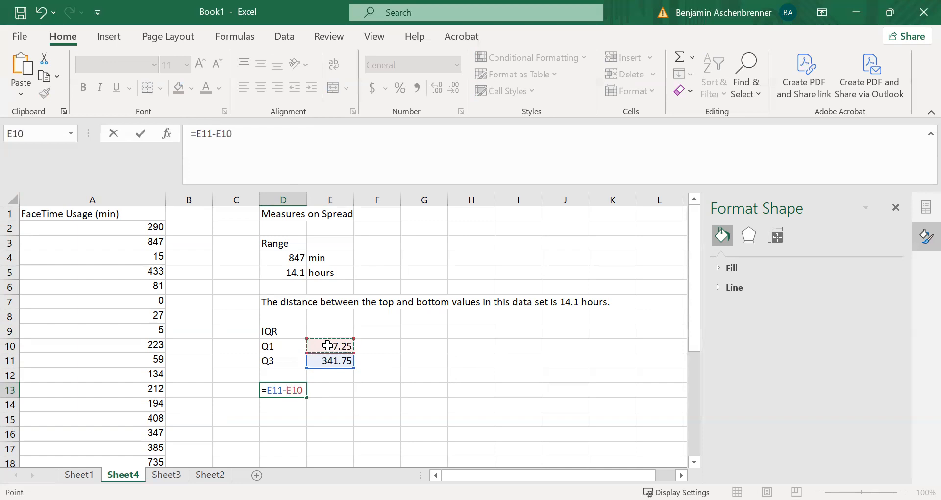
Show the IQR as 264.5 min and 4.4 hours with unit labels, then select the FaceTime data column
{"action": "key", "text": "Return"}
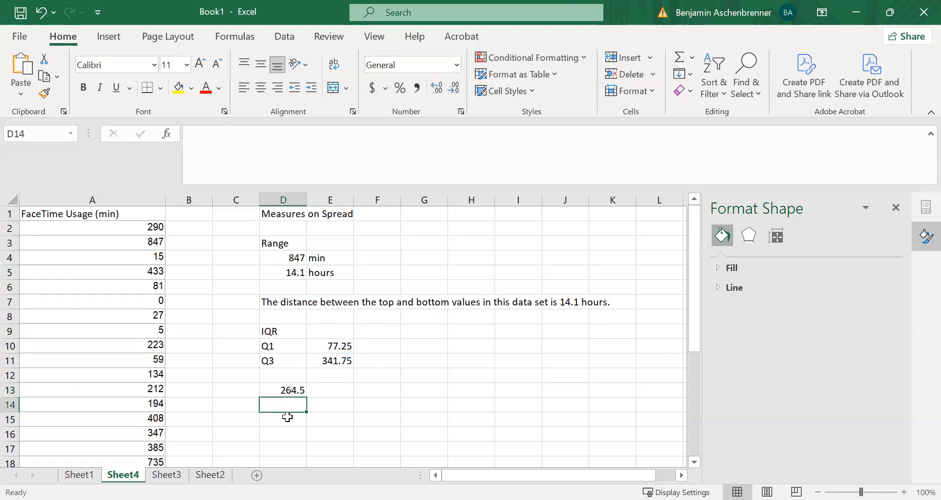
{"action": "type", "text": "min"}
{"action": "type", "text": "=D13/"}
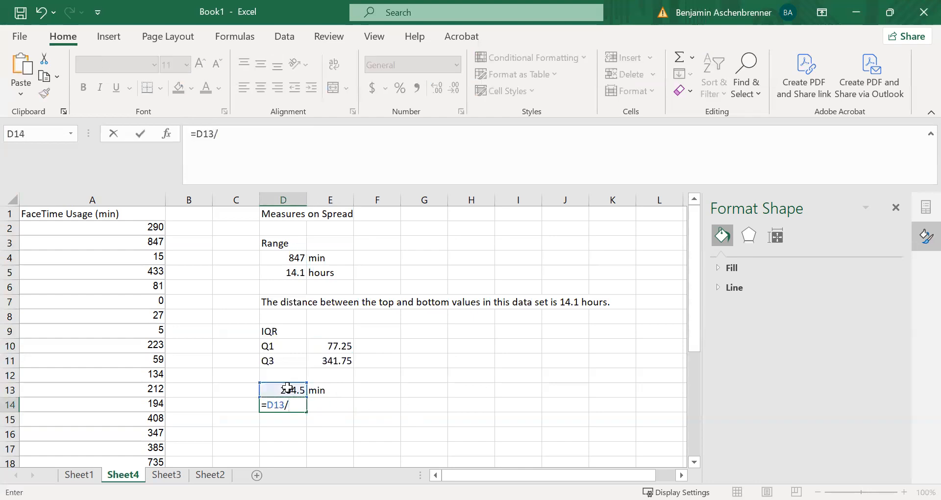
{"action": "type", "text": "hours"}
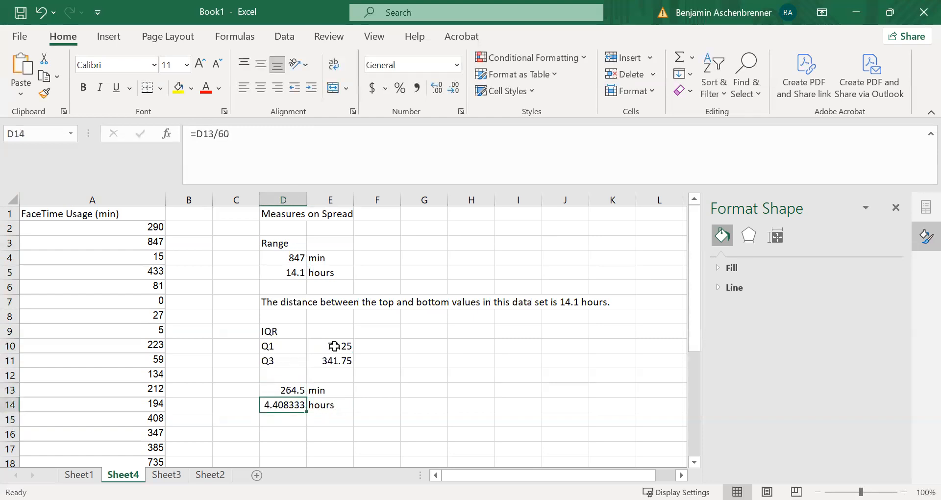
{"action": "left_click", "coordinate": [454, 88]}
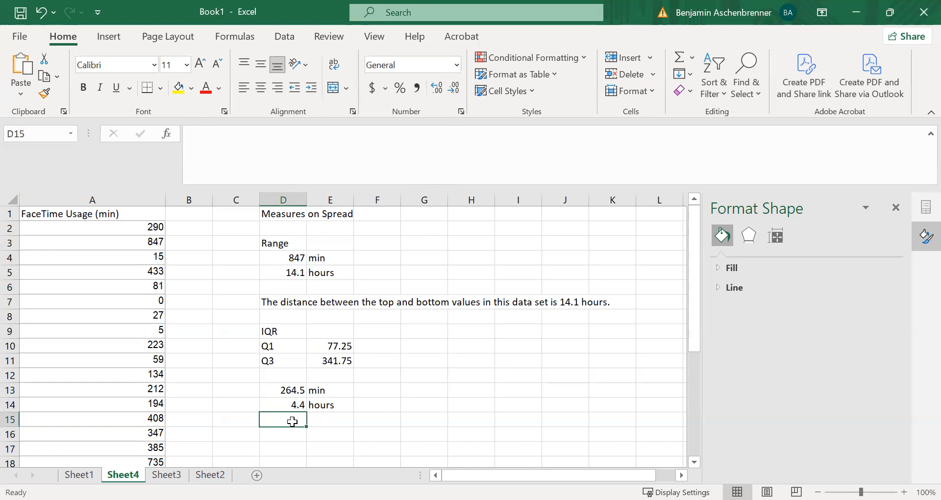
{"action": "left_click", "coordinate": [282, 433]}
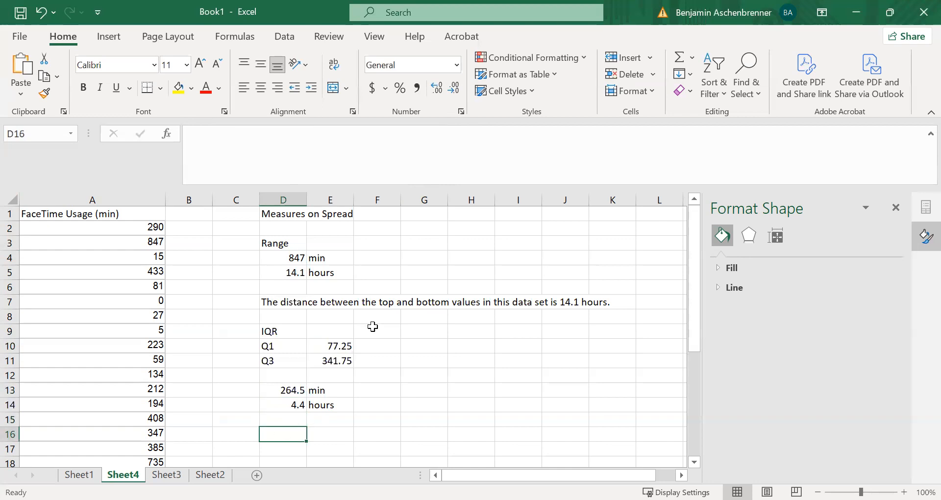
{"action": "left_click", "coordinate": [92, 199]}
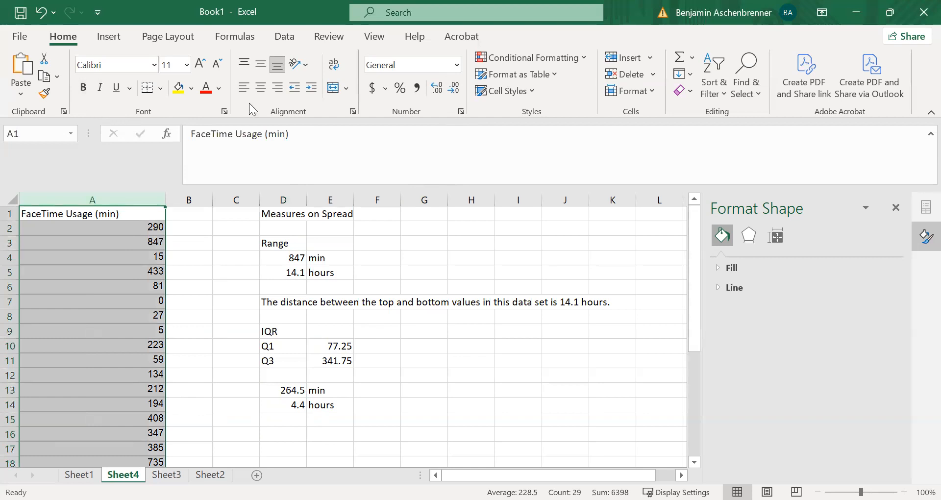
Insert a box-and-whisker chart of the FaceTime minutes and move it beside the spread measures
{"action": "left_click", "coordinate": [109, 37]}
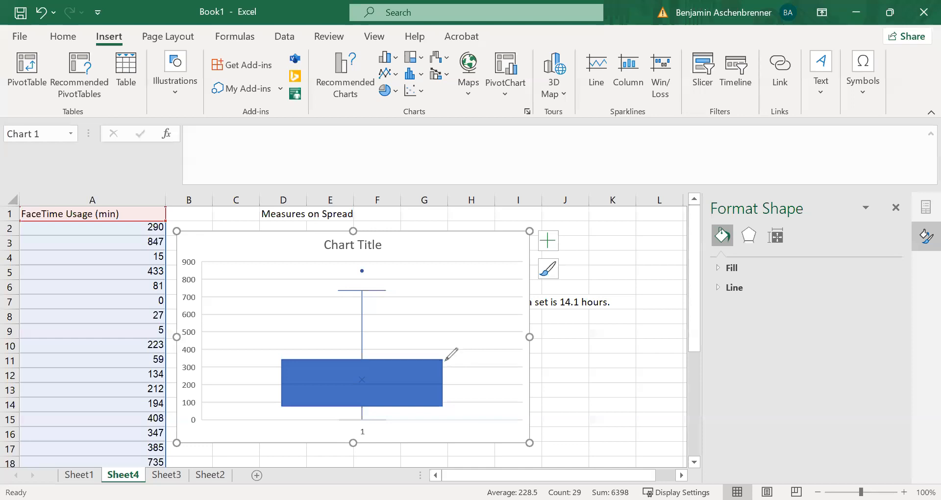
{"action": "left_click", "coordinate": [360, 382]}
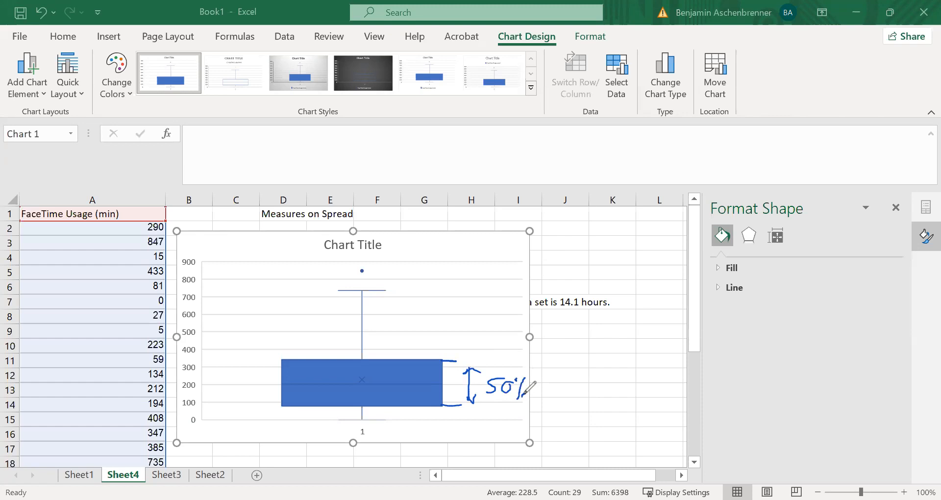
{"action": "mouse_move", "coordinate": [554, 384]}
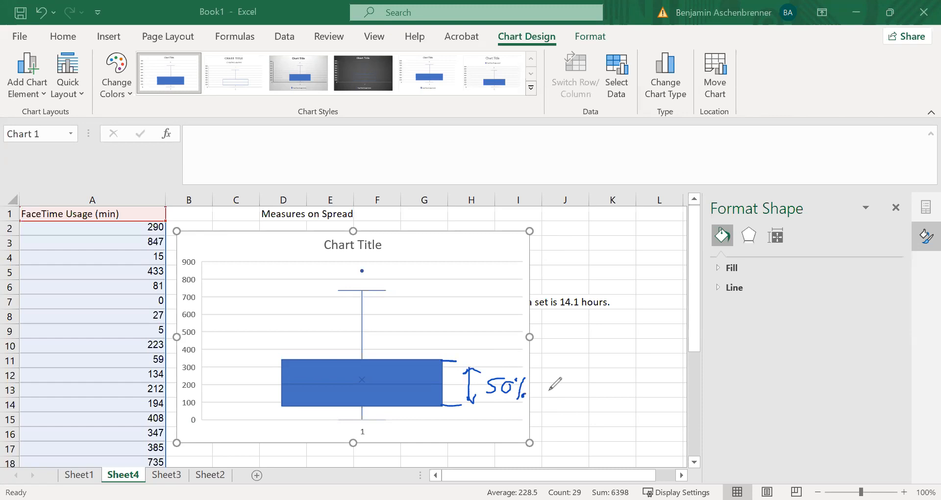
{"action": "mouse_move", "coordinate": [534, 384]}
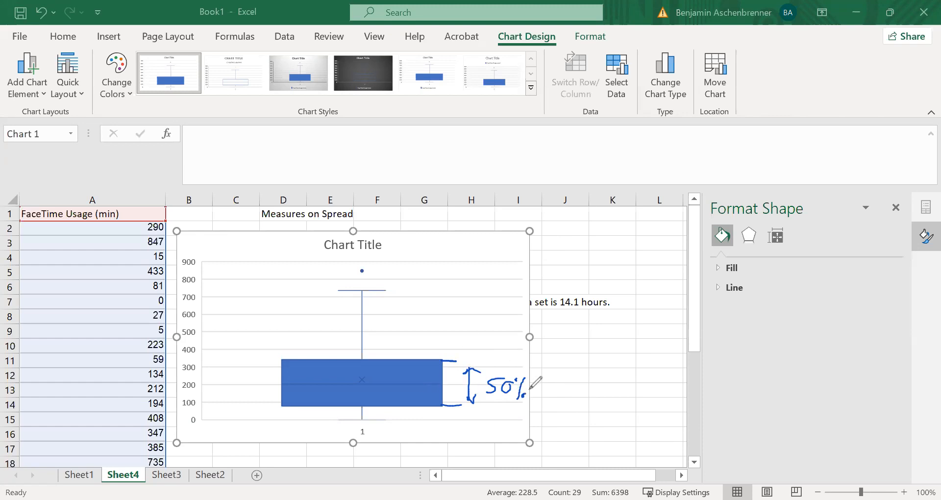
{"action": "mouse_move", "coordinate": [381, 154]}
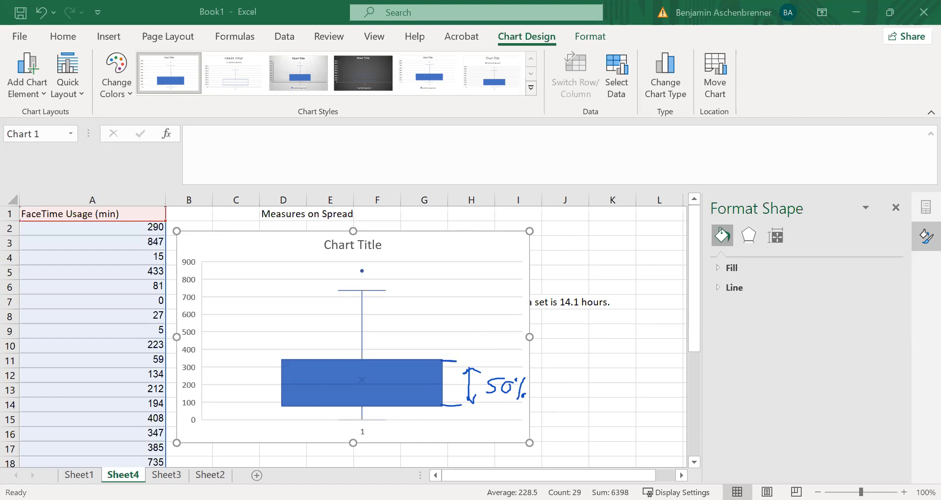
{"action": "mouse_move", "coordinate": [477, 263]}
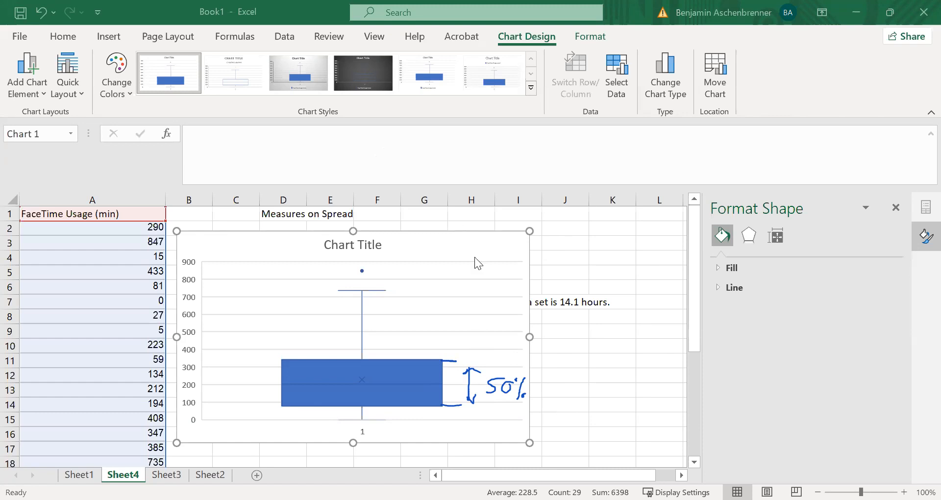
{"action": "mouse_move", "coordinate": [20, 452]}
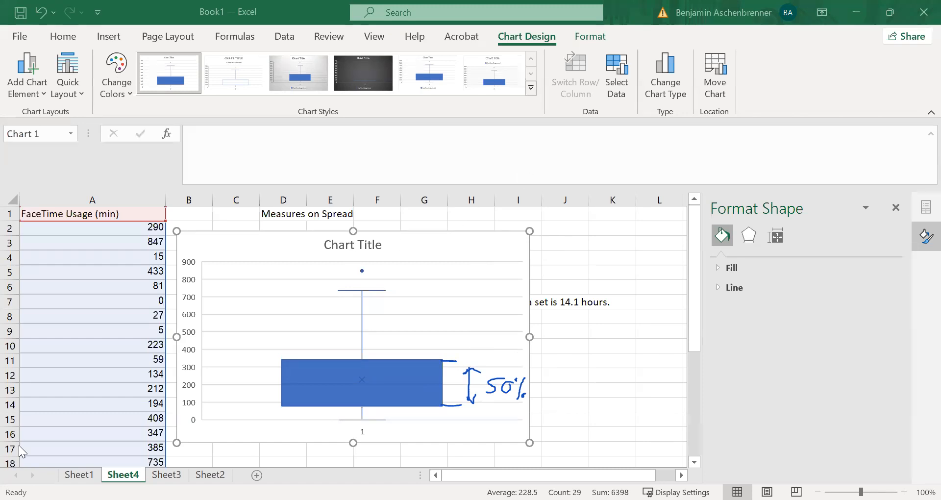
{"action": "mouse_move", "coordinate": [173, 298]}
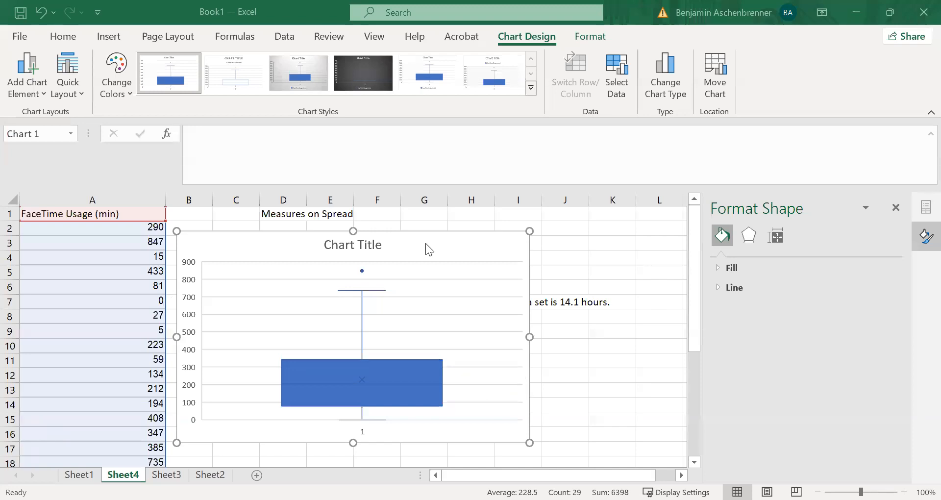
{"action": "left_click", "coordinate": [354, 413]}
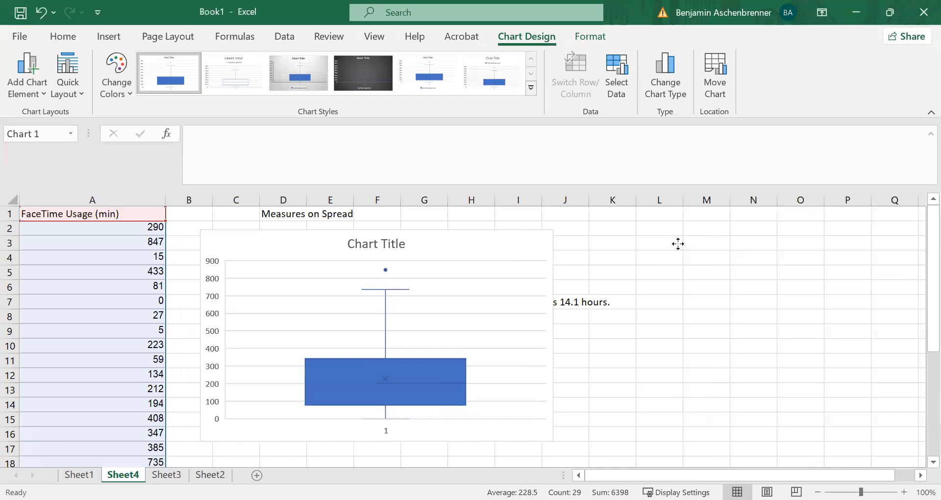
{"action": "left_click", "coordinate": [282, 432]}
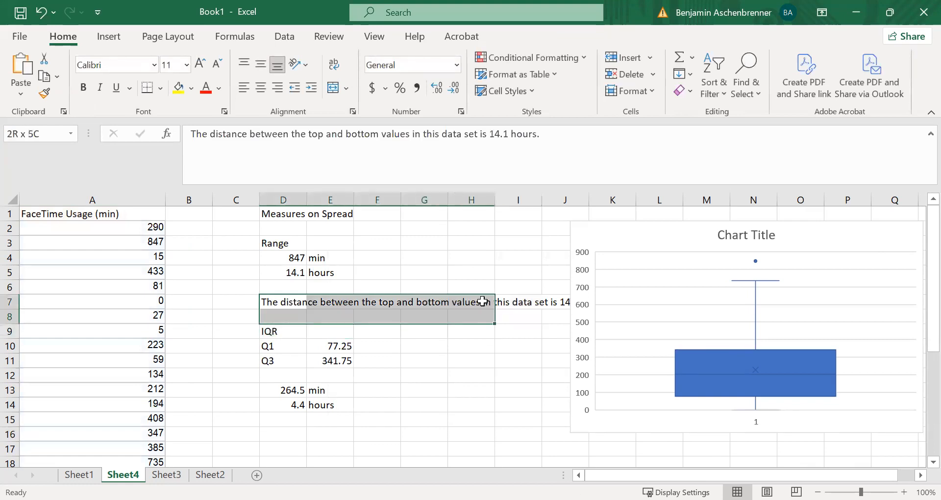
Write 'The distance between the quartiles is 4.4 hours' as the IQR interpretation
{"action": "left_click", "coordinate": [283, 302]}
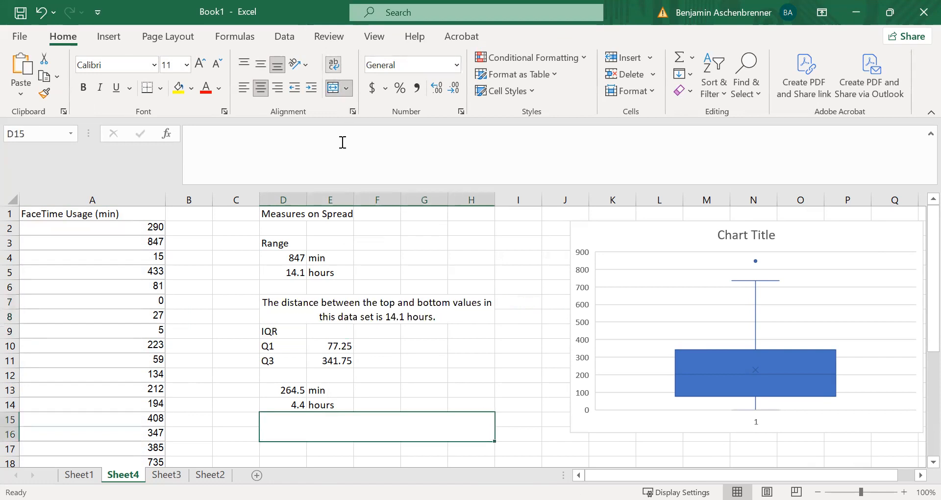
{"action": "type", "text": "The"}
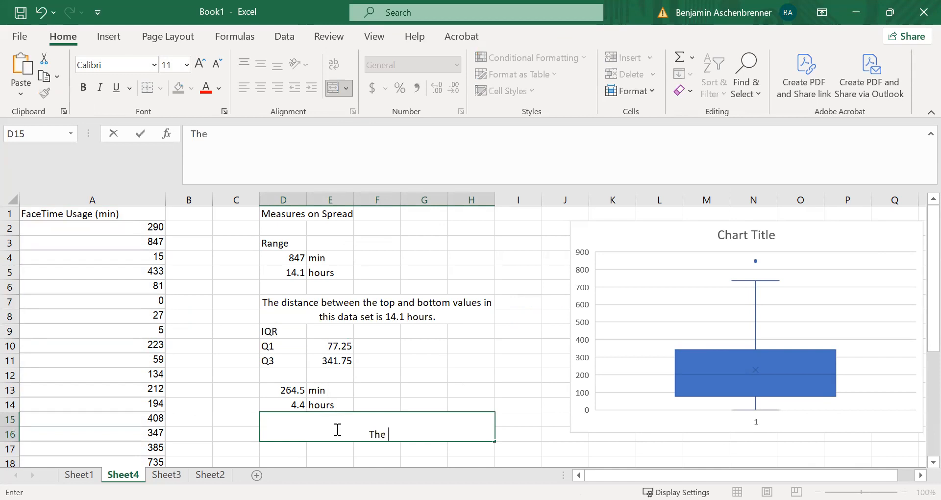
{"action": "type", "text": "distance betw"}
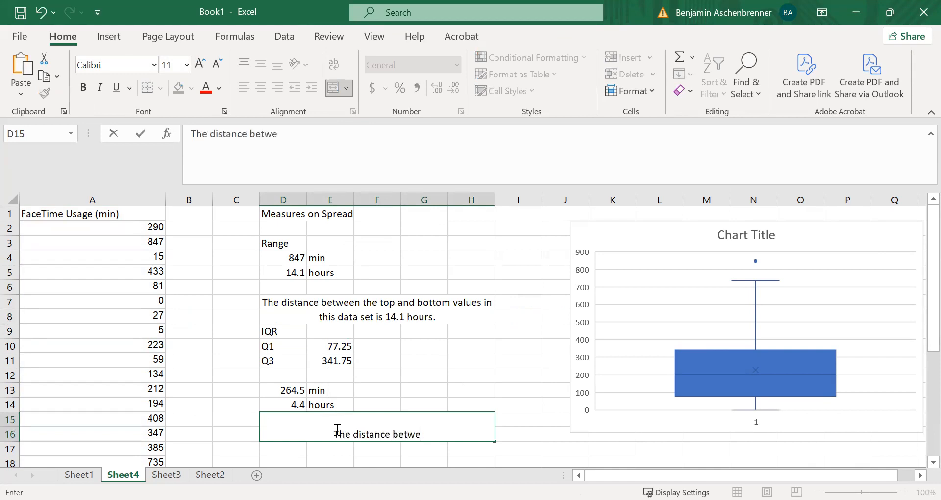
{"action": "type", "text": "en the first and third q"}
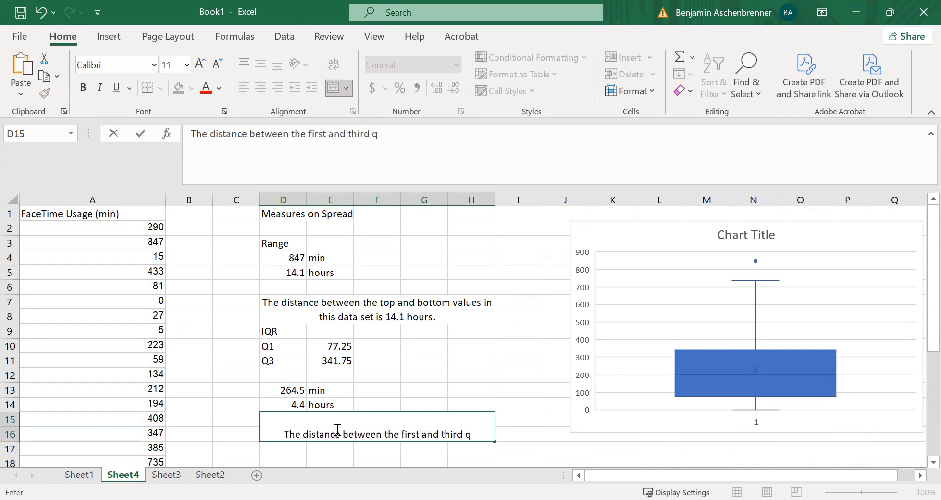
{"action": "type", "text": "uartiles is"}
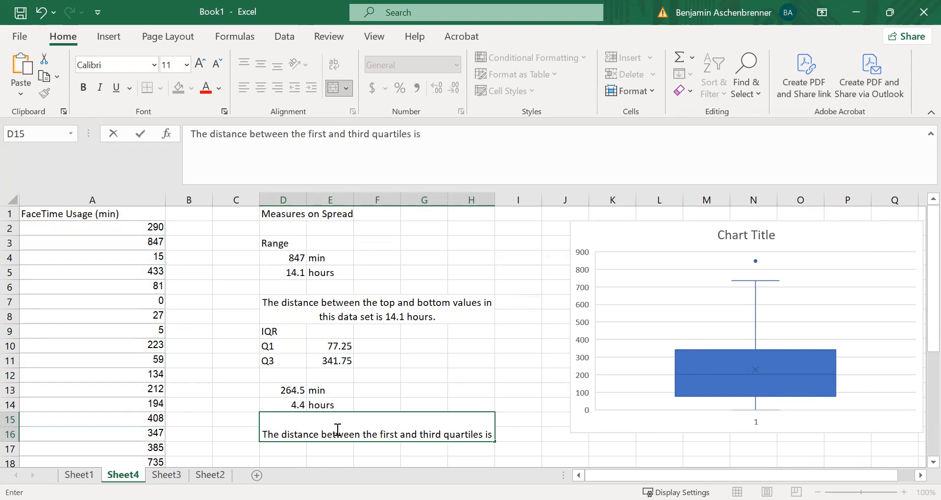
{"action": "type", "text": "4.4 hours. That is"}
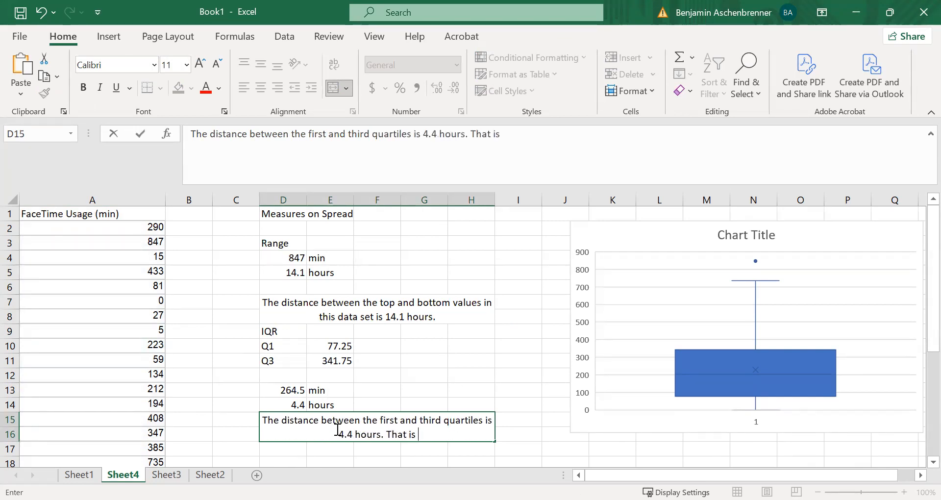
Continue: '50% of the data is contained in a 4.4 hour window, going from', fixing the 'window' typo
{"action": "type", "text": "50% of the"}
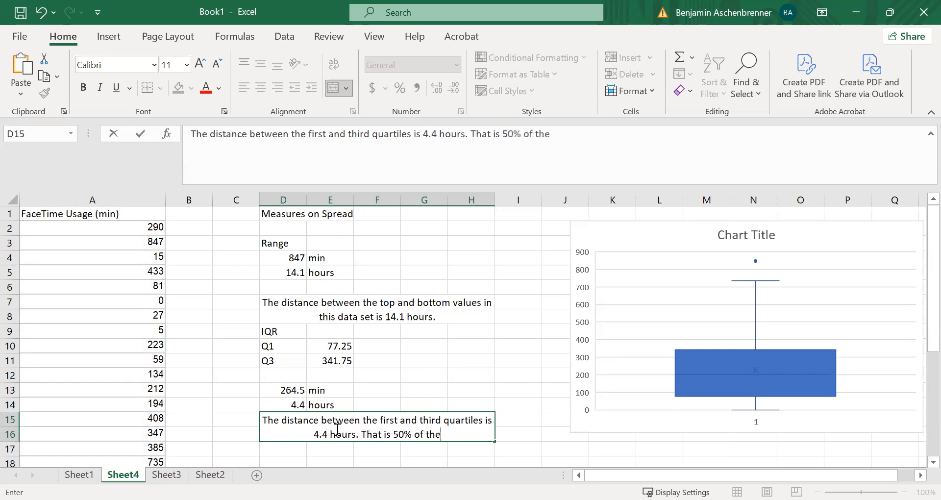
{"action": "type", "text": "data is contei"}
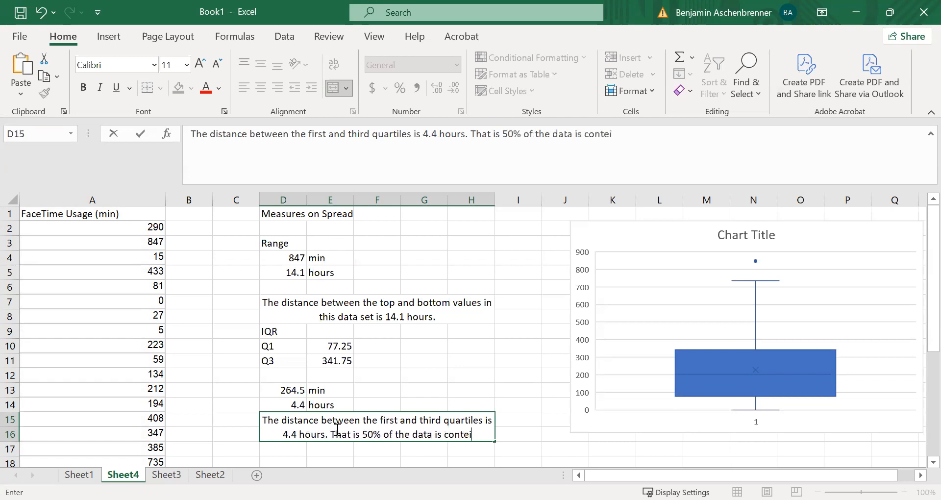
{"action": "type", "text": "ned in"}
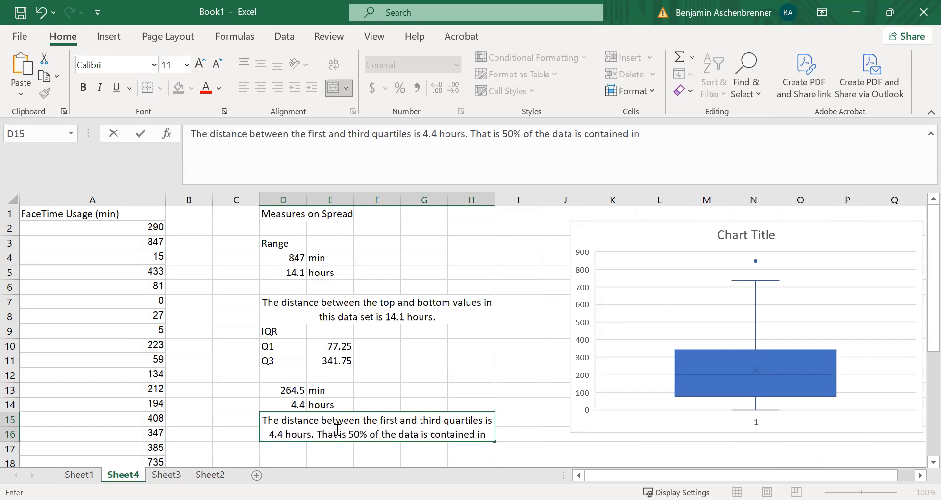
{"action": "type", "text": "a 4.4"}
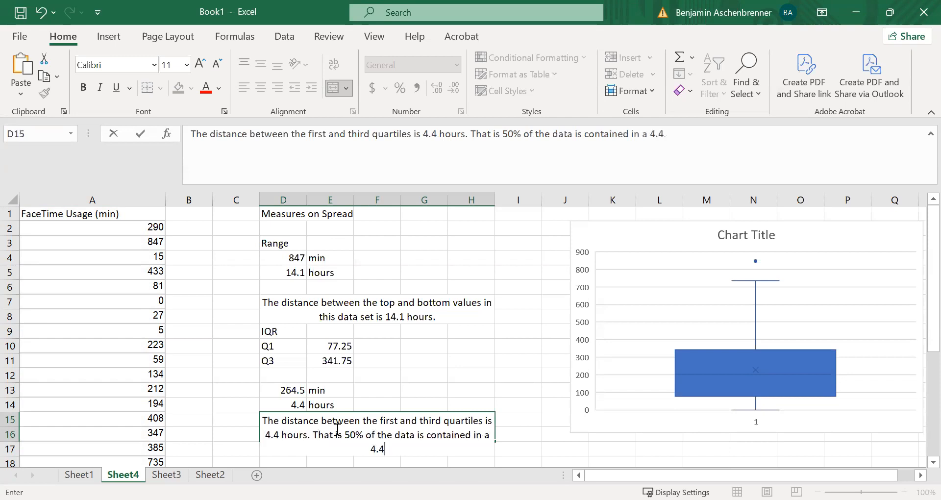
{"action": "type", "text": "hour windwo,"}
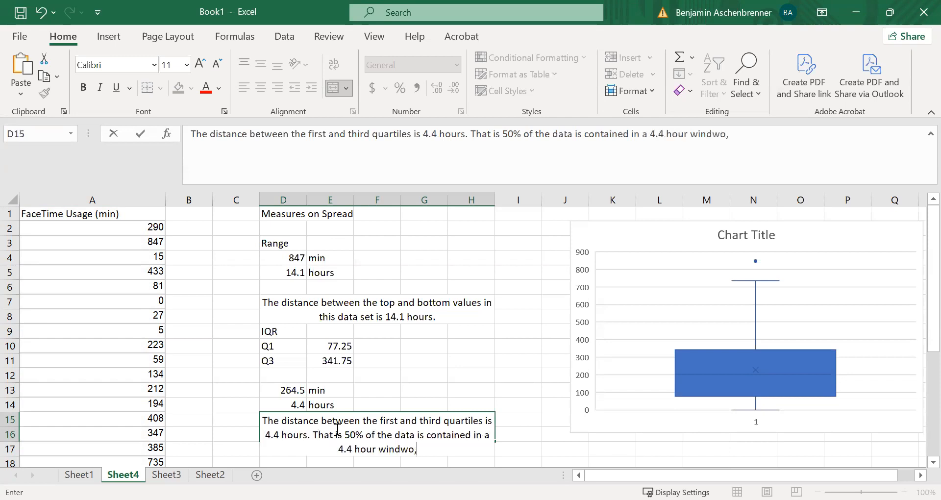
{"action": "key", "text": "Backspace"}
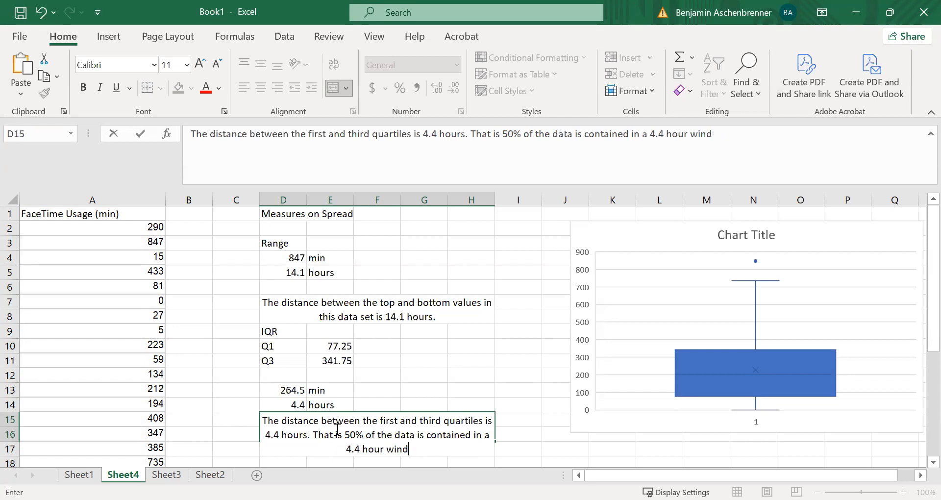
{"action": "type", "text": "ow, going from"}
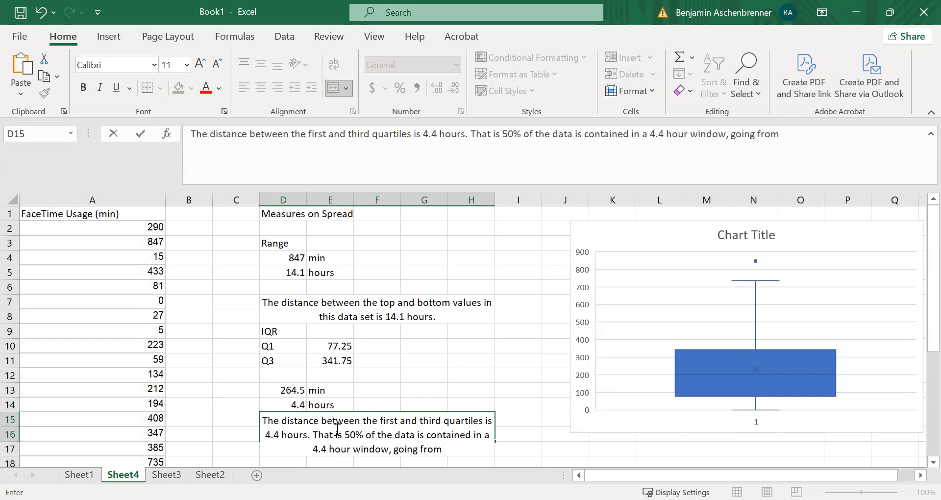
Convert Q1 and Q3 to hours with =E10/60 and =E11/60, rounded to 1.3 and 5.7
{"action": "left_click", "coordinate": [376, 346]}
{"action": "type", "text": "=E10"}
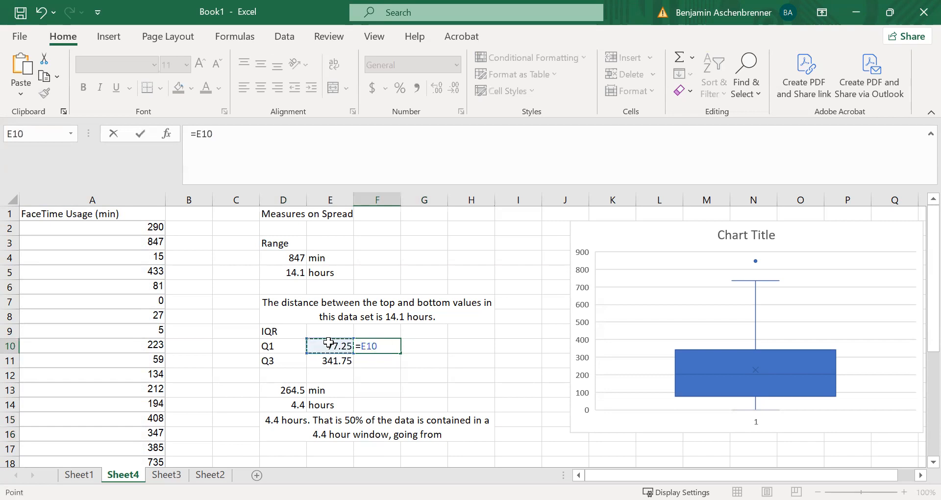
{"action": "key", "text": "Return"}
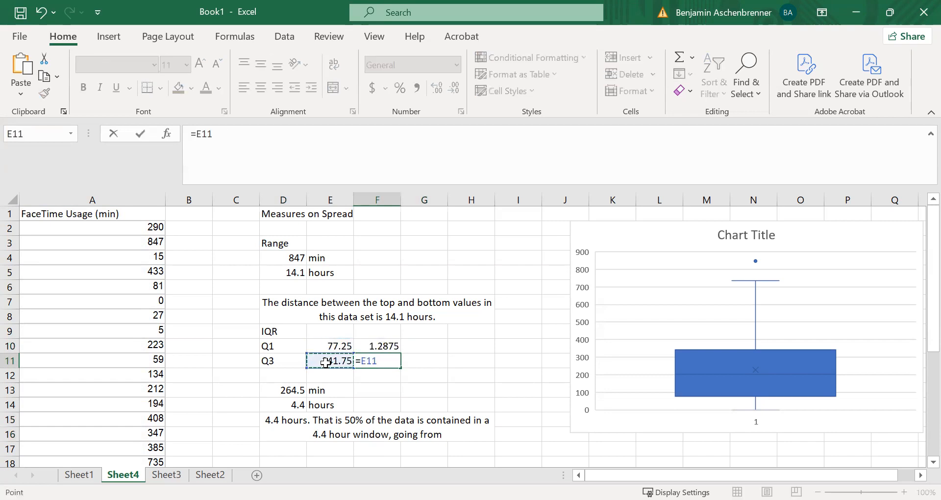
{"action": "type", "text": "/60"}
{"action": "key", "text": "Return"}
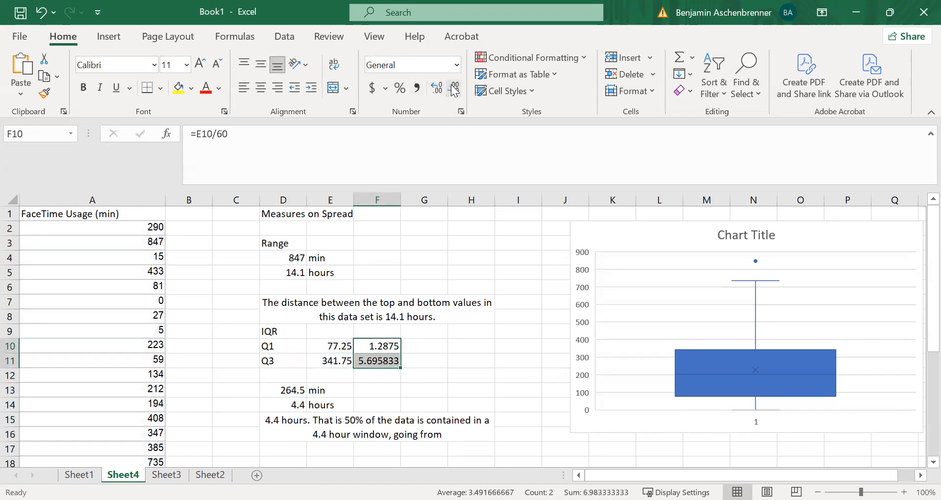
{"action": "left_click", "coordinate": [376, 427]}
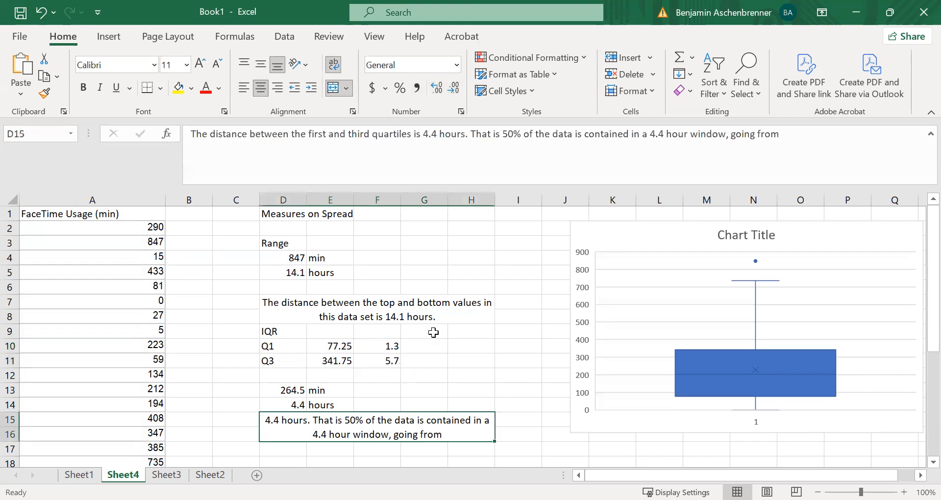
Finish the IQR sentence with '1.3 hours on the low end to 5.7 hours on the high end' and add a min label in E12
{"action": "double_click", "coordinate": [377, 427]}
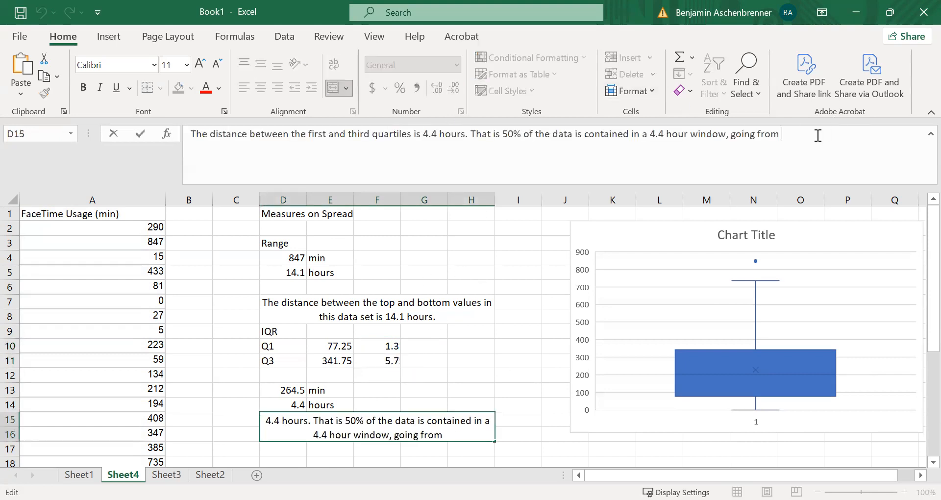
{"action": "type", "text": "1.3 hours"}
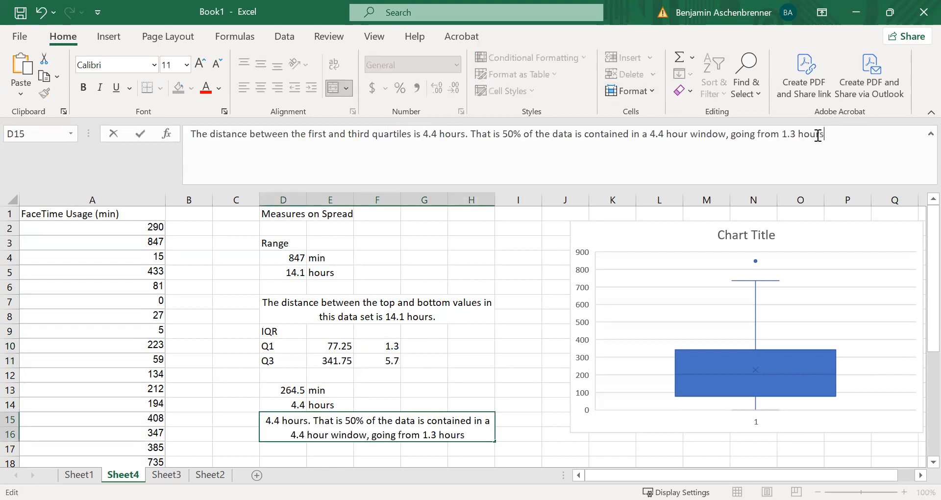
{"action": "type", "text": "on the low end t"}
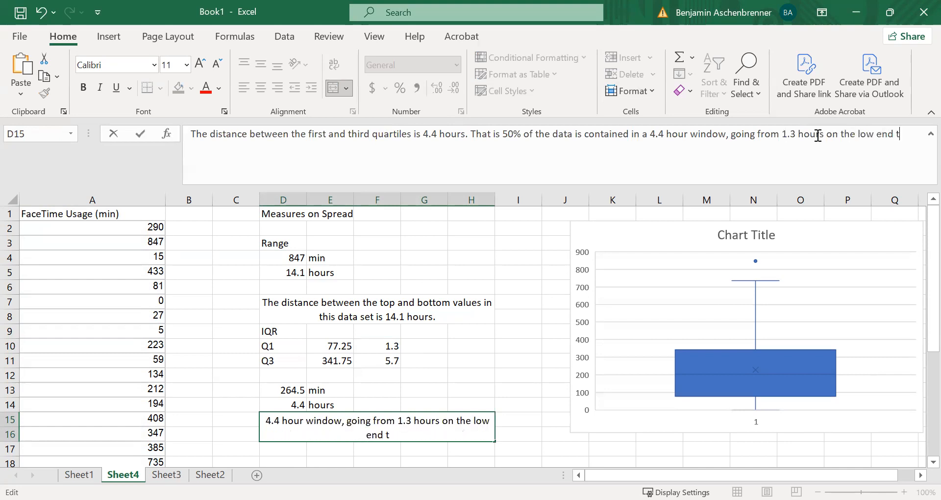
{"action": "type", "text": "o 5.7 hours on the high e"}
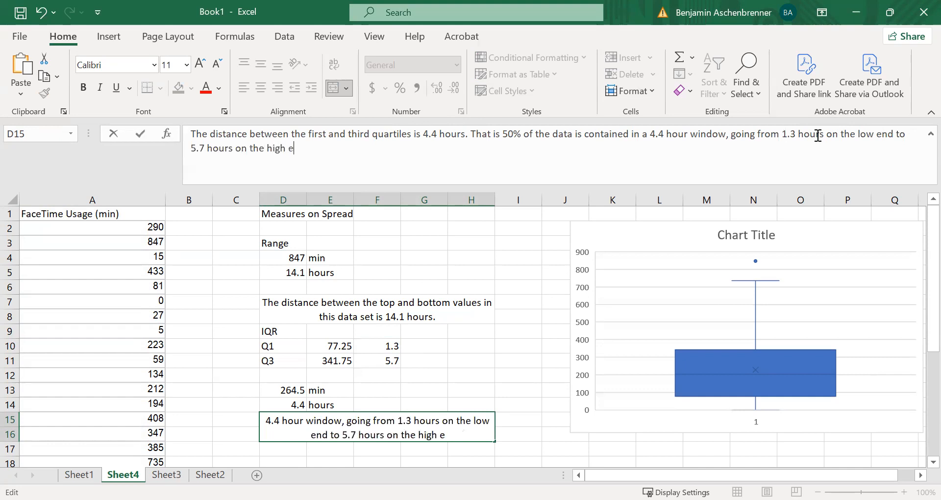
{"action": "key", "text": "Return"}
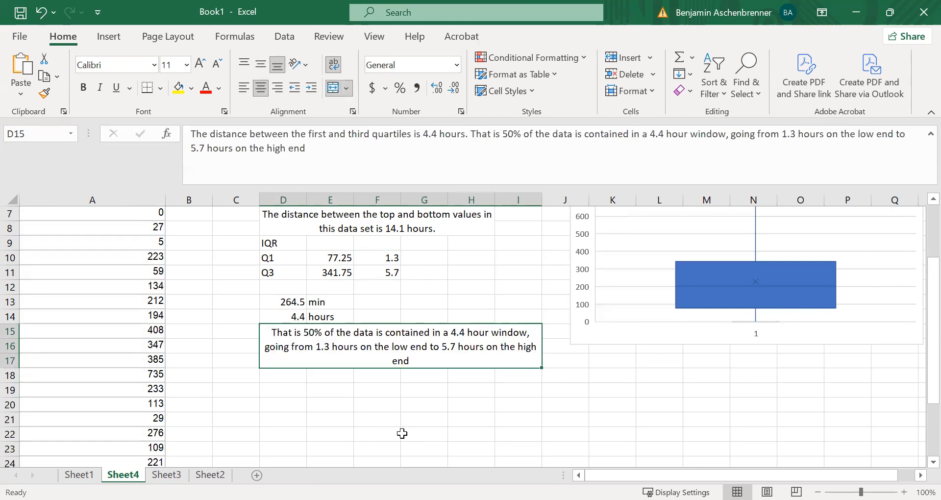
{"action": "left_click", "coordinate": [424, 418]}
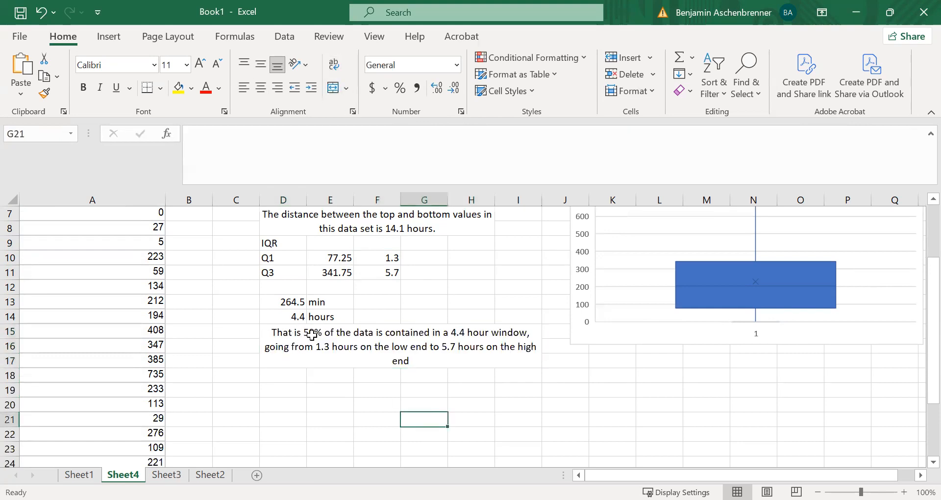
{"action": "double_click", "coordinate": [299, 332]}
{"action": "type", "text": "The distance between the first and third quartiles is 4.4 hours. "}
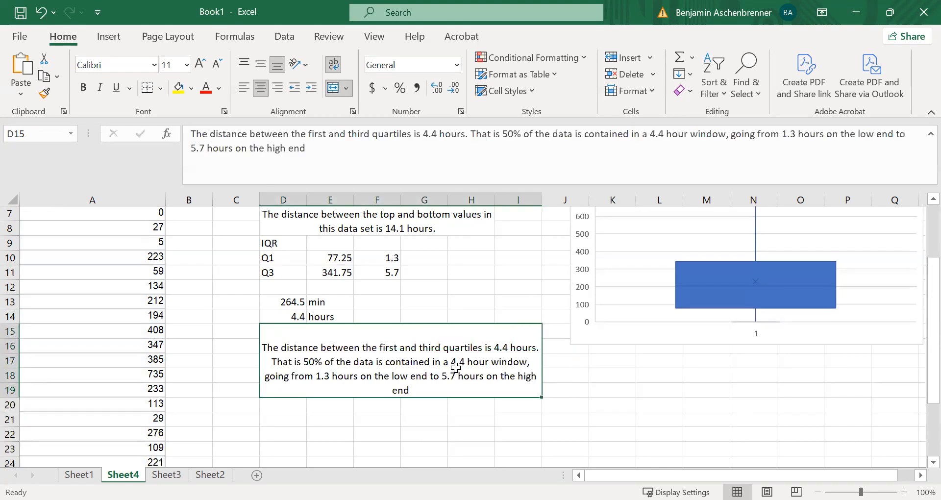
{"action": "mouse_move", "coordinate": [441, 379]}
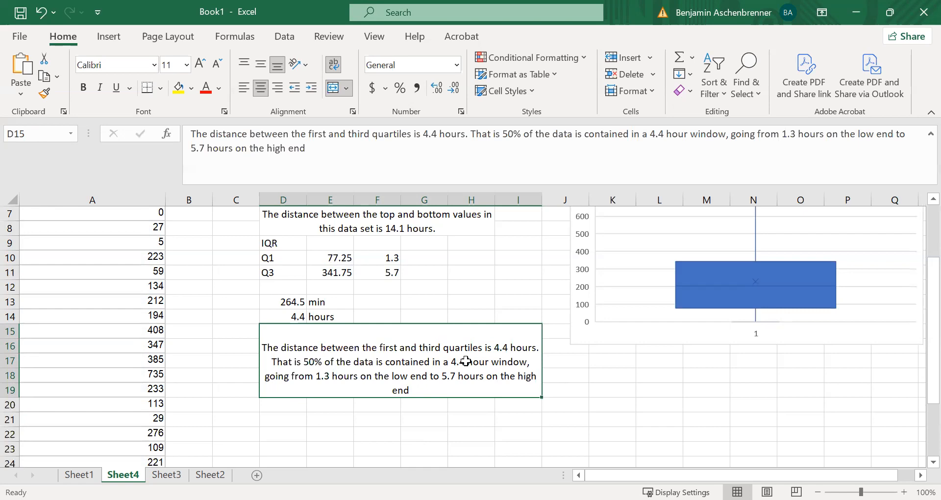
{"action": "mouse_move", "coordinate": [478, 355]}
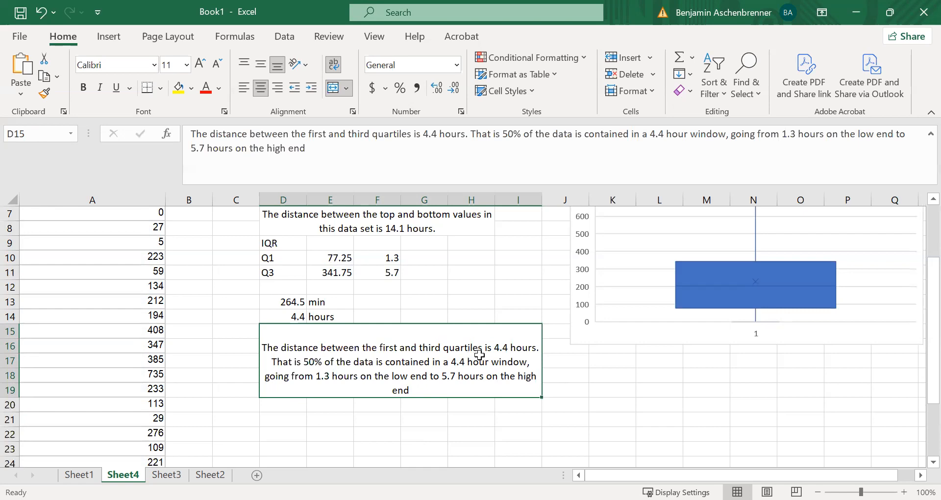
{"action": "mouse_move", "coordinate": [516, 357]}
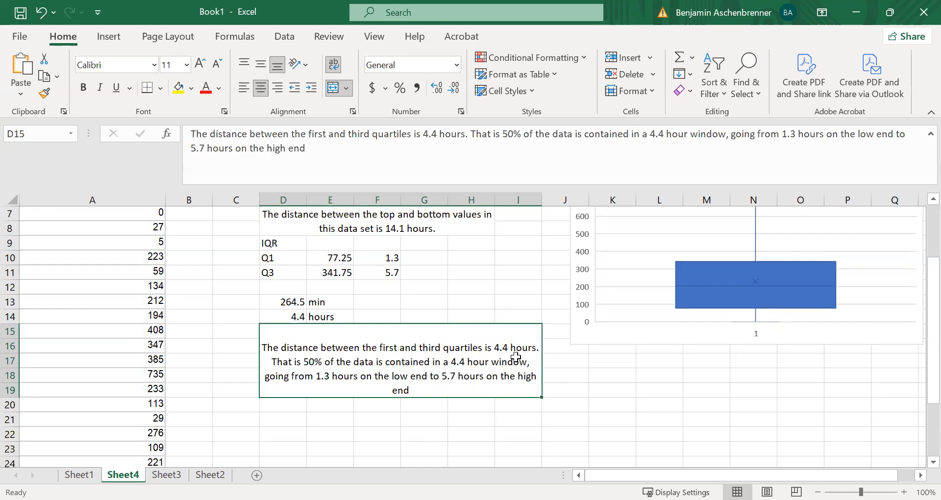
{"action": "mouse_move", "coordinate": [322, 387]}
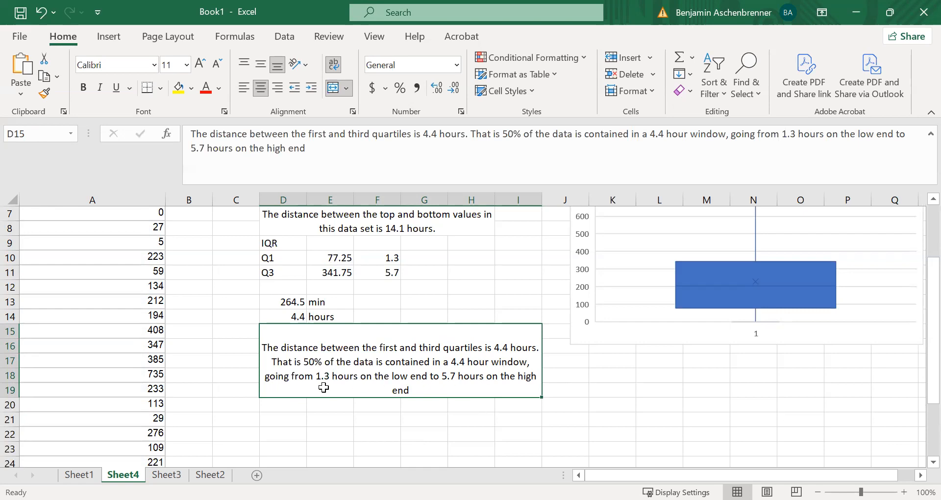
{"action": "mouse_move", "coordinate": [309, 372]}
{"action": "type", "text": "min"}
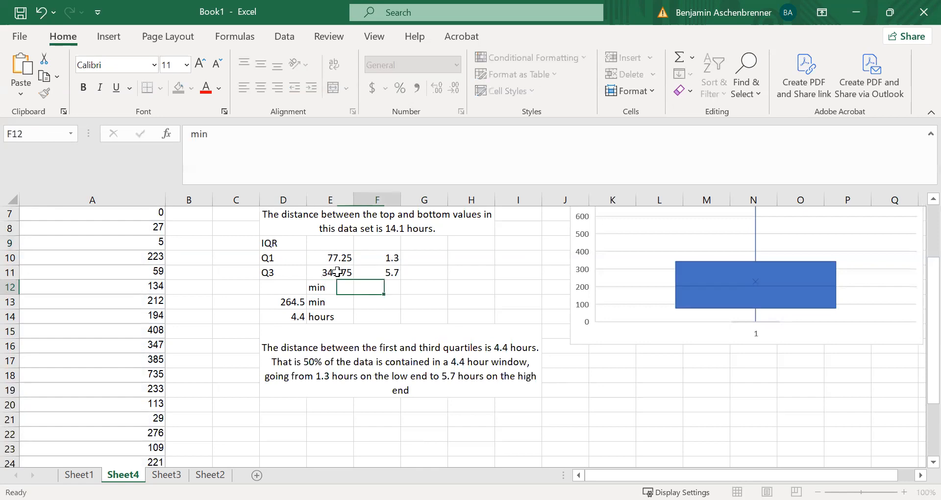
Add an 'hours' label in F12 and move down to D21 for the next section
{"action": "left_click", "coordinate": [329, 302]}
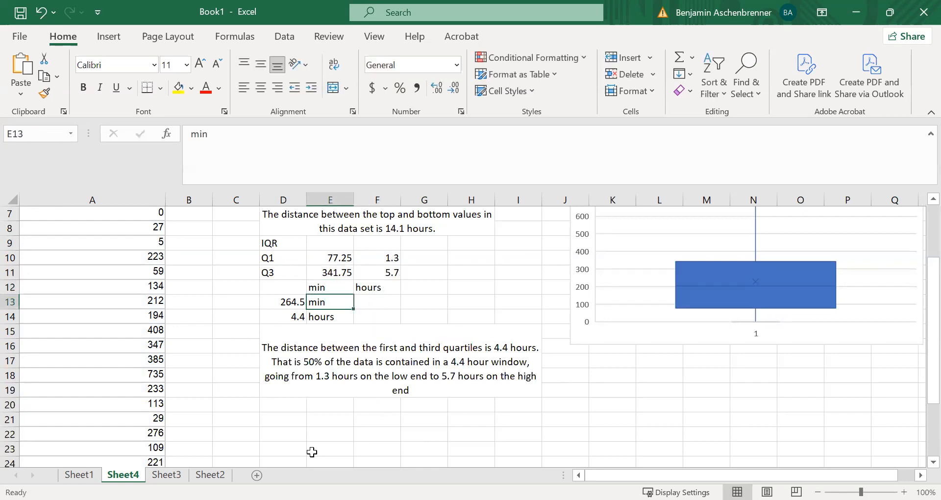
{"action": "left_click", "coordinate": [282, 418]}
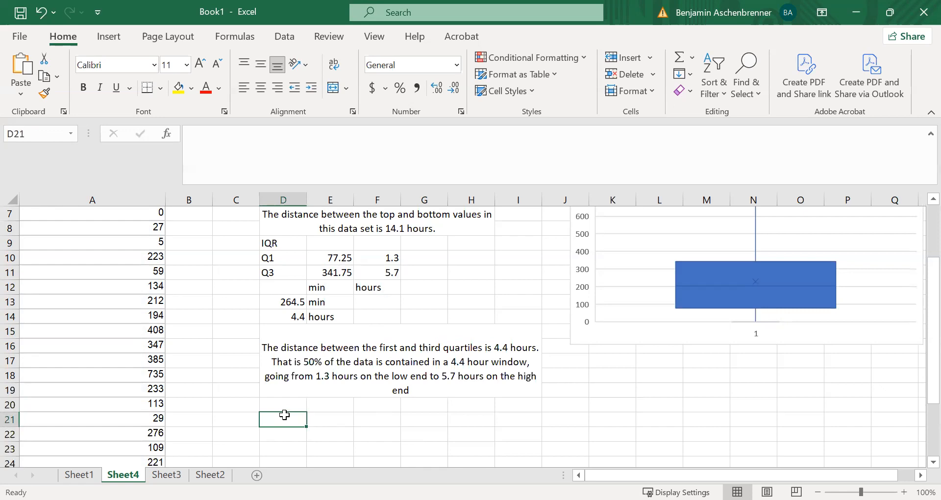
{"action": "scroll", "scroll_direction": "up", "scroll_amount": 3}
{"action": "type", "text": "S"}
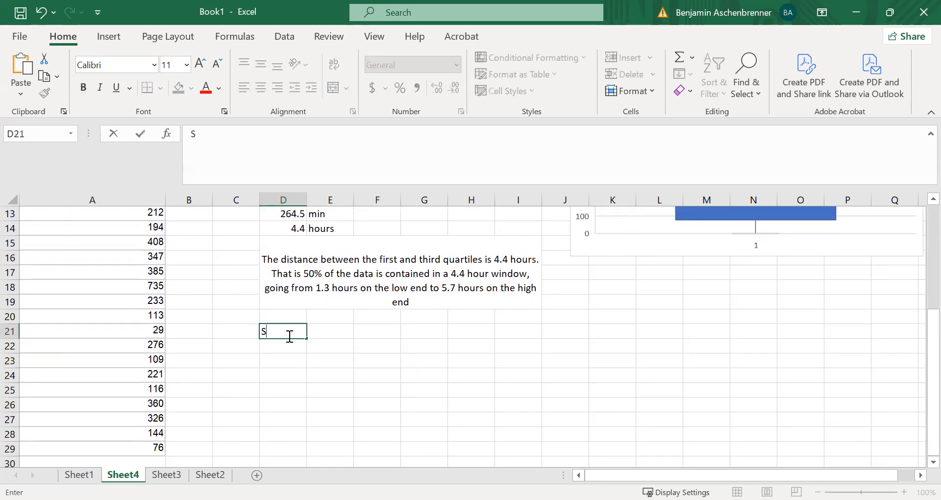
Enter the 'Standard Deviation' heading in D21 and make it bold
{"action": "type", "text": "tandard"}
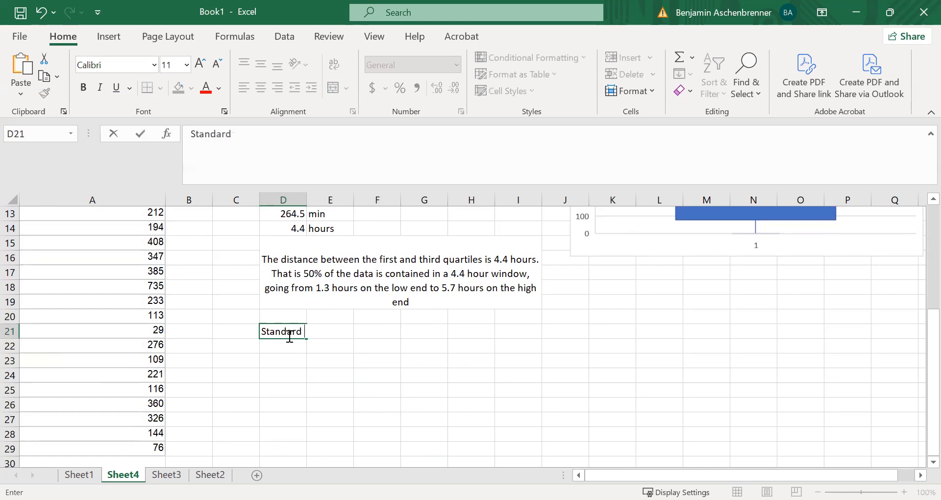
{"action": "key", "text": "Return"}
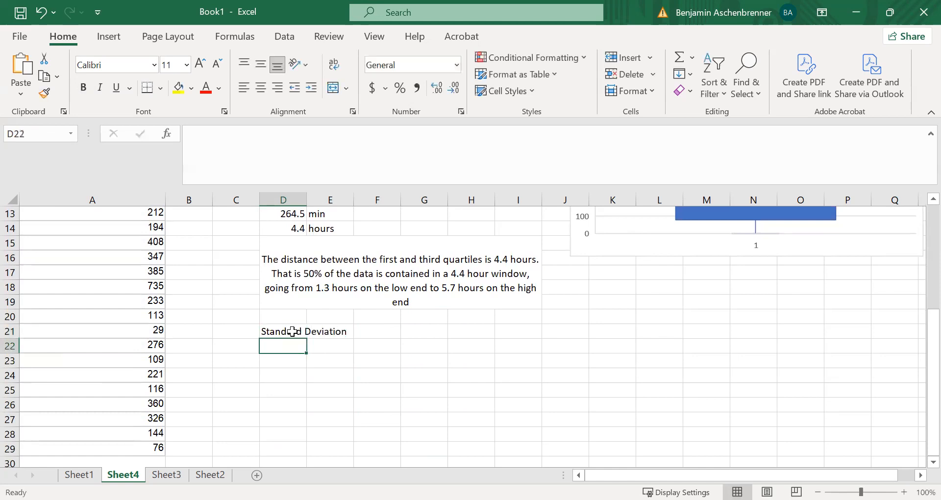
{"action": "left_click", "coordinate": [282, 330]}
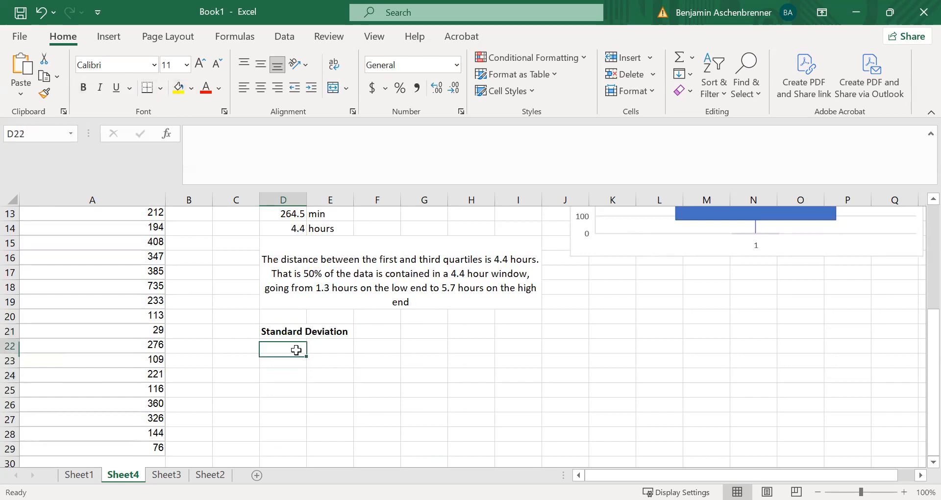
{"action": "mouse_move", "coordinate": [296, 350]}
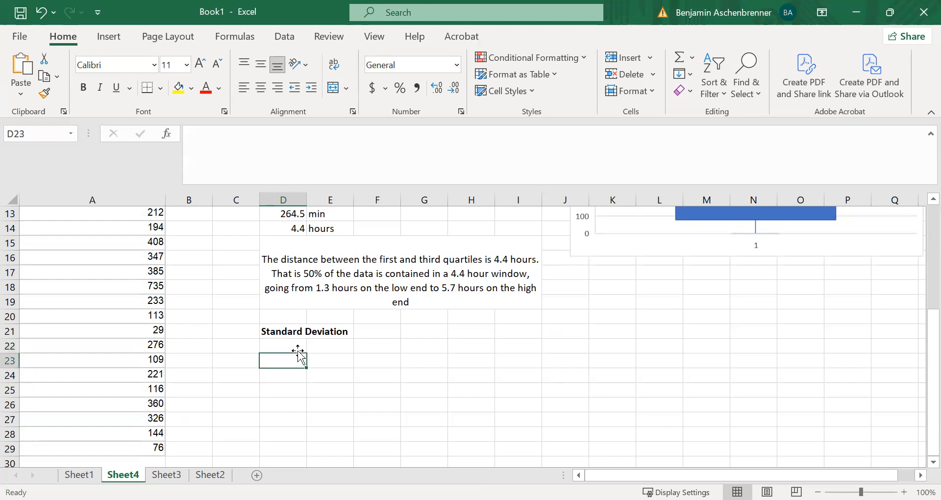
Label SD (S) and compute =STDEV.S(A1:A29) as 205.9 min and =D24/60 as 3.4 hours, one decimal
{"action": "type", "text": "SD (S)"}
{"action": "left_click", "coordinate": [283, 375]}
{"action": "type", "text": "="}
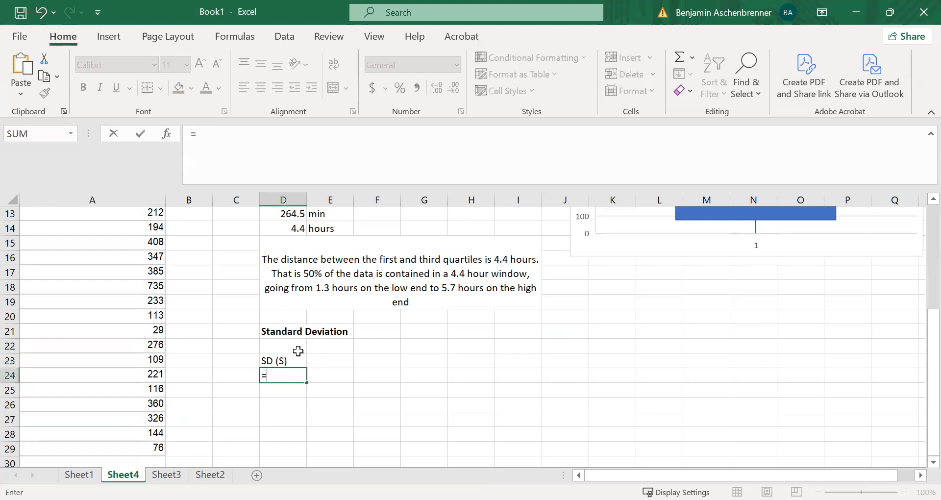
{"action": "type", "text": "st"}
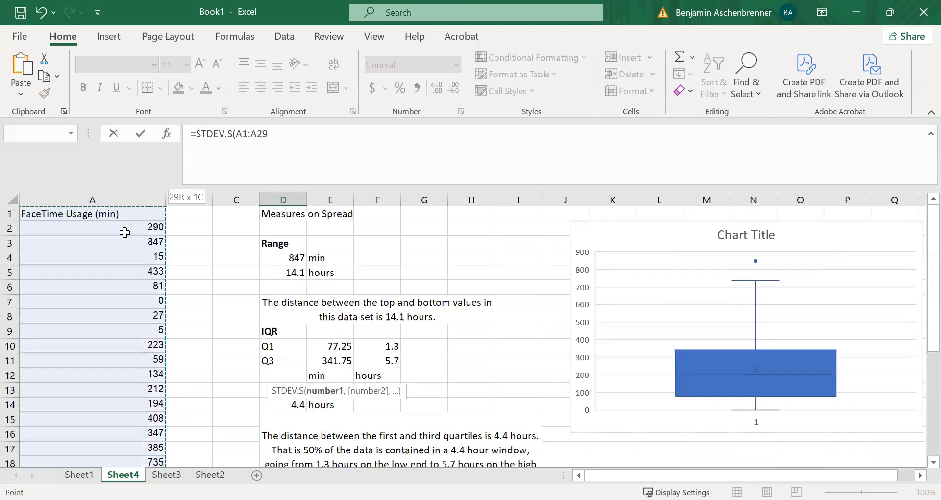
{"action": "key", "text": "Return"}
{"action": "type", "text": "min"}
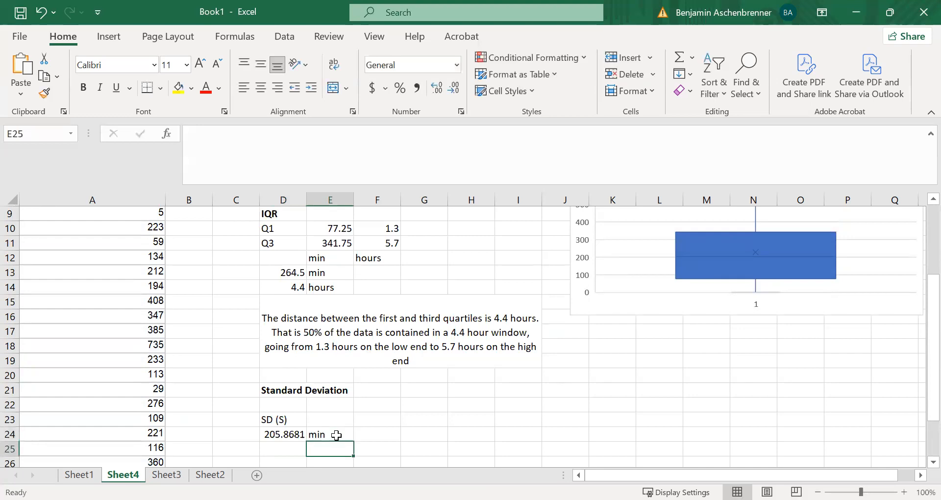
{"action": "type", "text": "="}
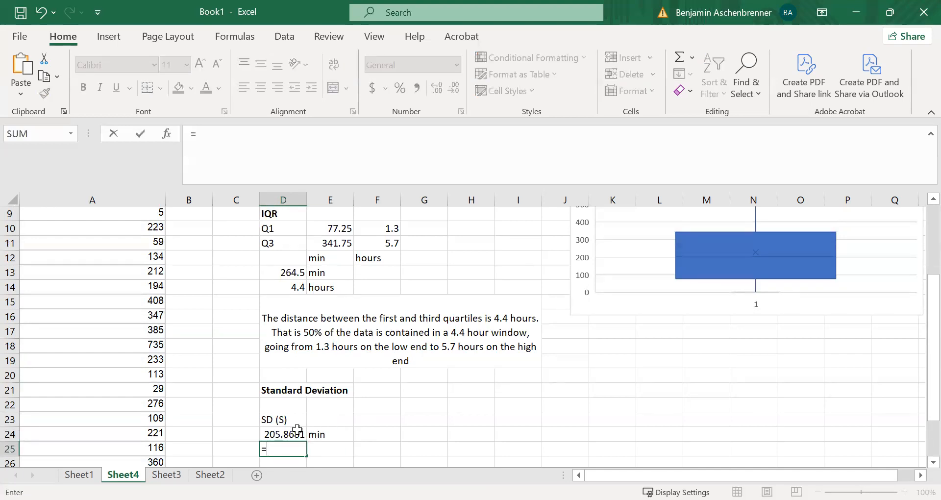
{"action": "type", "text": "=D24/60"}
{"action": "left_click", "coordinate": [331, 448]}
{"action": "type", "text": "hours"}
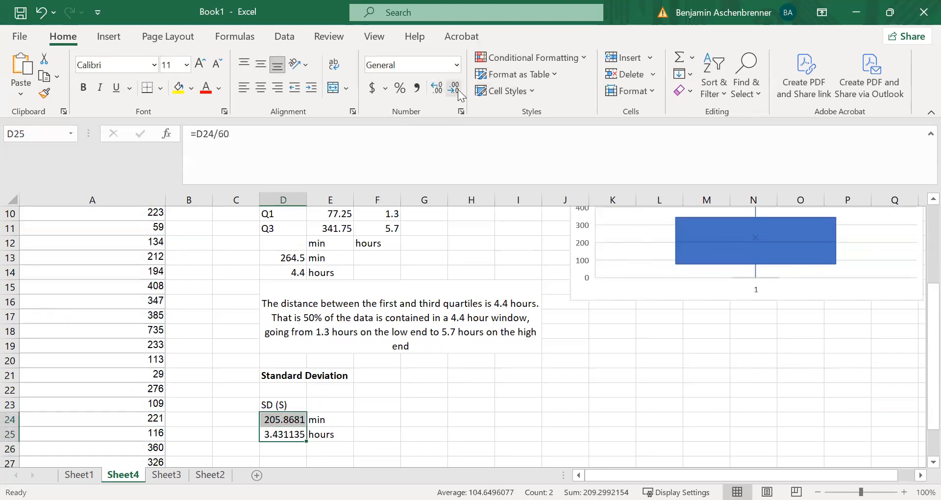
{"action": "left_click", "coordinate": [454, 87]}
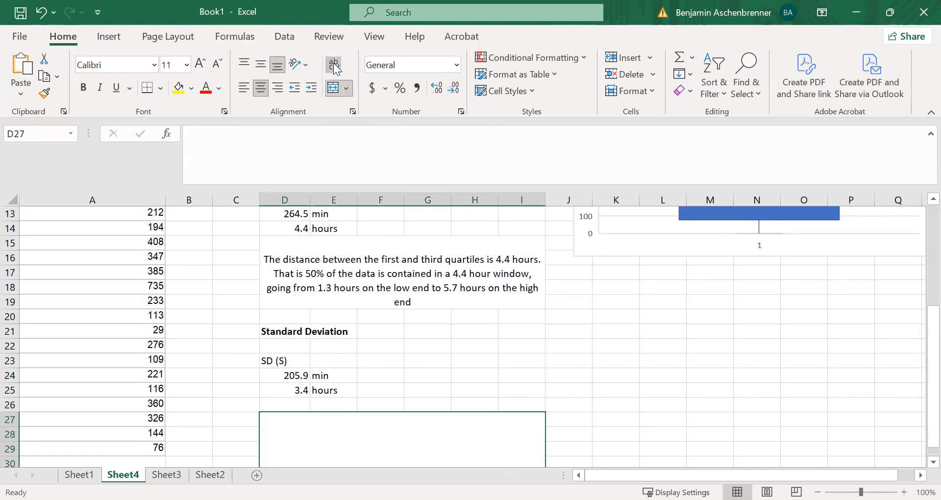
Write: the average distance from the mean of a data point is 3.4 hours, so the data is quite spread out
{"action": "type", "text": "The"}
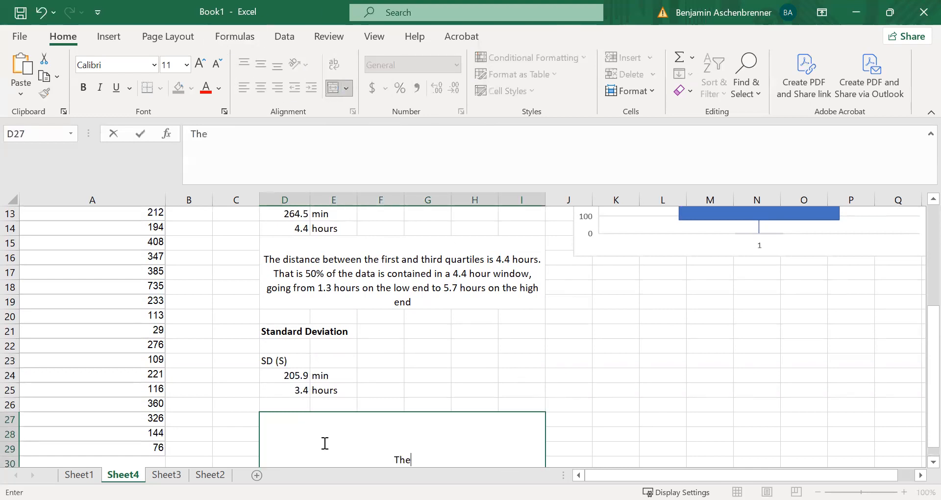
{"action": "type", "text": "average"}
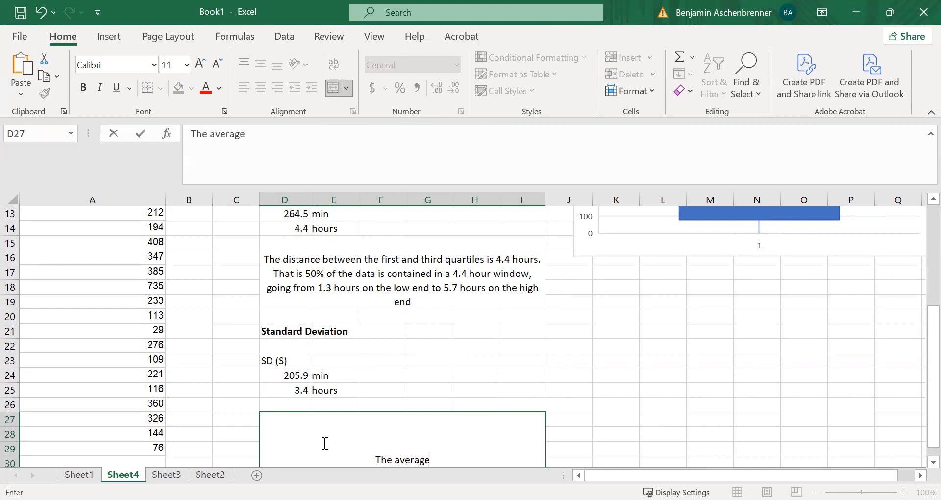
{"action": "type", "text": "distnac"}
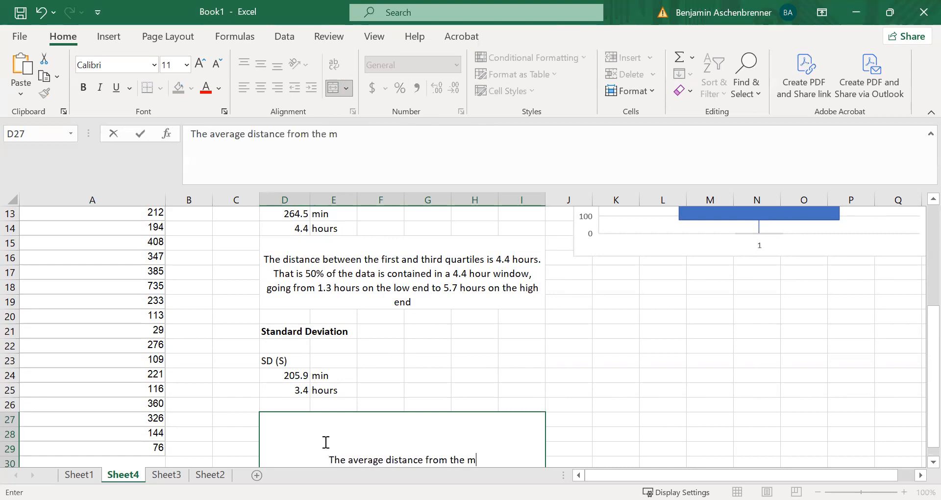
{"action": "type", "text": "ean of"}
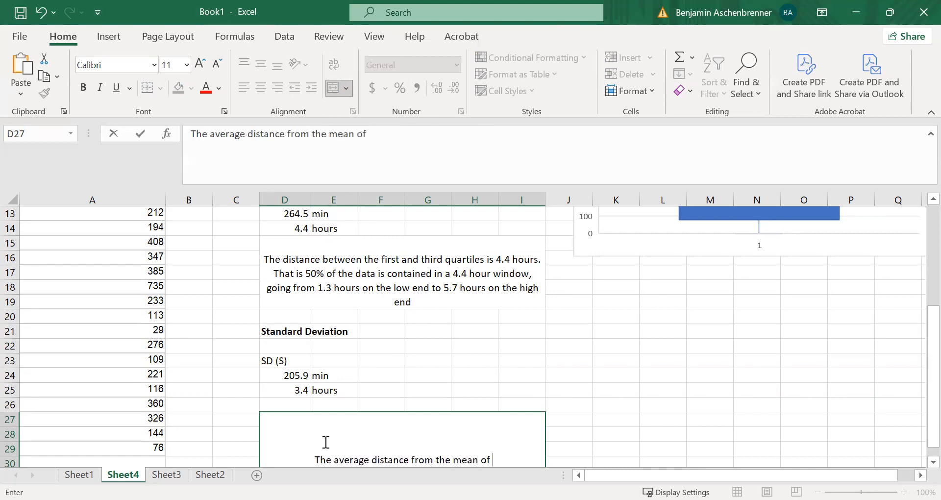
{"action": "type", "text": "a data point"}
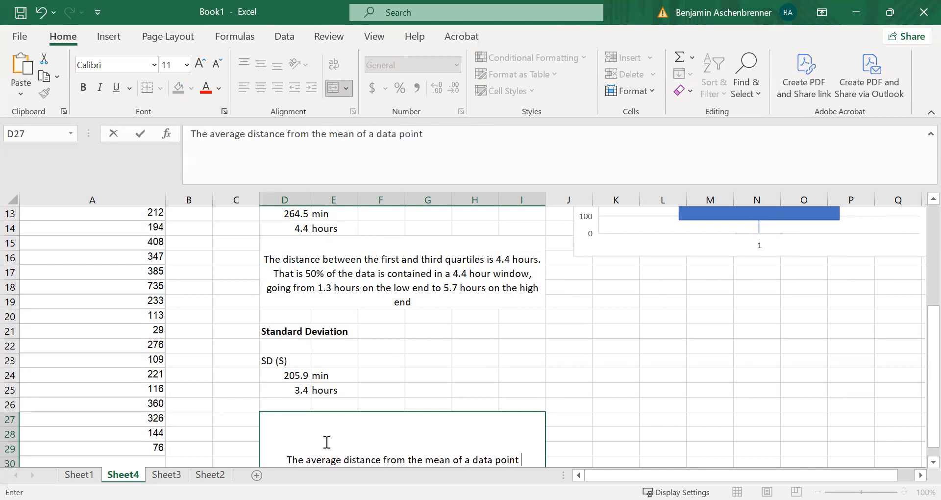
{"action": "type", "text": "is 3.4 ho"}
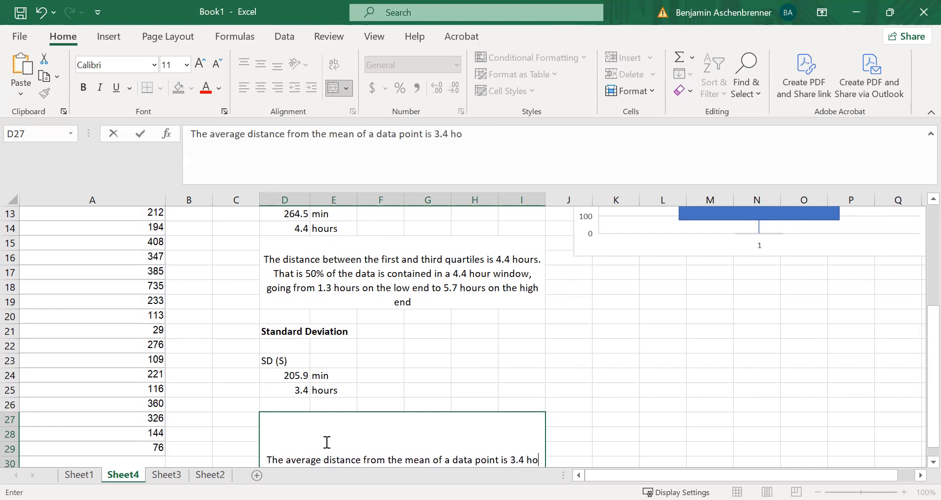
{"action": "type", "text": "urs. So"}
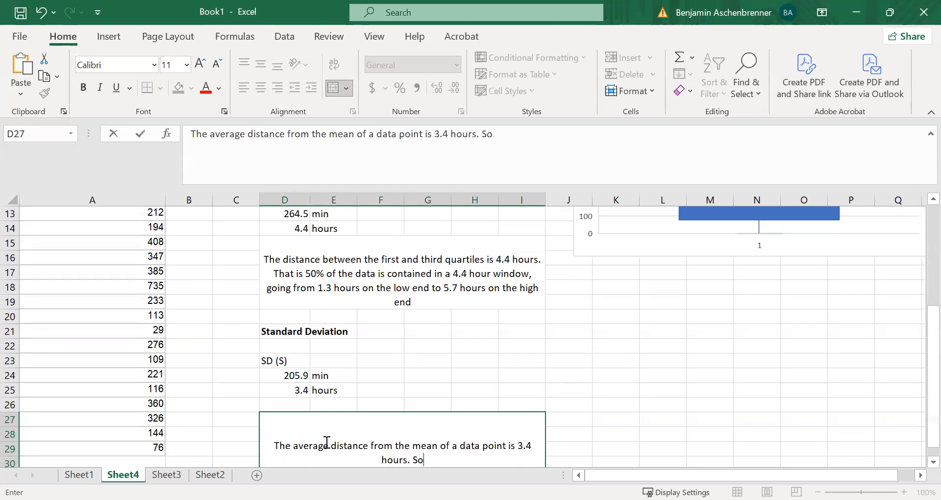
{"action": "type", "text": "the data is q"}
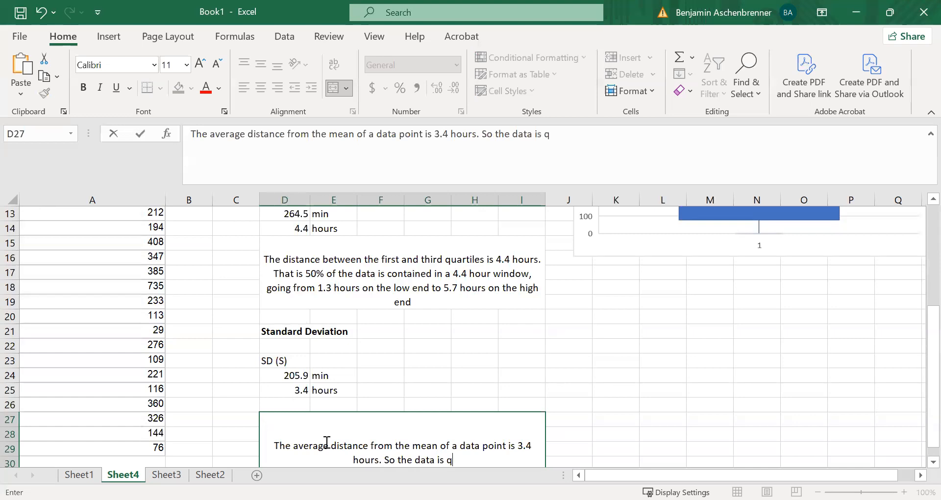
{"action": "type", "text": "uite spread out."}
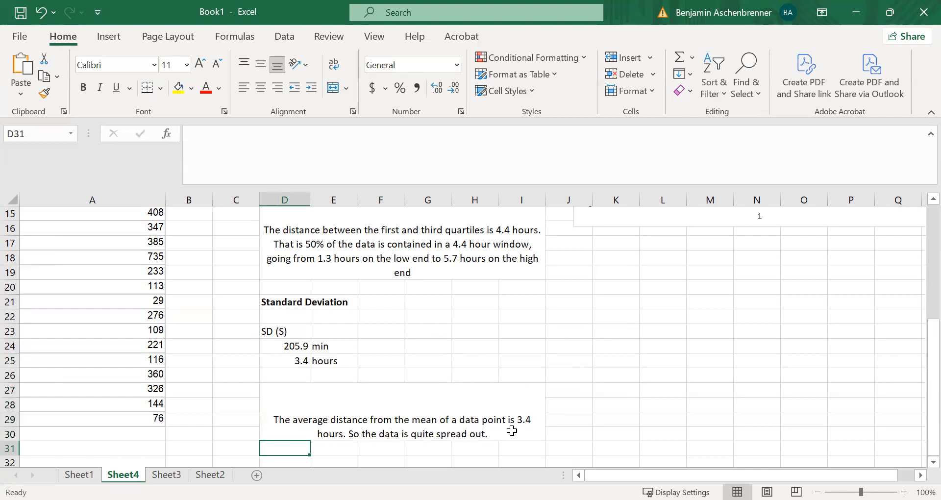
{"action": "mouse_move", "coordinate": [429, 402]}
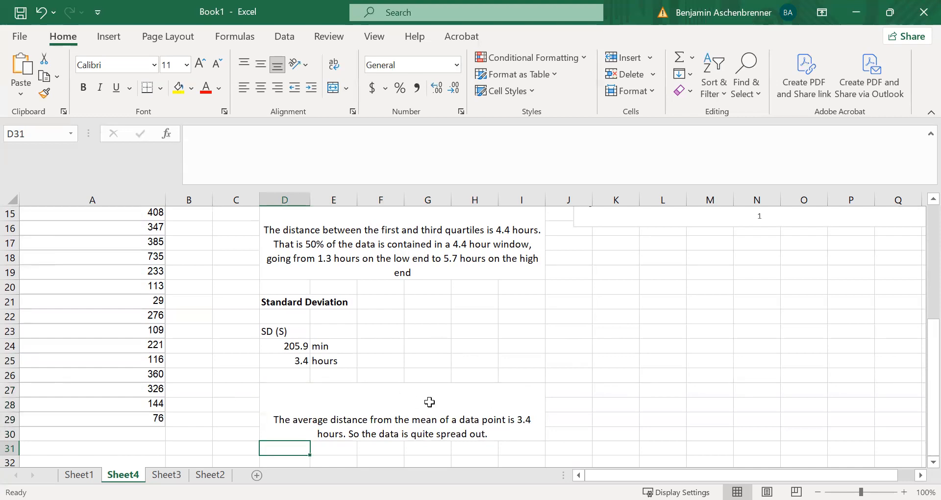
{"action": "mouse_move", "coordinate": [507, 438]}
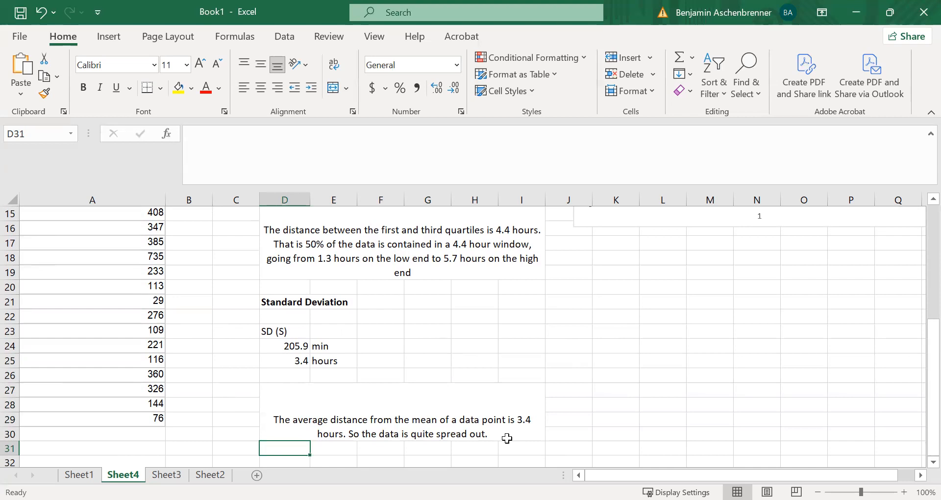
{"action": "mouse_move", "coordinate": [507, 434]}
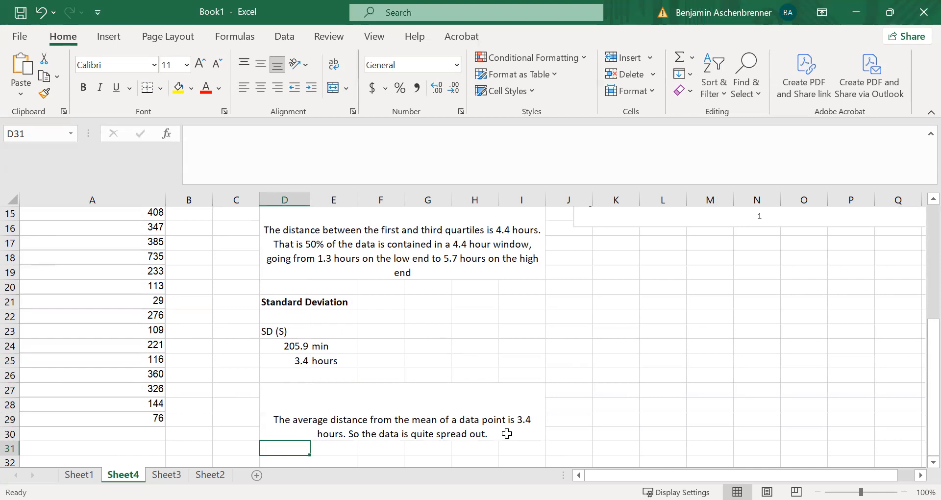
{"action": "scroll", "scroll_direction": "up", "scroll_amount": 3}
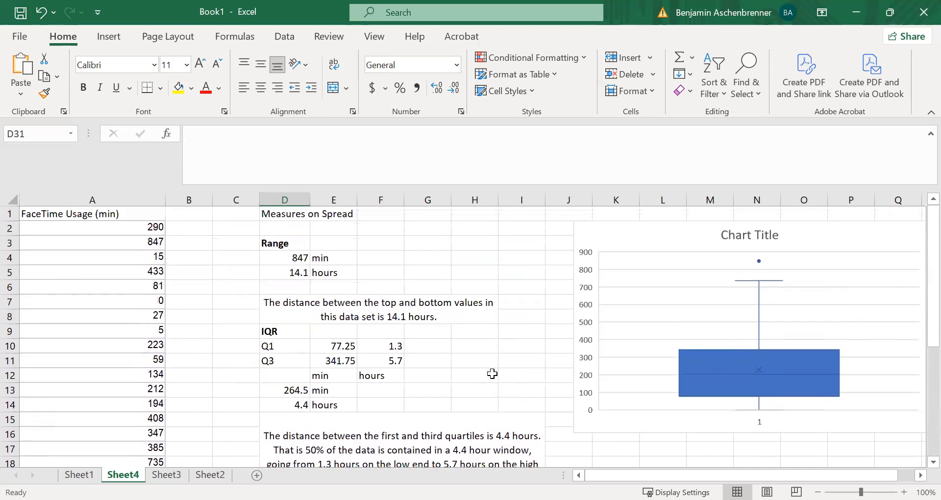
{"action": "mouse_move", "coordinate": [693, 390]}
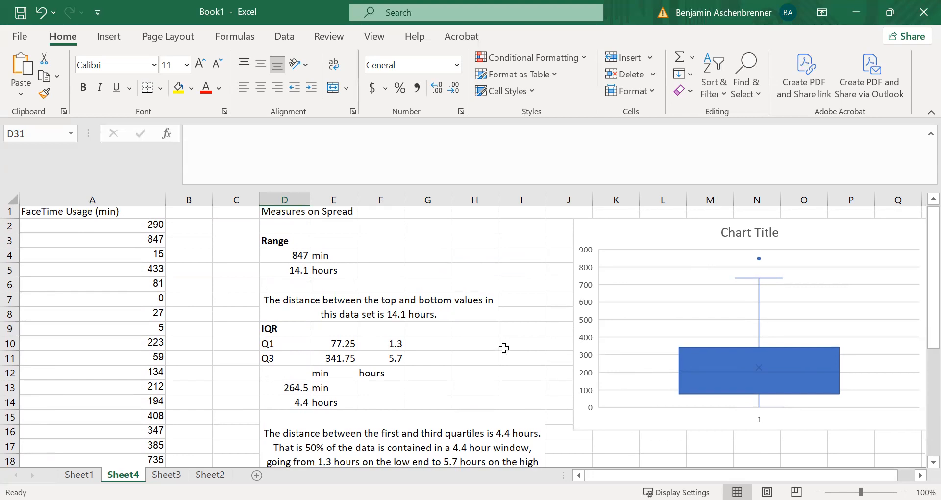
{"action": "scroll", "scroll_direction": "down", "scroll_amount": 3}
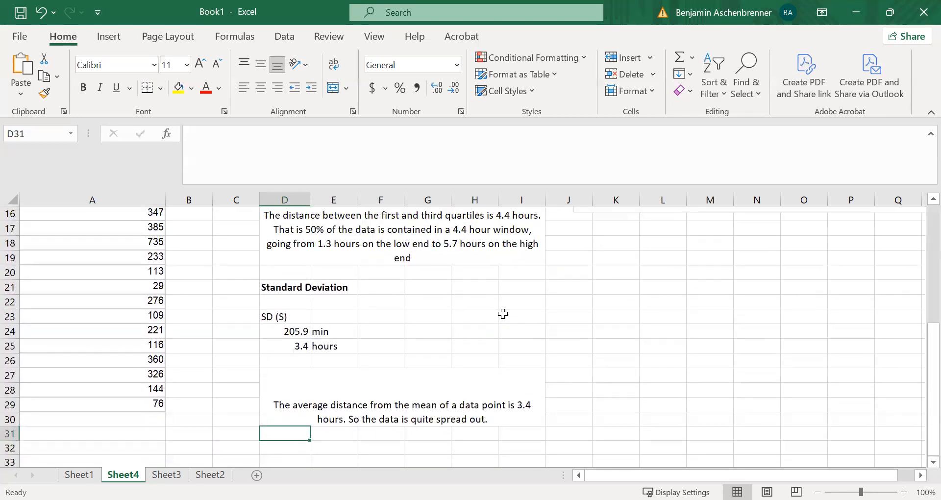
{"action": "mouse_move", "coordinate": [409, 327]}
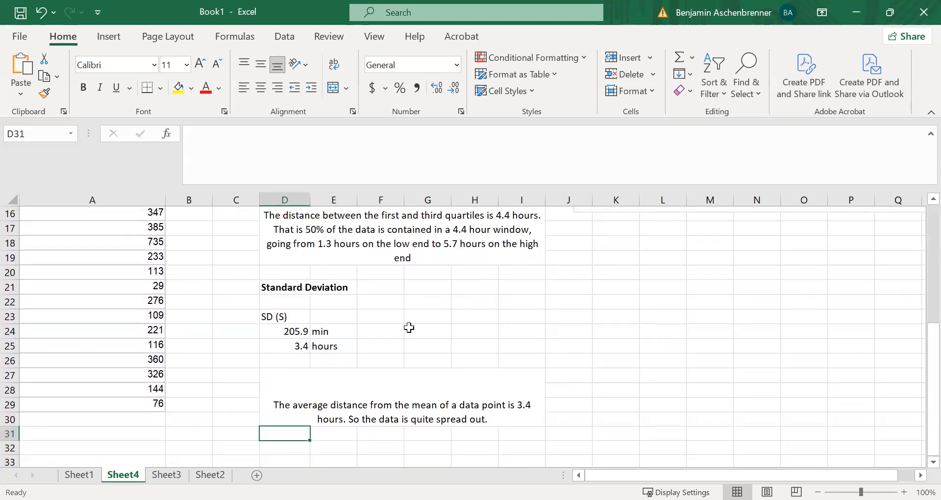
{"action": "scroll", "scroll_direction": "up", "scroll_amount": 3}
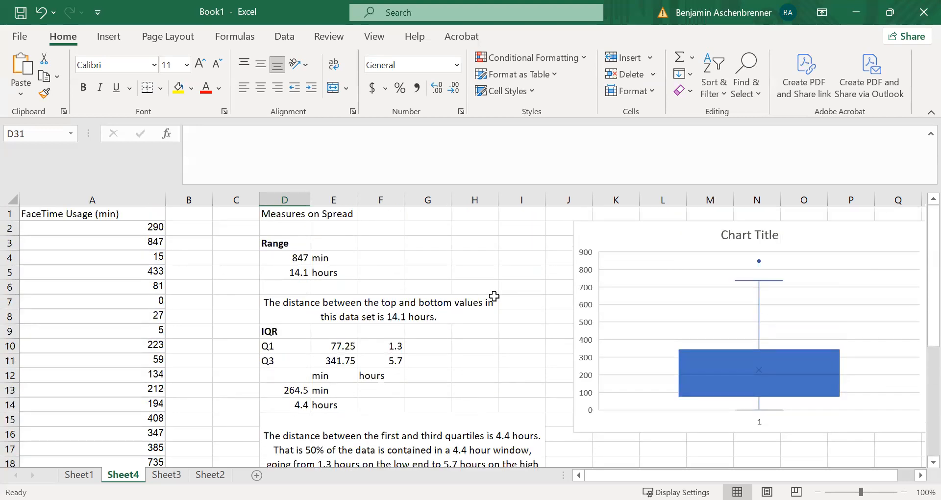
{"action": "mouse_move", "coordinate": [502, 235]}
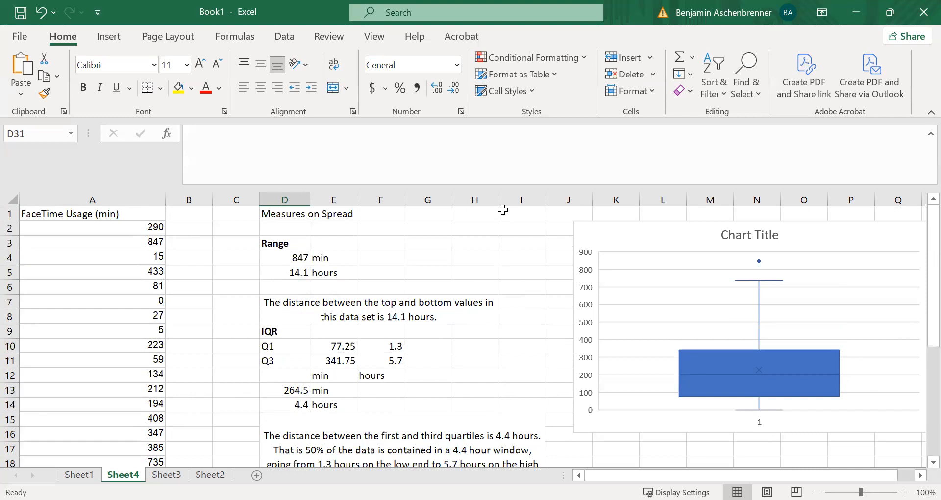
{"action": "mouse_move", "coordinate": [481, 375]}
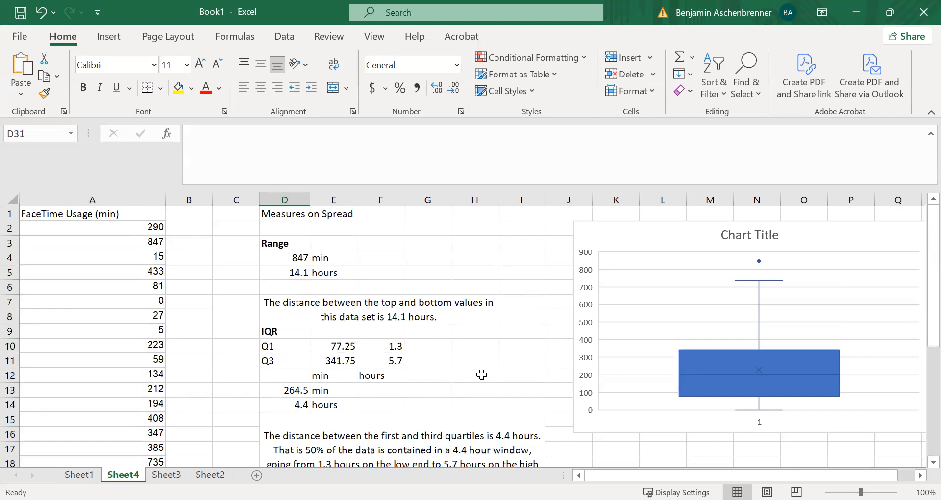